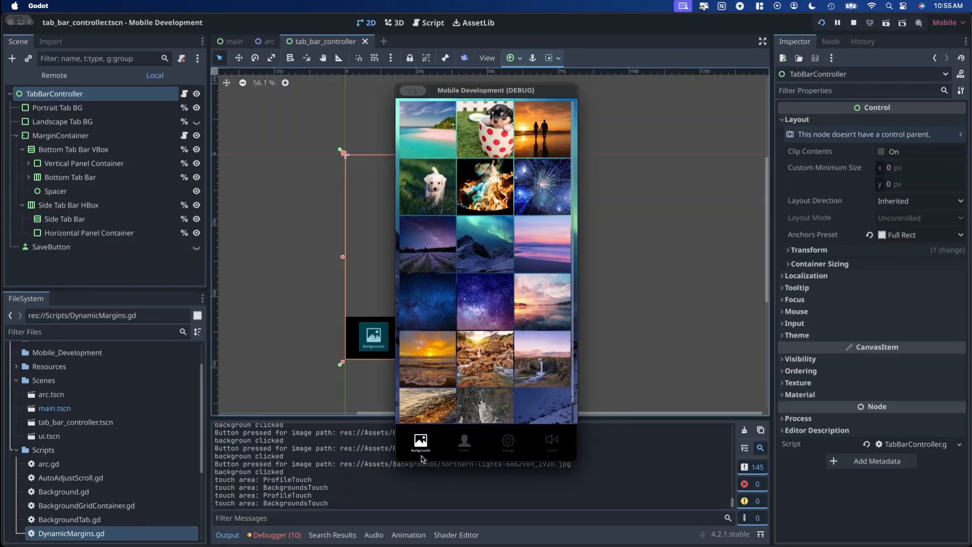
{"action": "mouse_move", "coordinate": [462, 121]}
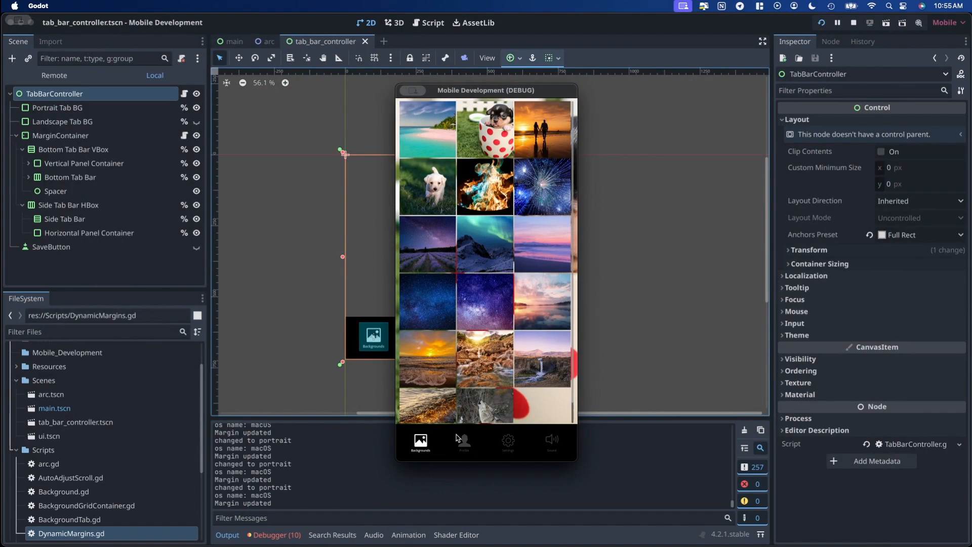
{"action": "mouse_move", "coordinate": [538, 439]}
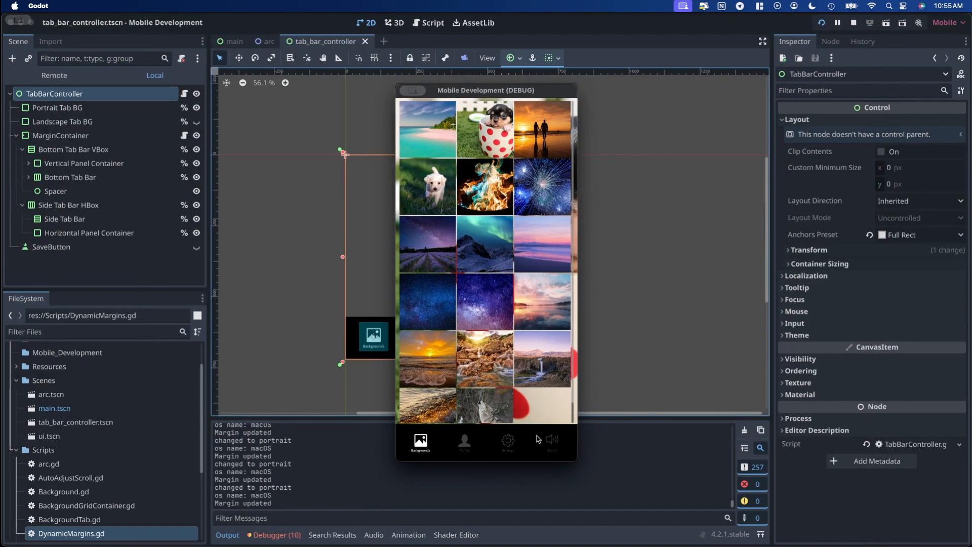
{"action": "mouse_move", "coordinate": [354, 307]}
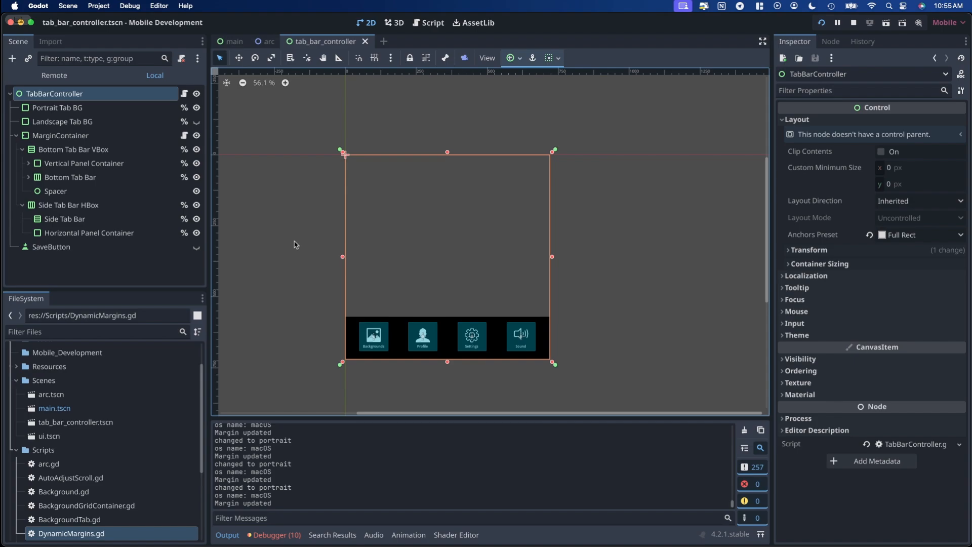
- Open Project Settings at Display > Window, showing the 720×720 viewport and 720×1440 window override
{"action": "left_click", "coordinate": [97, 6]}
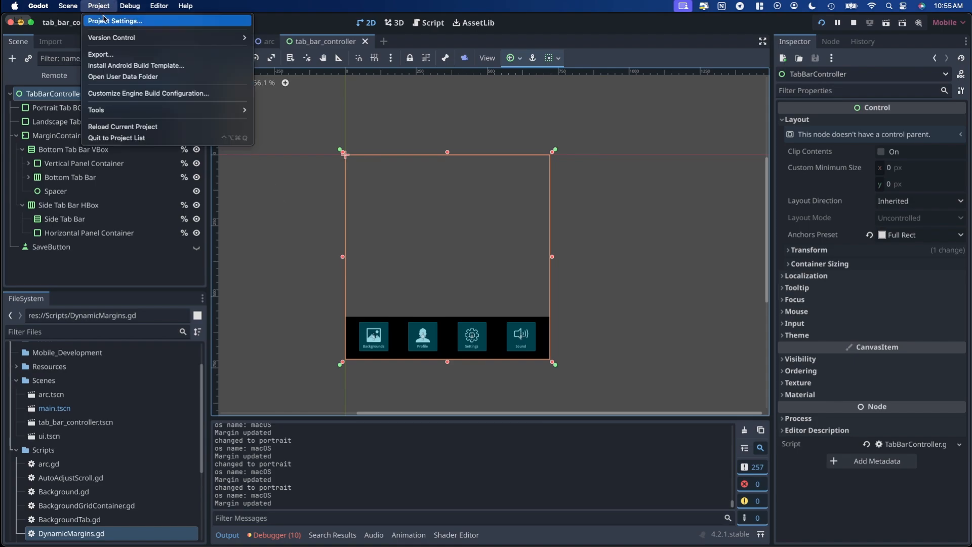
{"action": "left_click", "coordinate": [113, 20]}
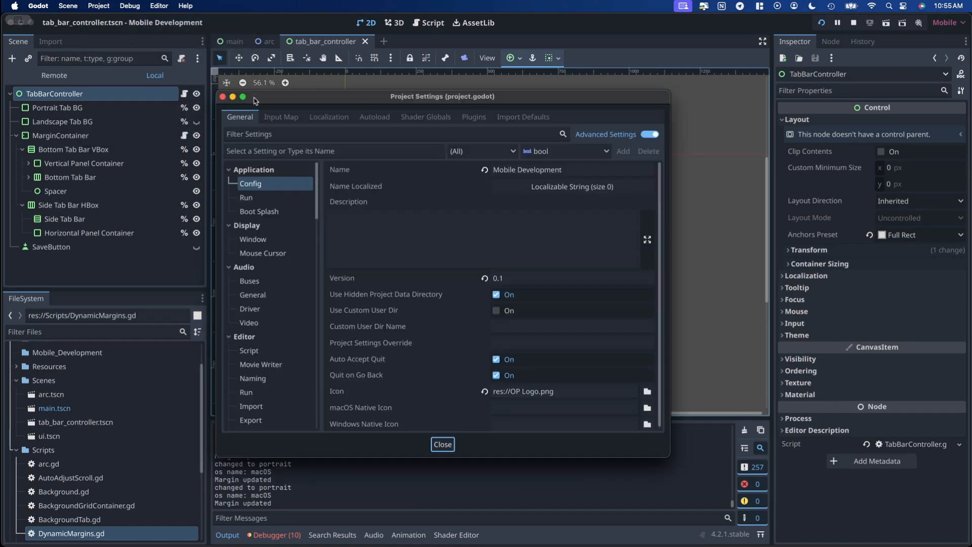
{"action": "left_click", "coordinate": [348, 201]}
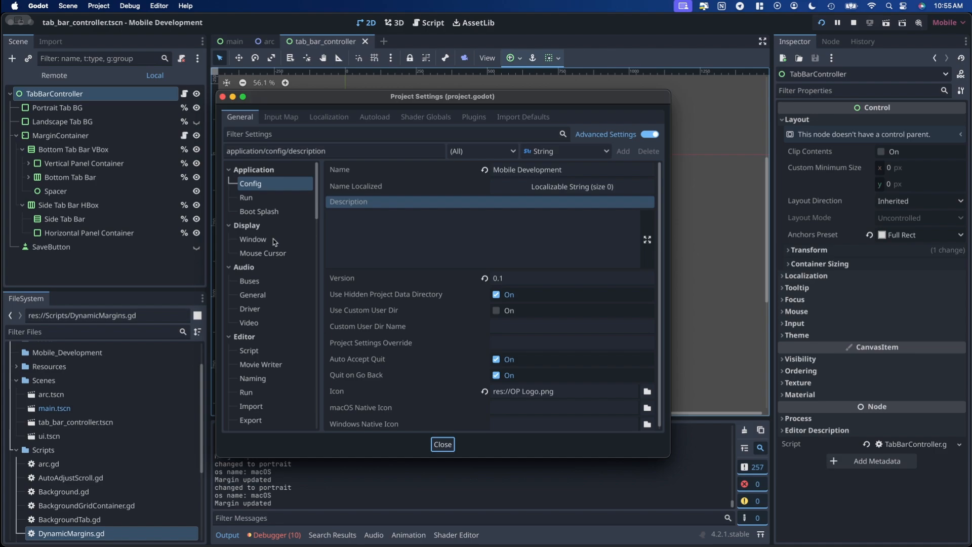
{"action": "left_click", "coordinate": [253, 239]}
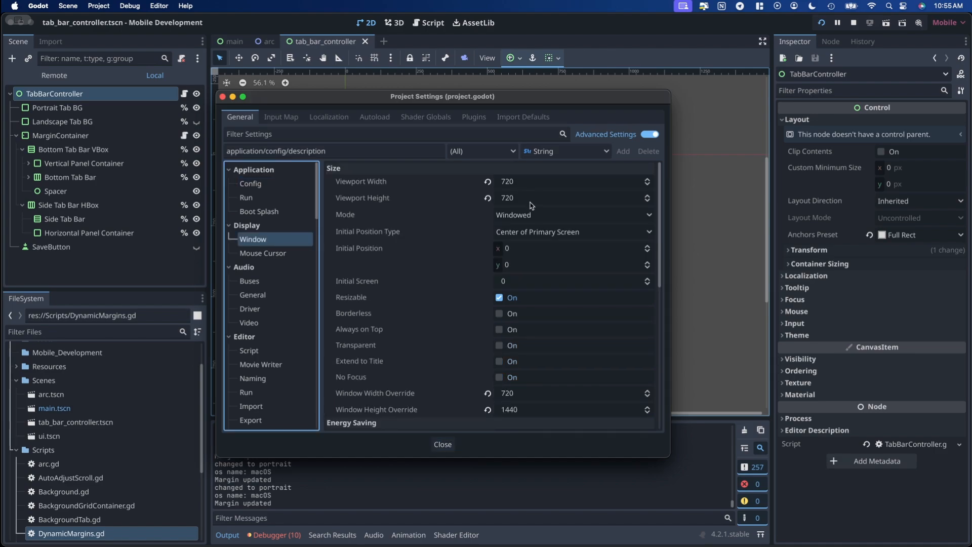
{"action": "mouse_move", "coordinate": [530, 205]}
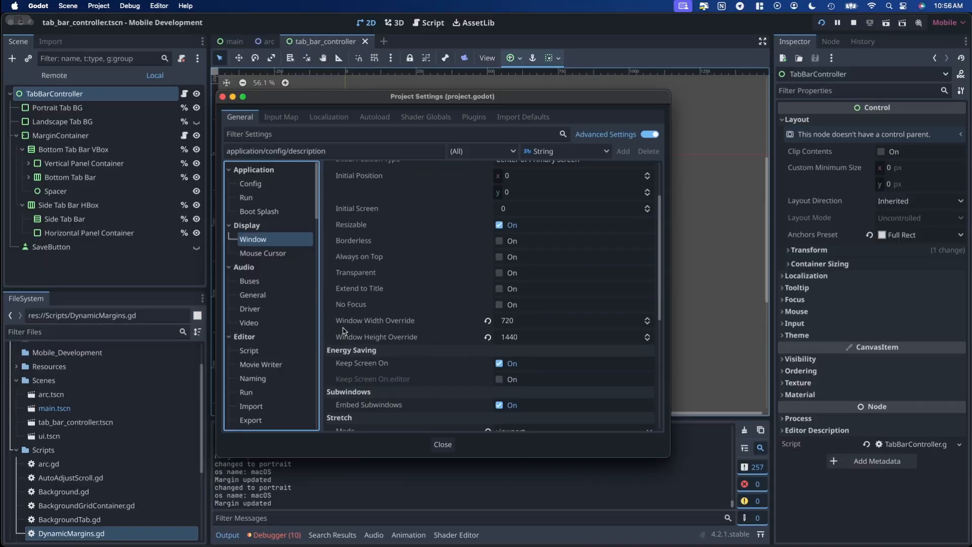
{"action": "mouse_move", "coordinate": [418, 340]}
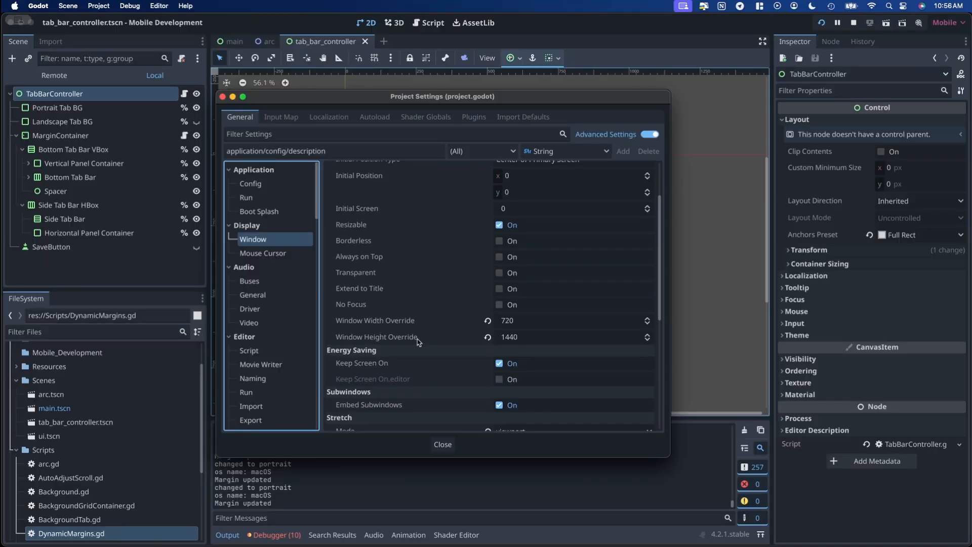
{"action": "mouse_move", "coordinate": [519, 327]}
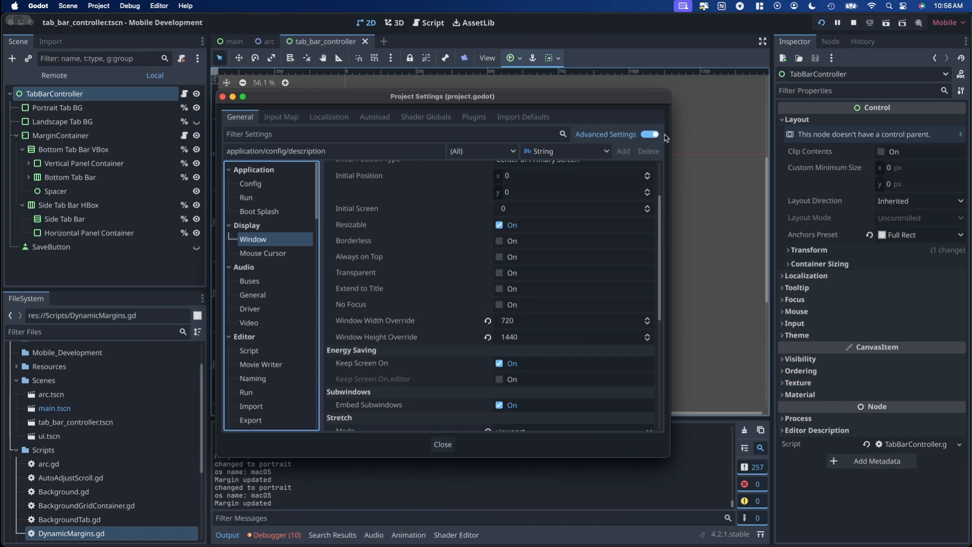
- Check viewport stretch mode, expand aspect and sensor orientation, then close Project Settings
{"action": "scroll", "scroll_direction": "down", "scroll_amount": 3}
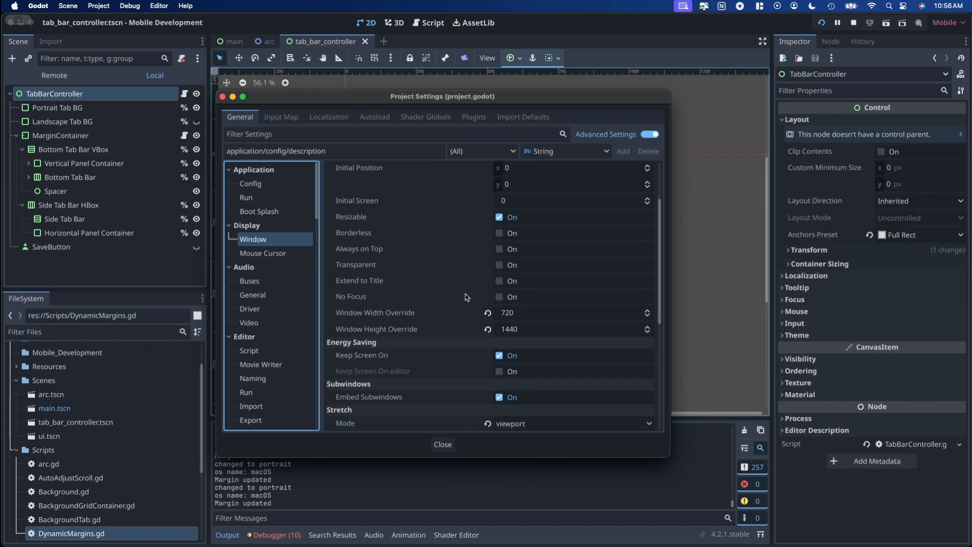
{"action": "scroll", "scroll_direction": "down", "scroll_amount": 3}
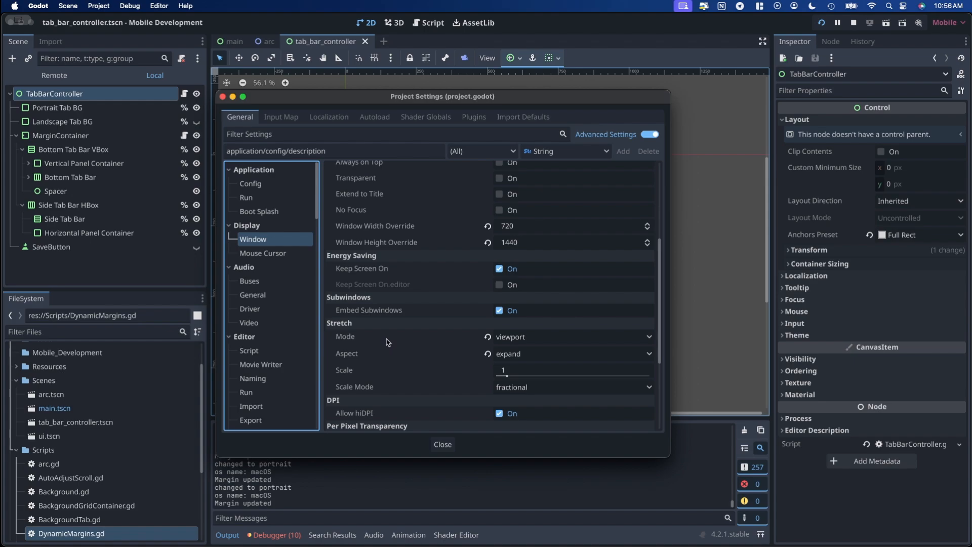
{"action": "mouse_move", "coordinate": [547, 365]}
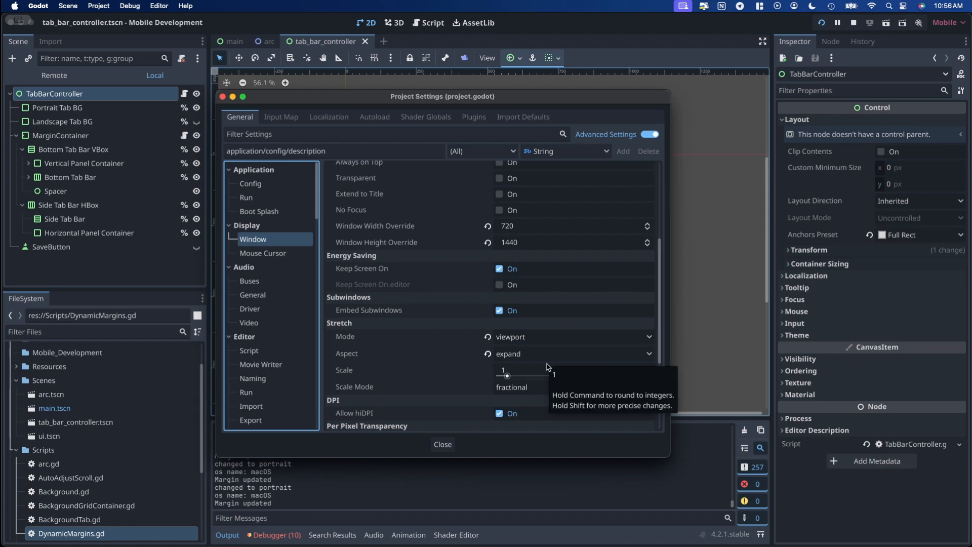
{"action": "scroll", "scroll_direction": "down", "scroll_amount": 3}
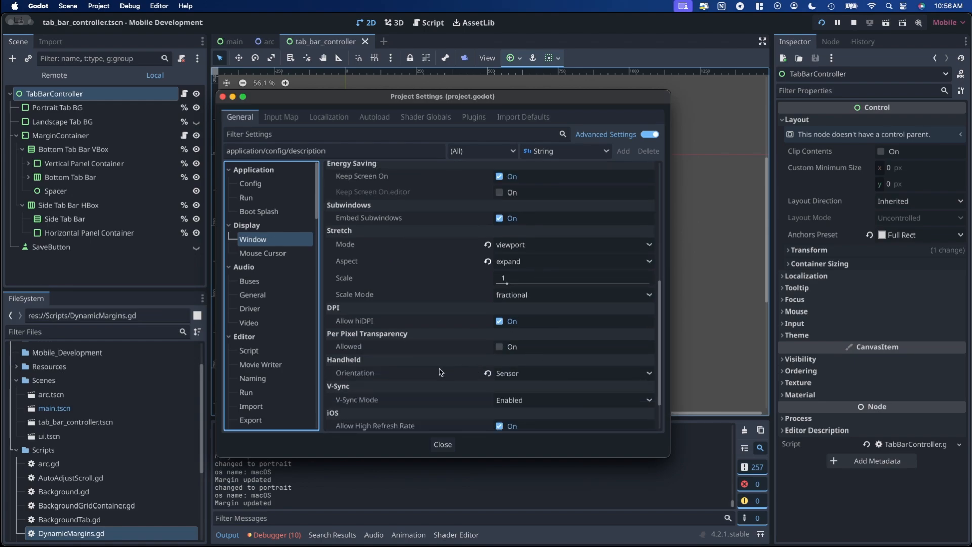
{"action": "mouse_move", "coordinate": [565, 372]}
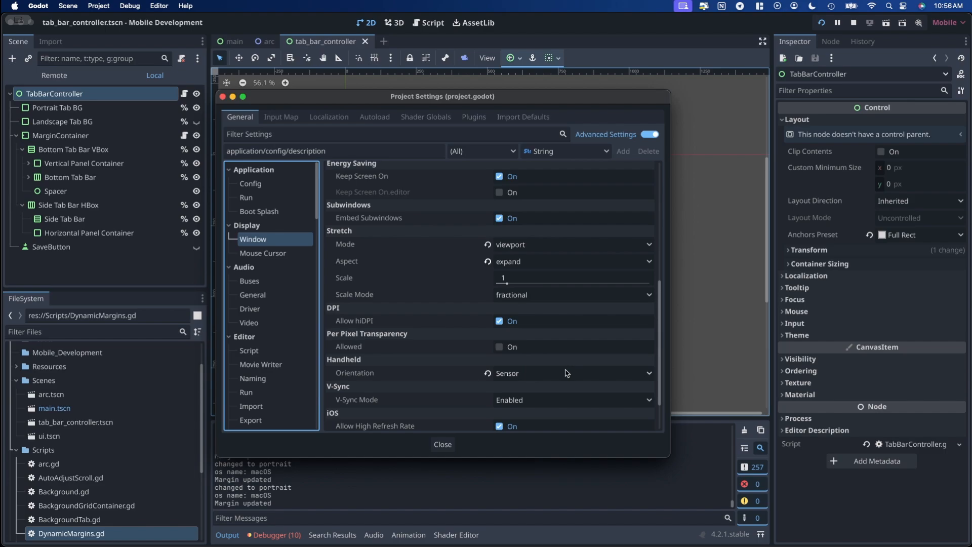
{"action": "left_click", "coordinate": [442, 444]}
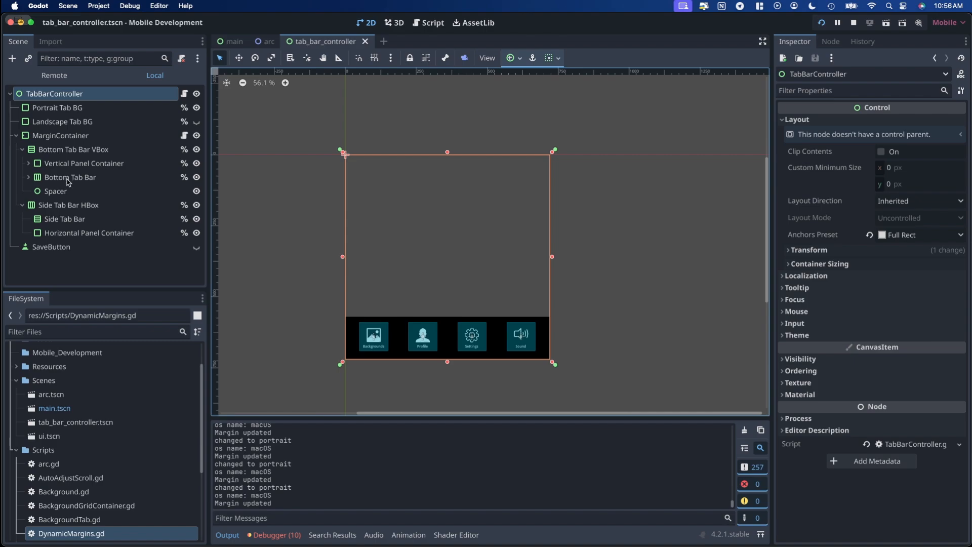
- Expand Bottom Tab Bar and BackgroundTB, inspecting Spacer, BackgroundTB, Label and BackgroundsTouch
{"action": "left_click", "coordinate": [70, 177]}
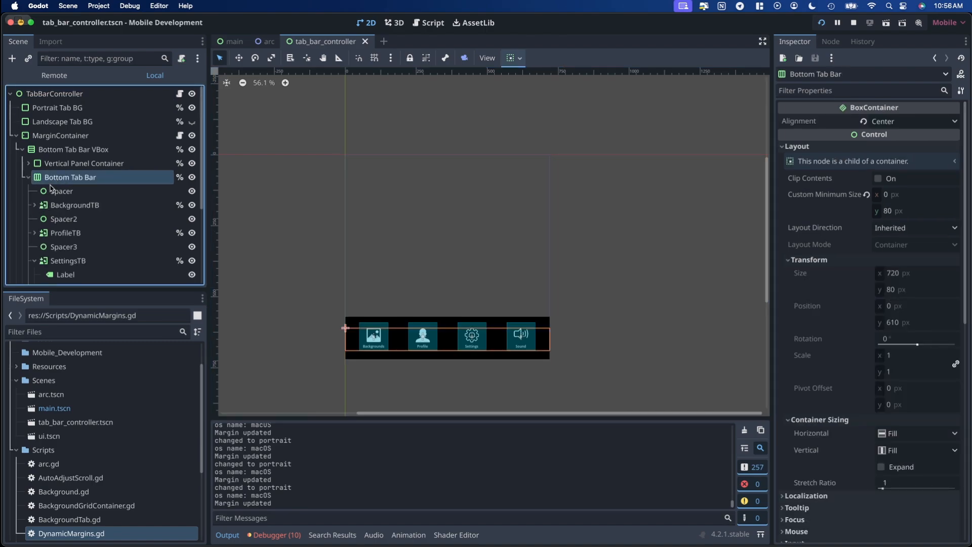
{"action": "mouse_move", "coordinate": [70, 178]}
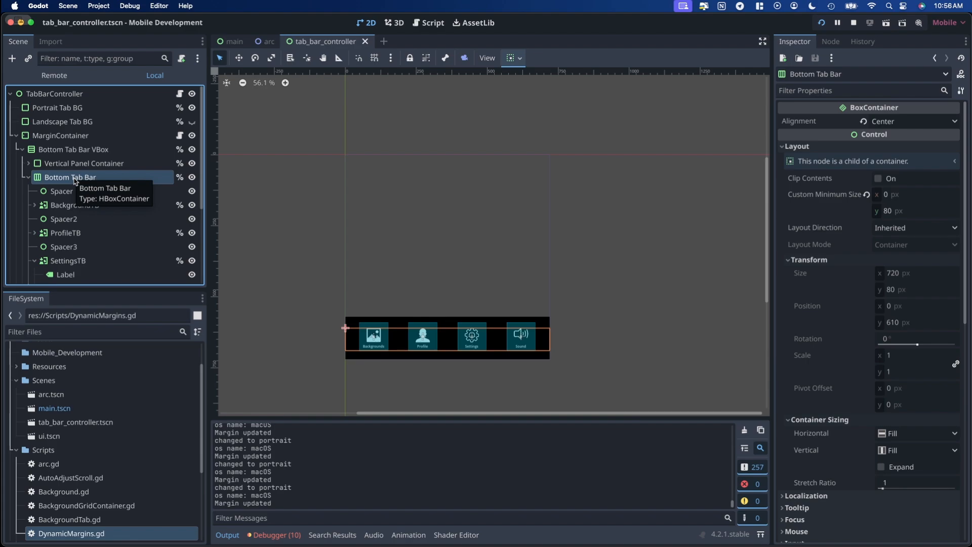
{"action": "left_click", "coordinate": [61, 191]}
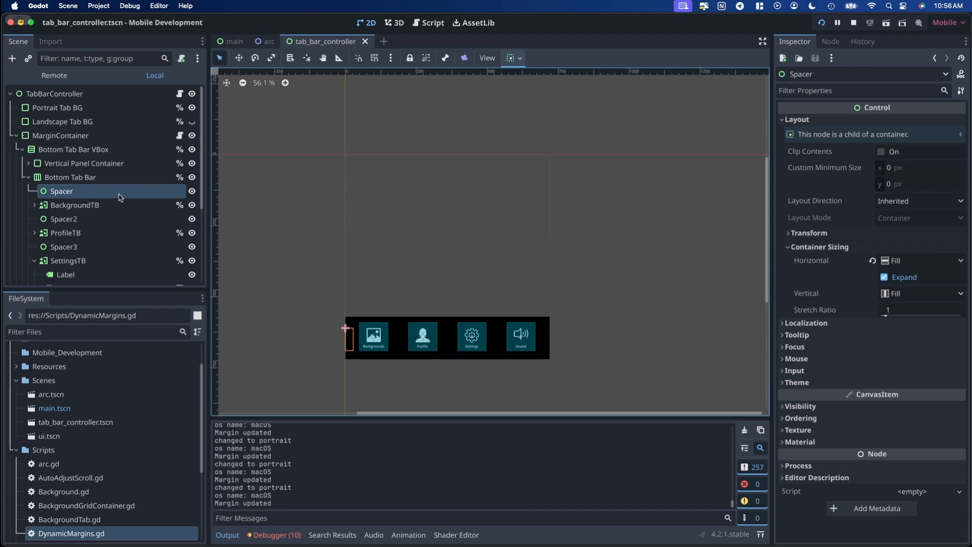
{"action": "mouse_move", "coordinate": [80, 199]}
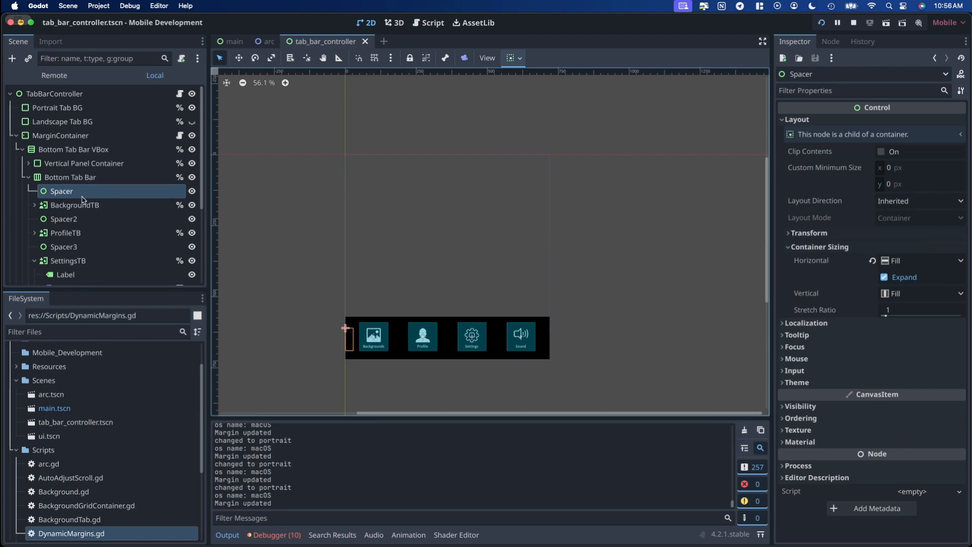
{"action": "left_click", "coordinate": [36, 204]}
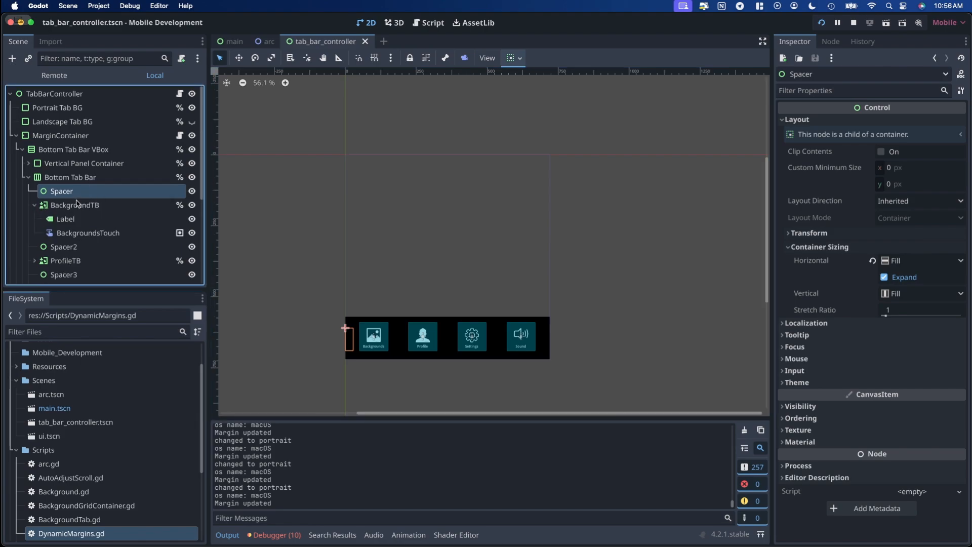
{"action": "left_click", "coordinate": [74, 205]}
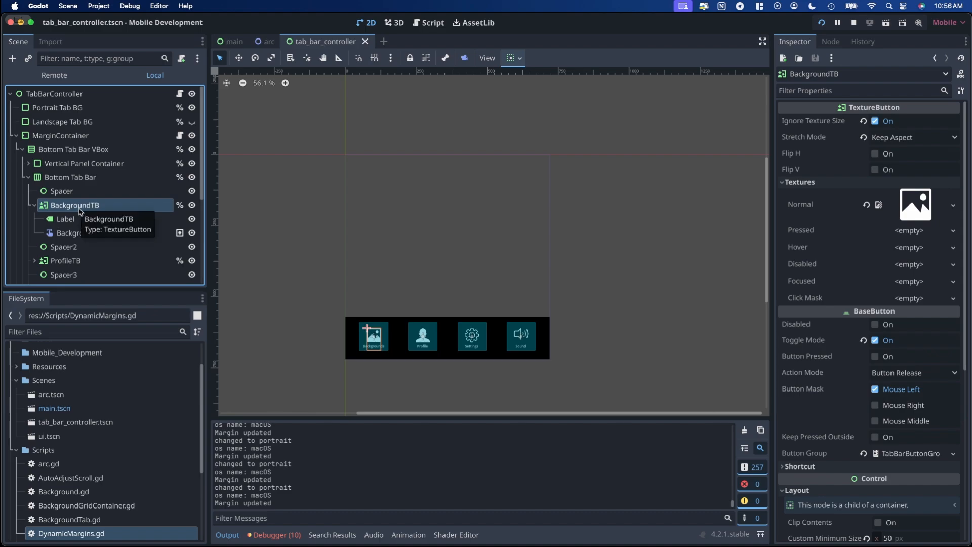
{"action": "left_click", "coordinate": [65, 218]}
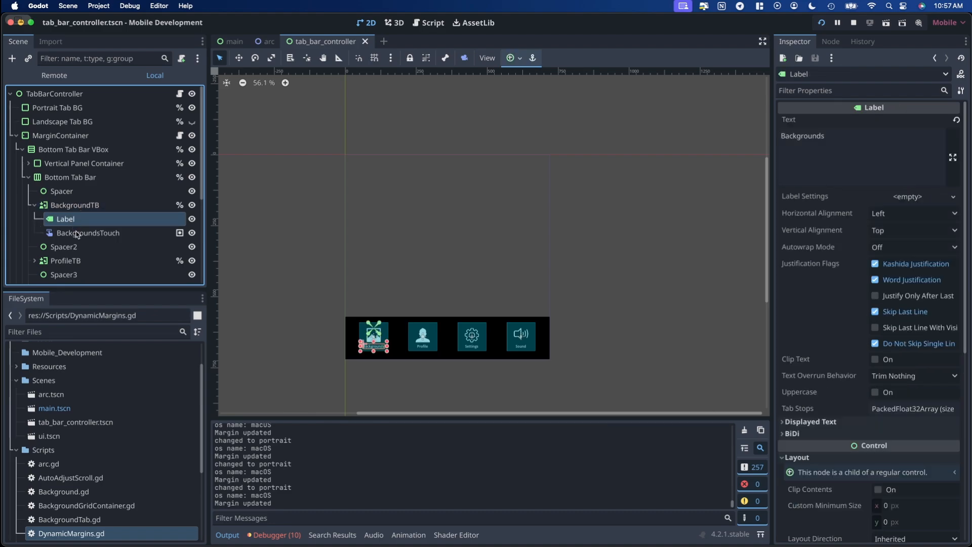
{"action": "left_click", "coordinate": [88, 233]}
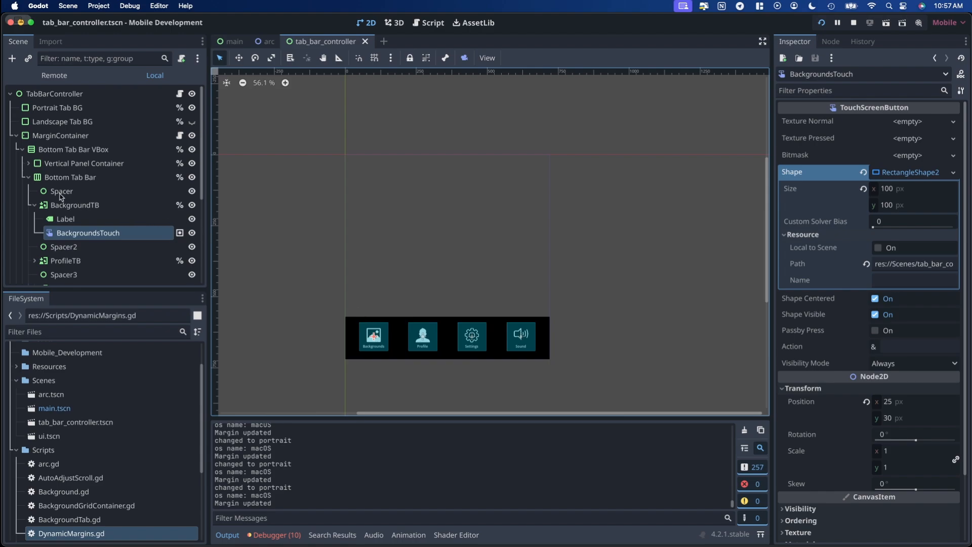
- Inspect BackgroundTab and BackgroundGridContainer, then fold Vertical Panel Container back up
{"action": "left_click", "coordinate": [20, 163]}
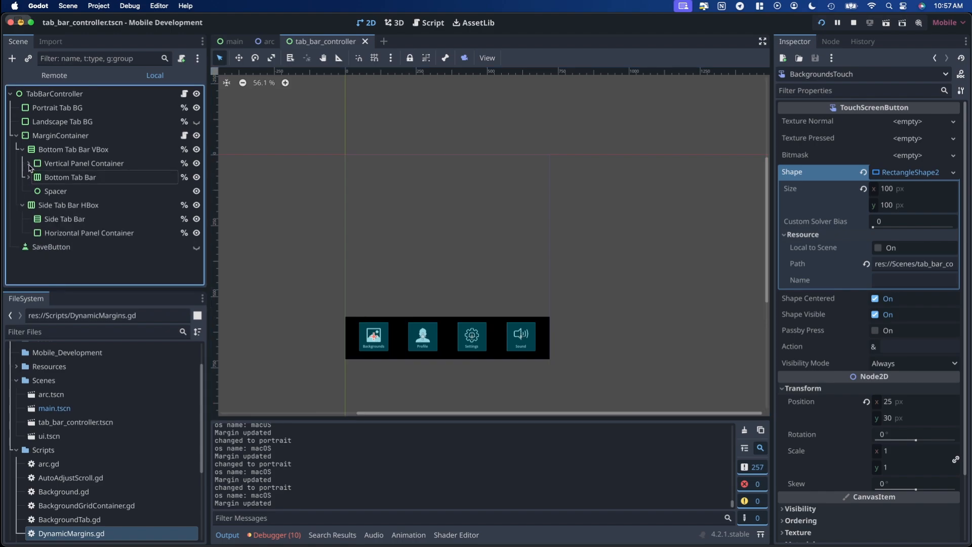
{"action": "left_click", "coordinate": [27, 163]}
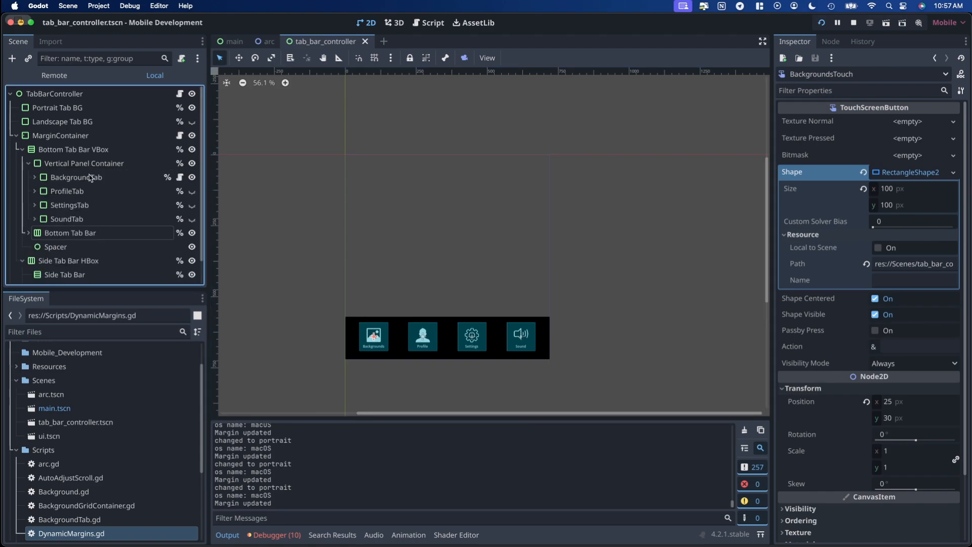
{"action": "left_click", "coordinate": [75, 177]}
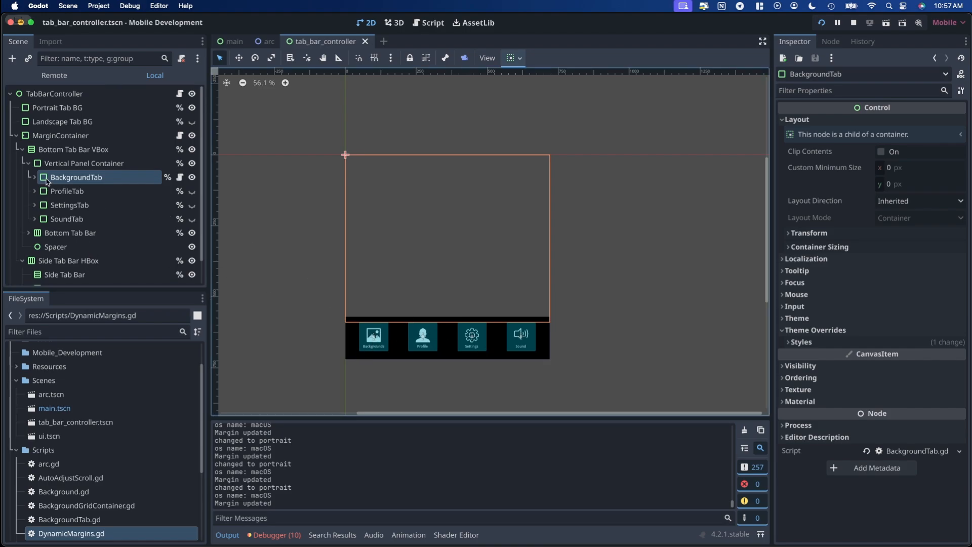
{"action": "left_click", "coordinate": [34, 177]}
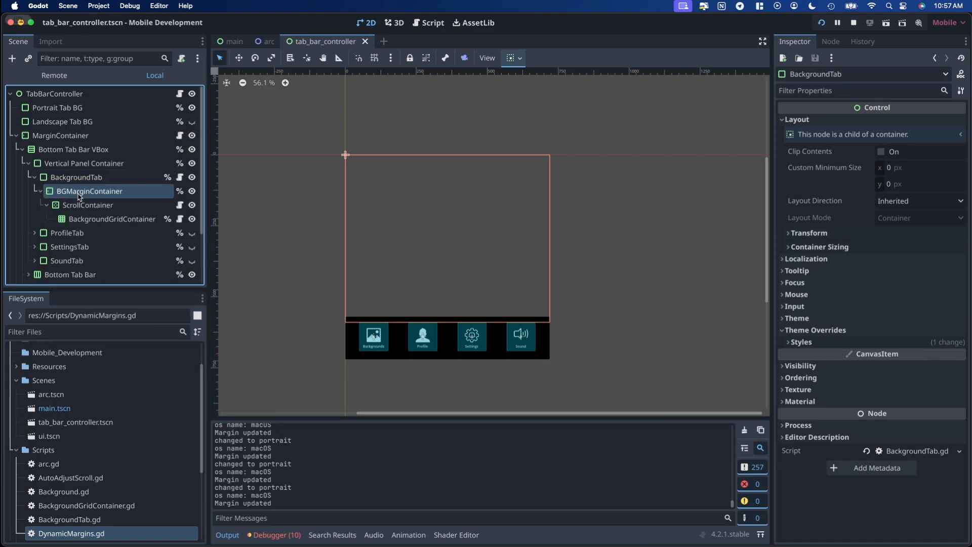
{"action": "left_click", "coordinate": [111, 219]}
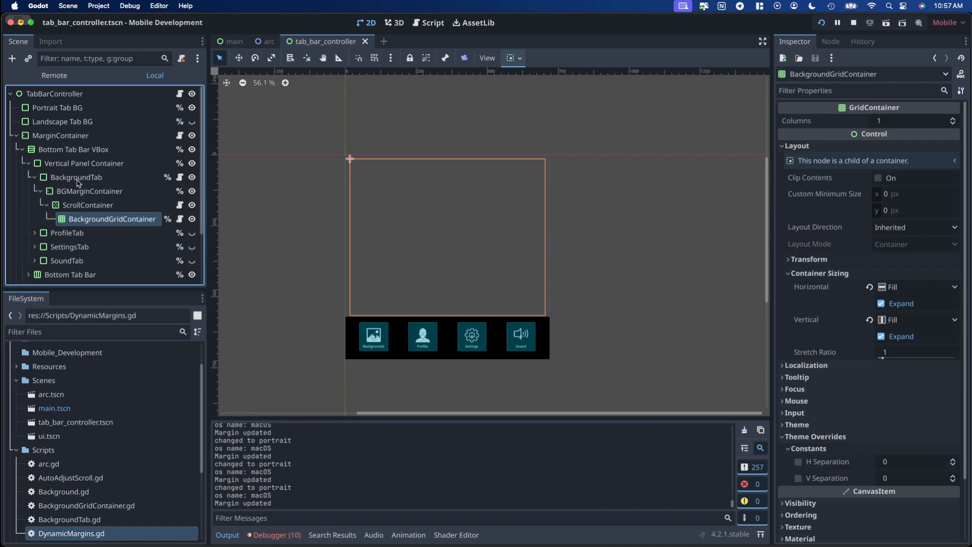
{"action": "mouse_move", "coordinate": [77, 177]}
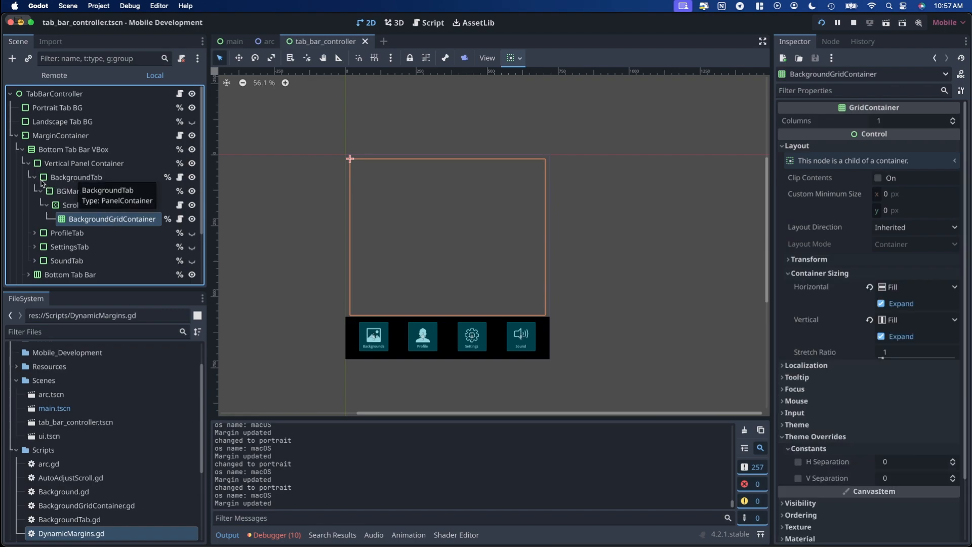
{"action": "left_click", "coordinate": [34, 177]}
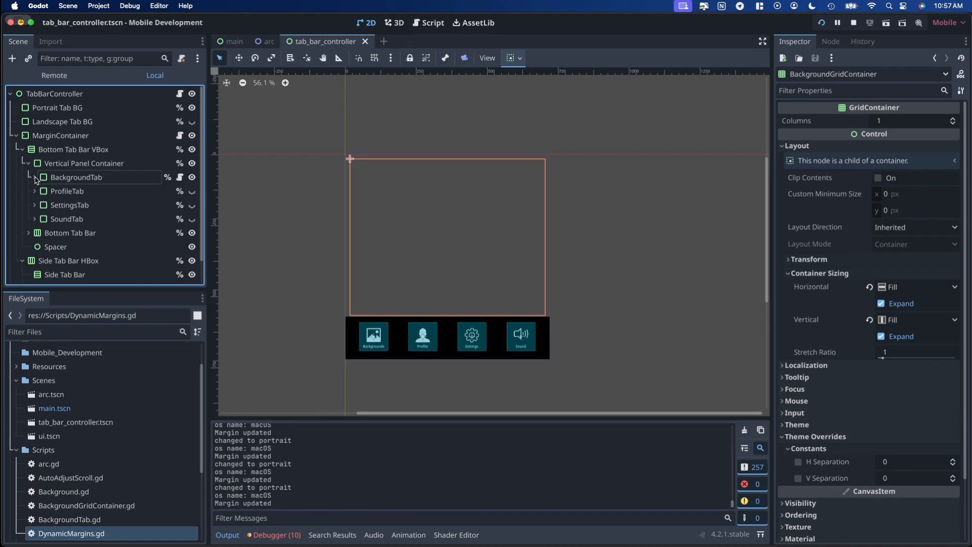
{"action": "left_click", "coordinate": [28, 163]}
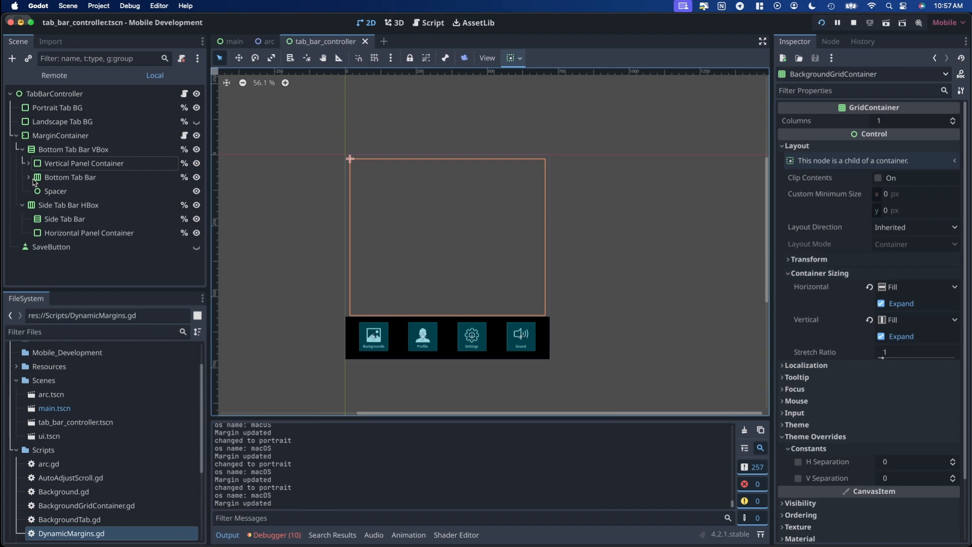
{"action": "mouse_move", "coordinate": [69, 155]}
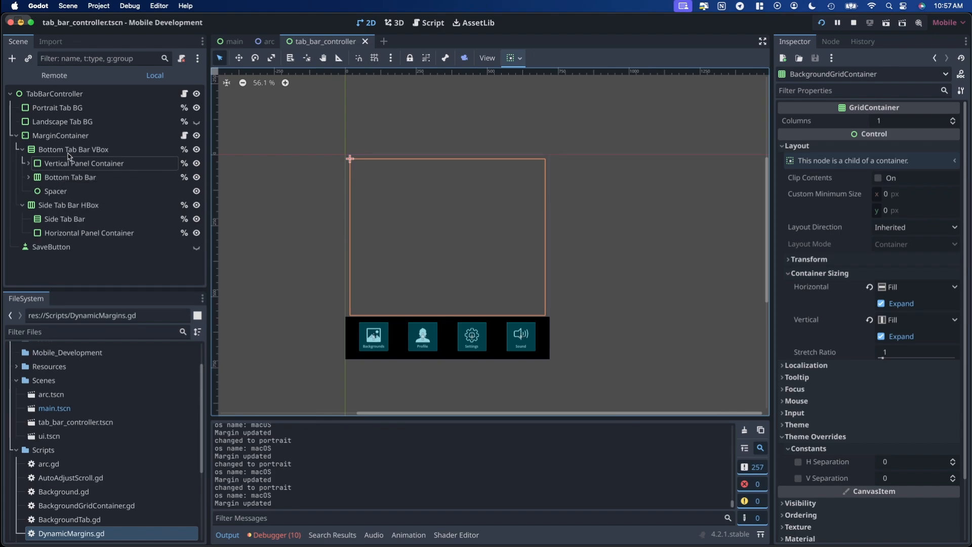
{"action": "mouse_move", "coordinate": [73, 149]}
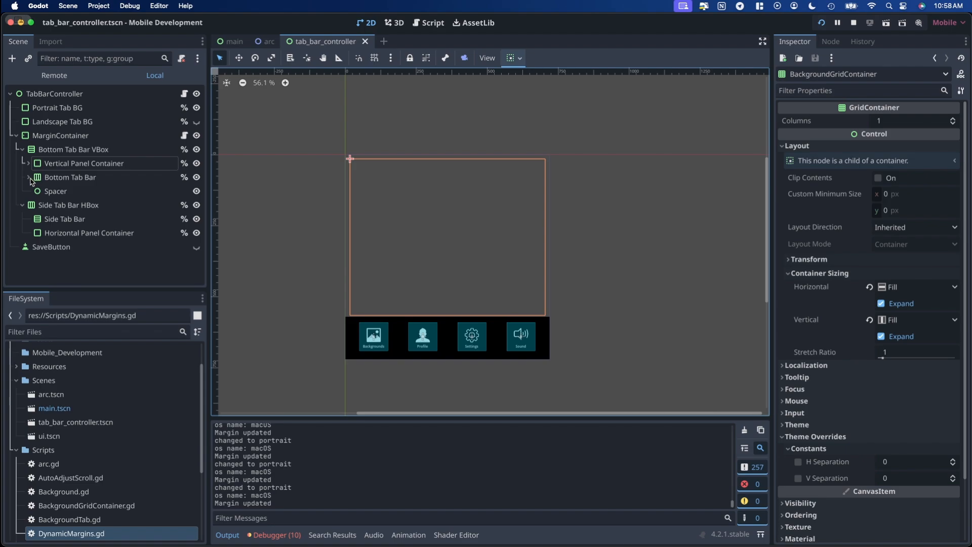
{"action": "mouse_move", "coordinate": [70, 176]}
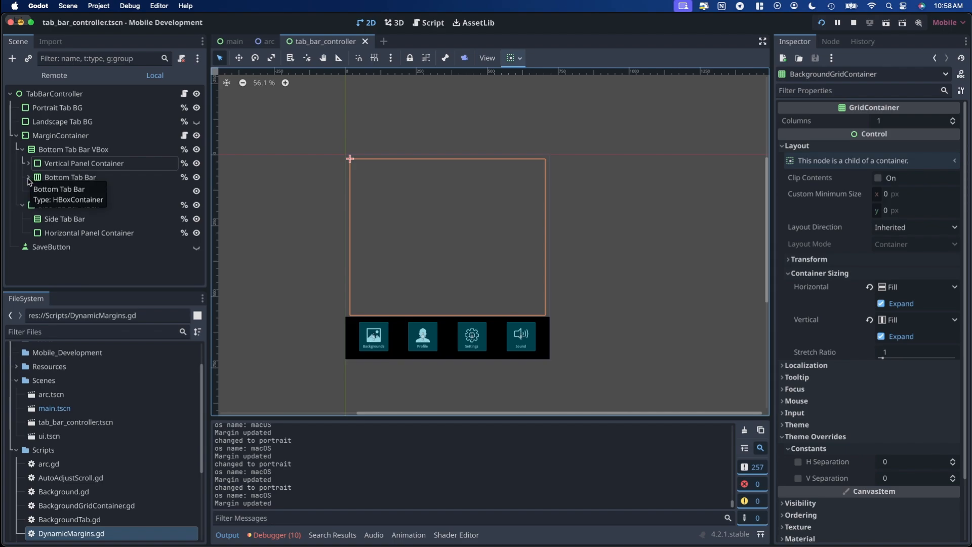
- Look over Bottom Tab Bar's buttons and Spacer, ending on the Bottom Tab Bar VBox
{"action": "left_click", "coordinate": [28, 180]}
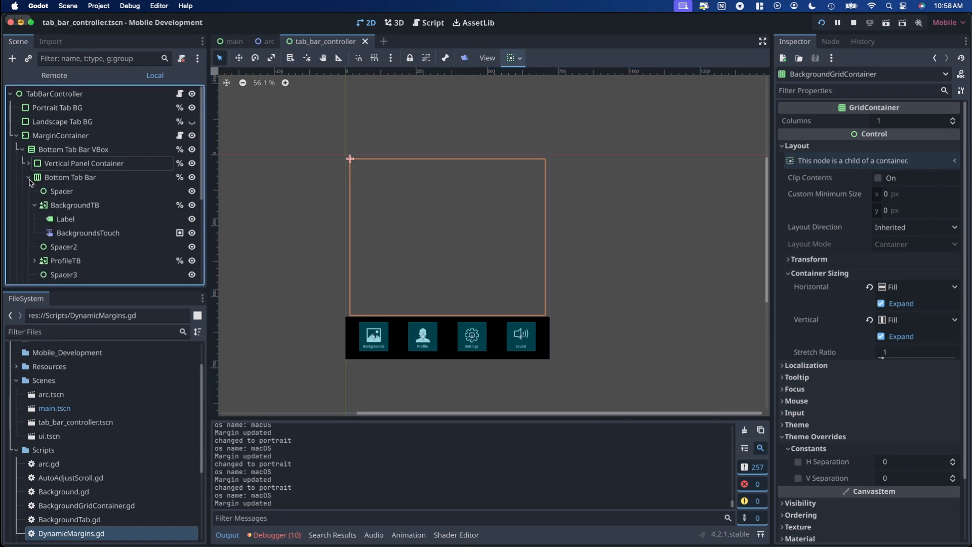
{"action": "left_click", "coordinate": [29, 178]}
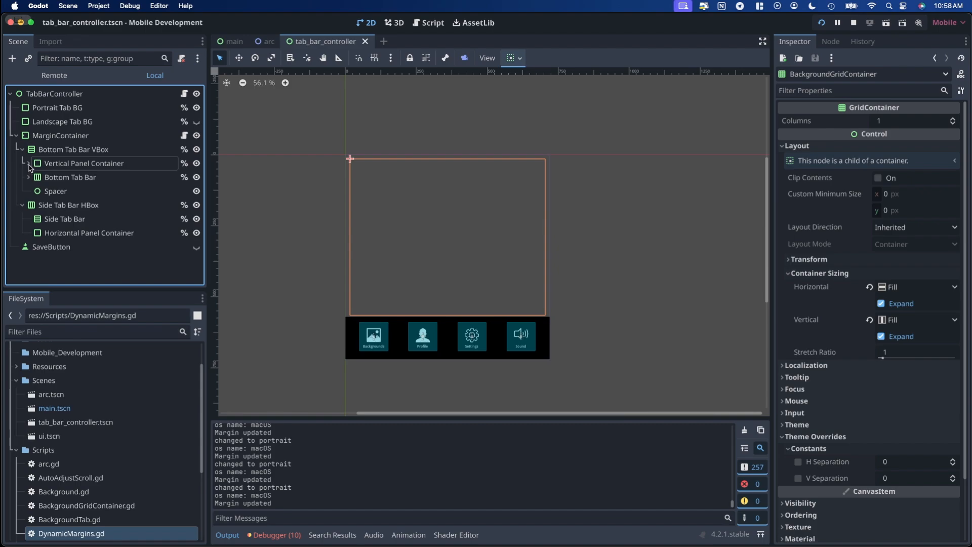
{"action": "mouse_move", "coordinate": [111, 166]}
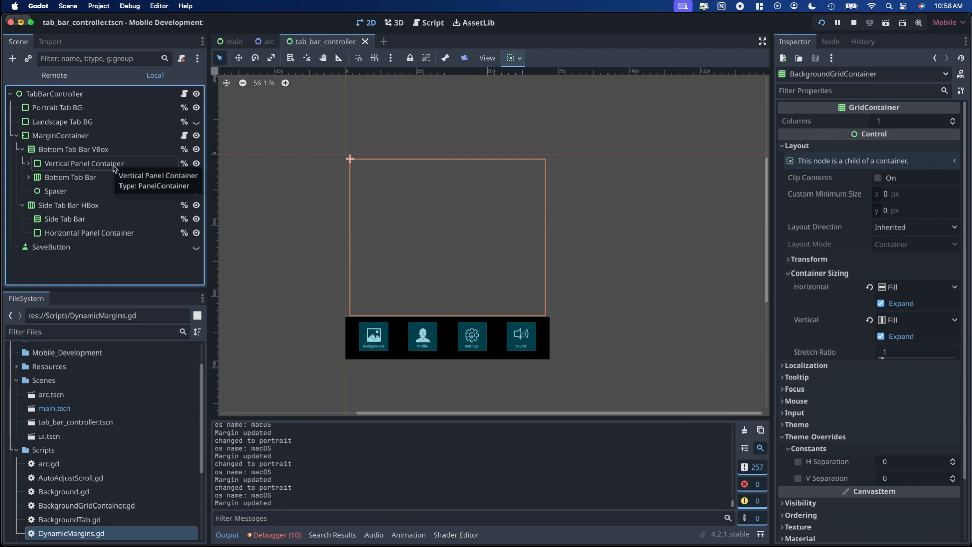
{"action": "left_click", "coordinate": [55, 191]}
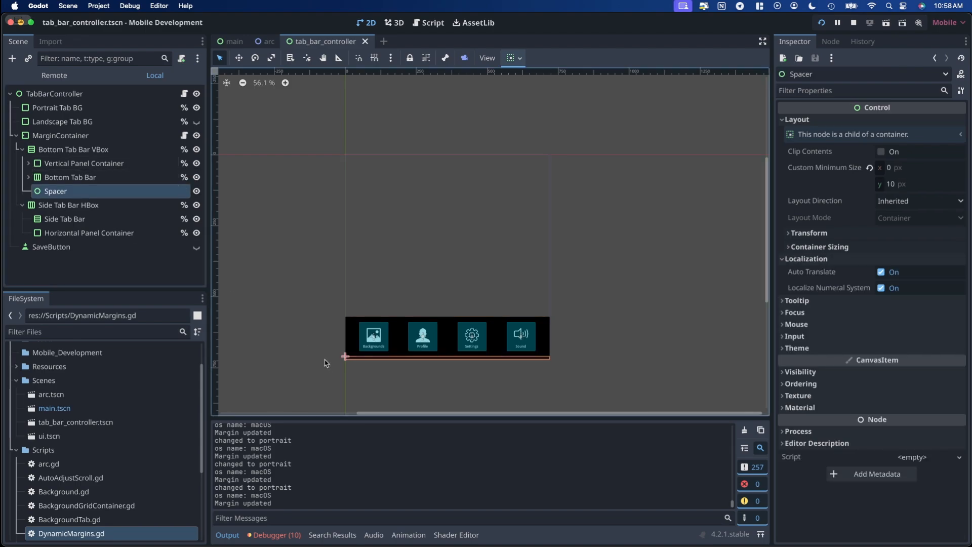
{"action": "mouse_move", "coordinate": [132, 191]}
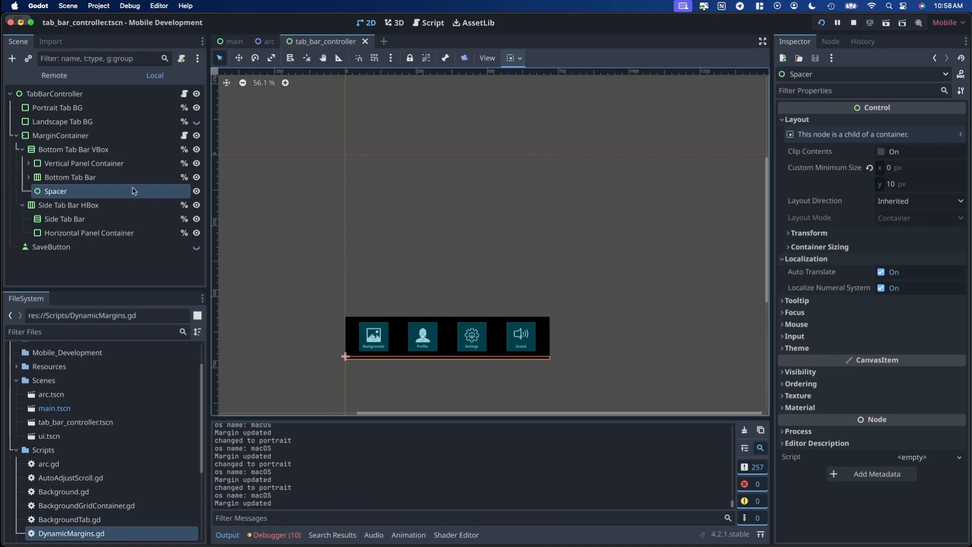
{"action": "left_click", "coordinate": [73, 149]}
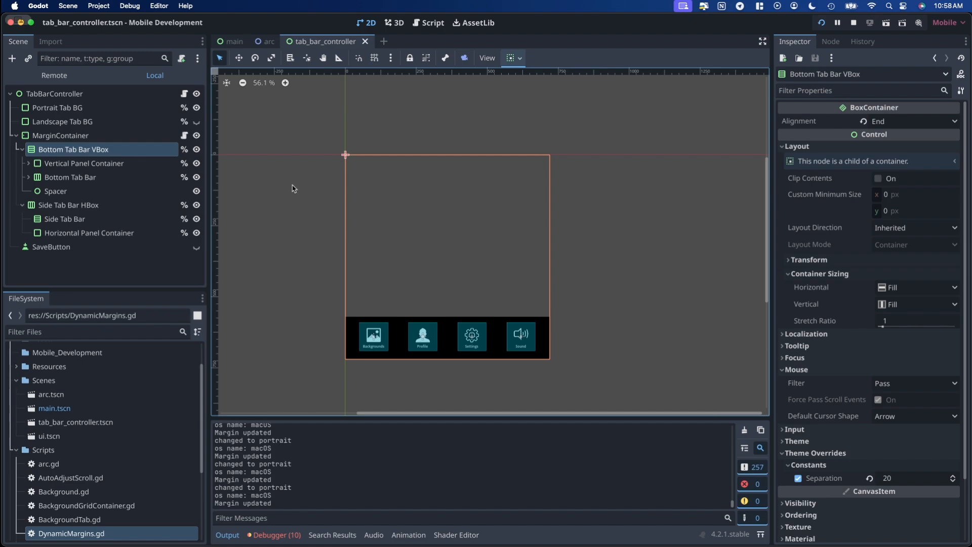
{"action": "mouse_move", "coordinate": [53, 210]}
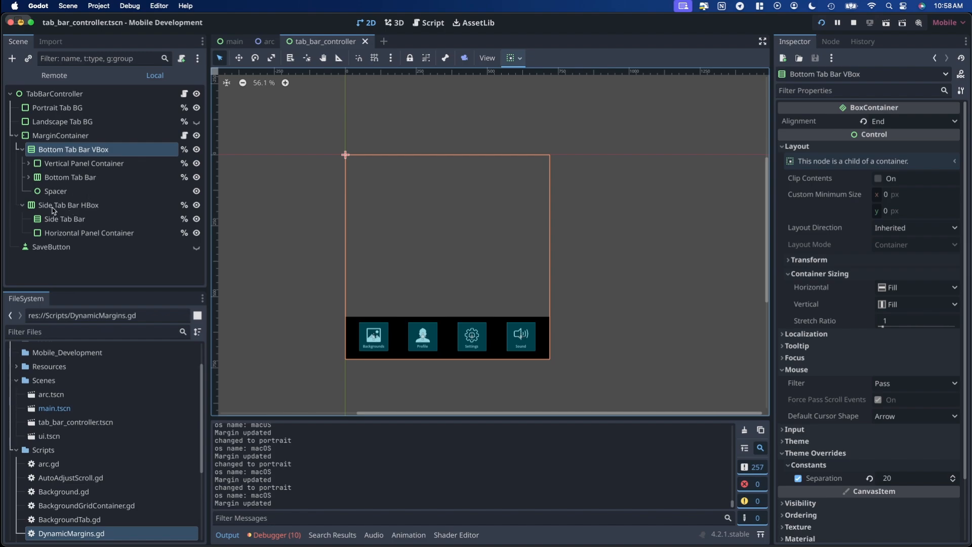
{"action": "left_click", "coordinate": [68, 205]}
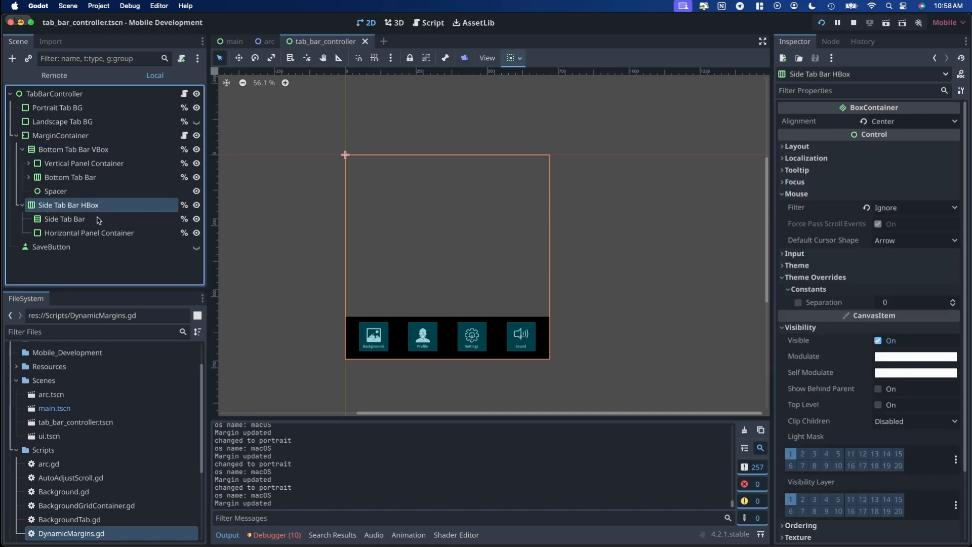
{"action": "left_click", "coordinate": [65, 219]}
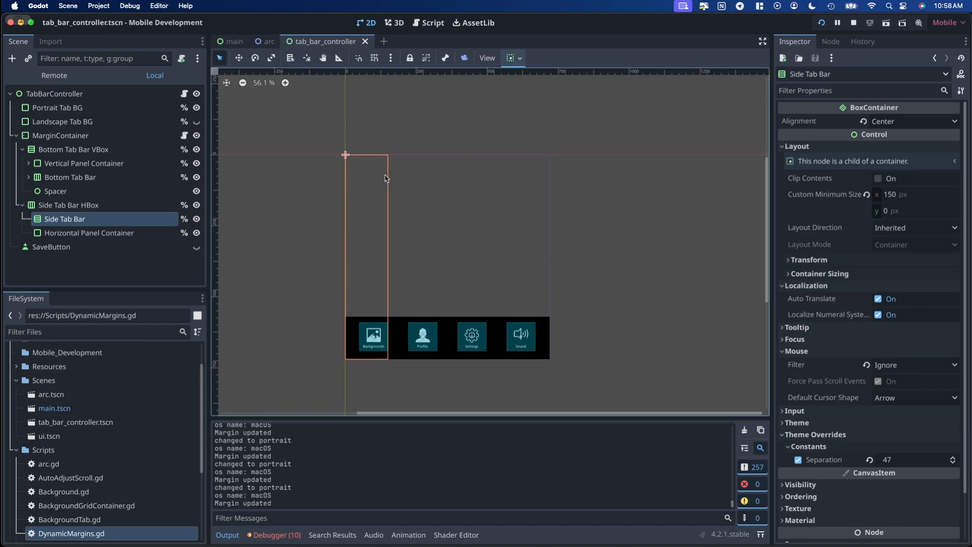
{"action": "mouse_move", "coordinate": [906, 201]}
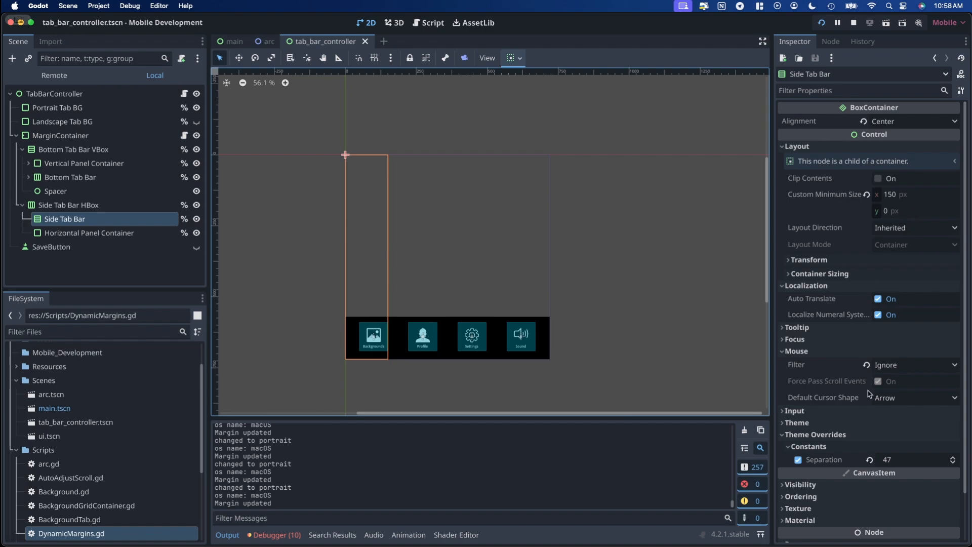
{"action": "mouse_move", "coordinate": [859, 467]}
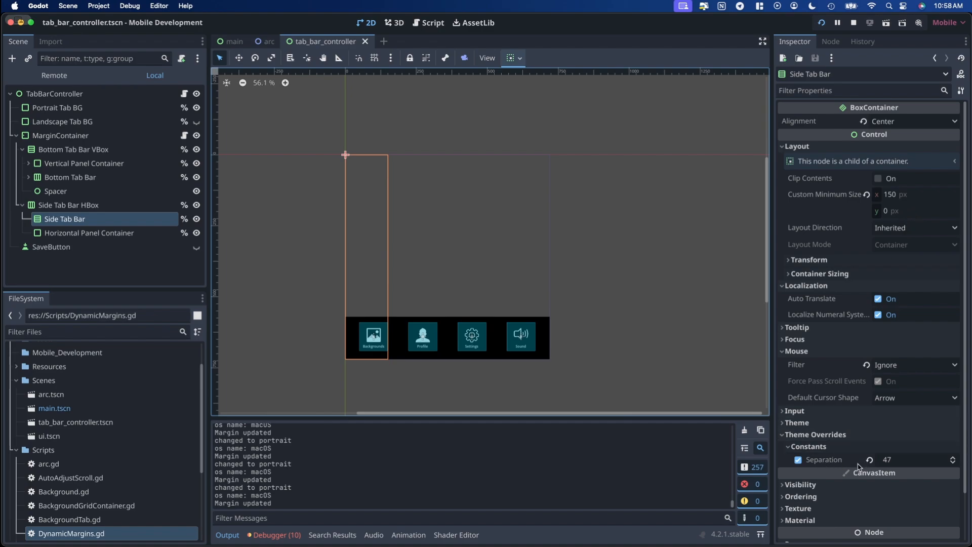
{"action": "mouse_move", "coordinate": [83, 235]}
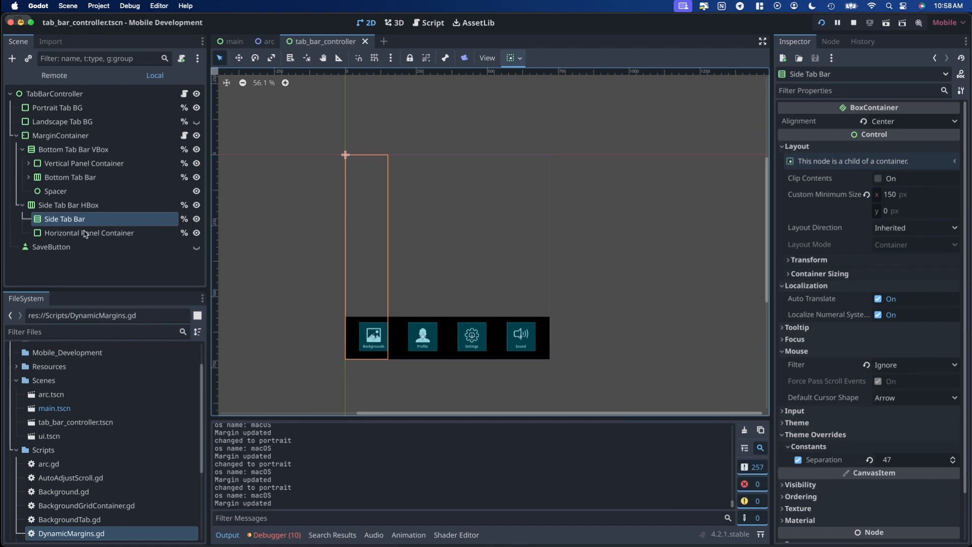
{"action": "left_click", "coordinate": [89, 232]}
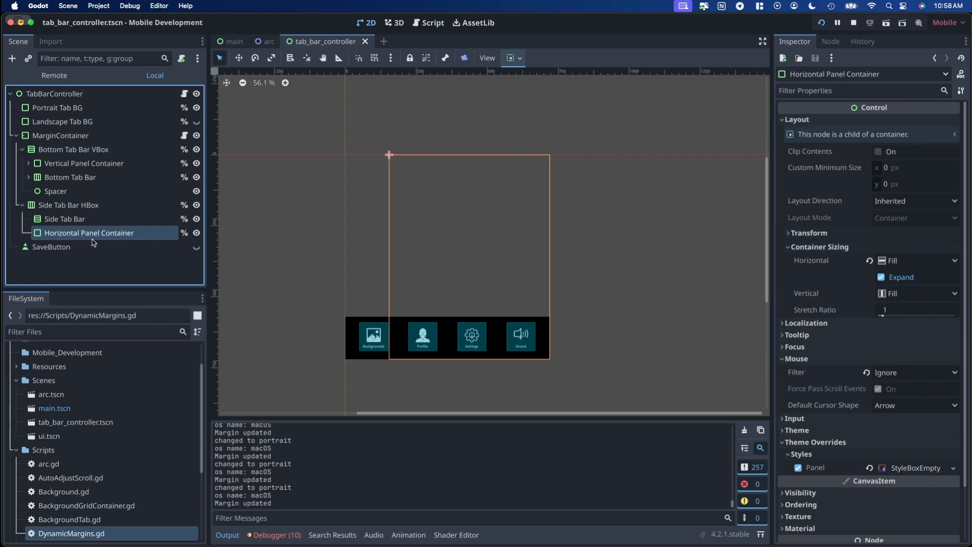
{"action": "mouse_move", "coordinate": [499, 194]}
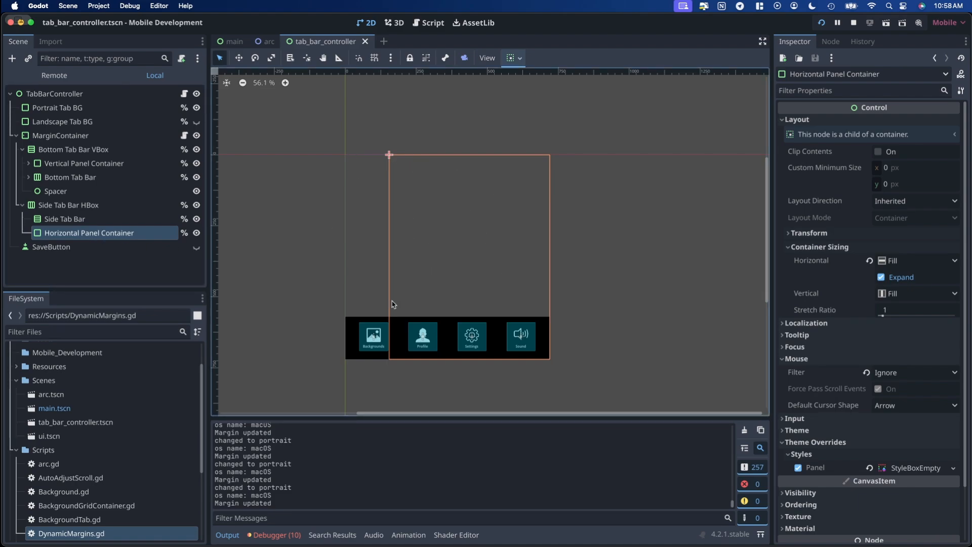
{"action": "mouse_move", "coordinate": [444, 268]}
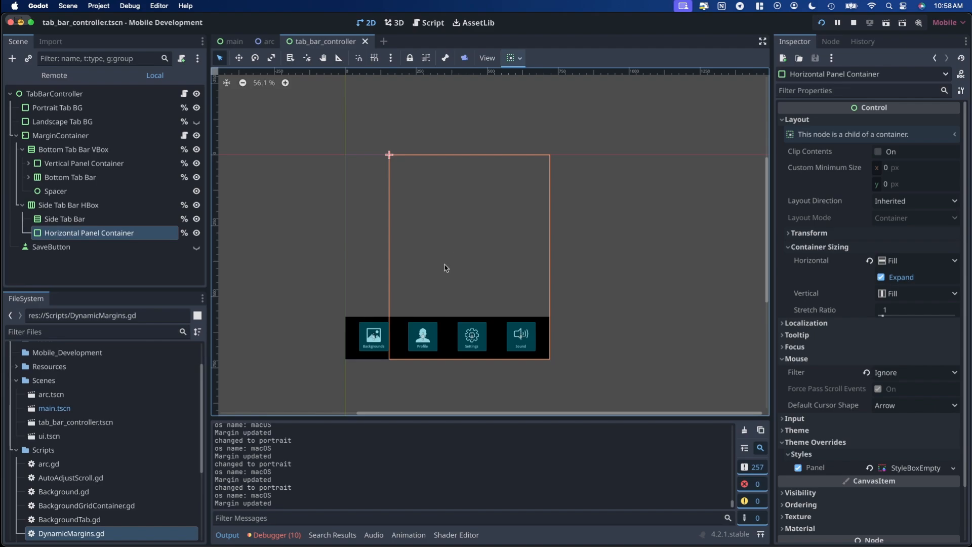
- Set Mouse Filter to Ignore on Side Tab Bar and Horizontal Panel Container, testing image taps
{"action": "left_click", "coordinate": [64, 218]}
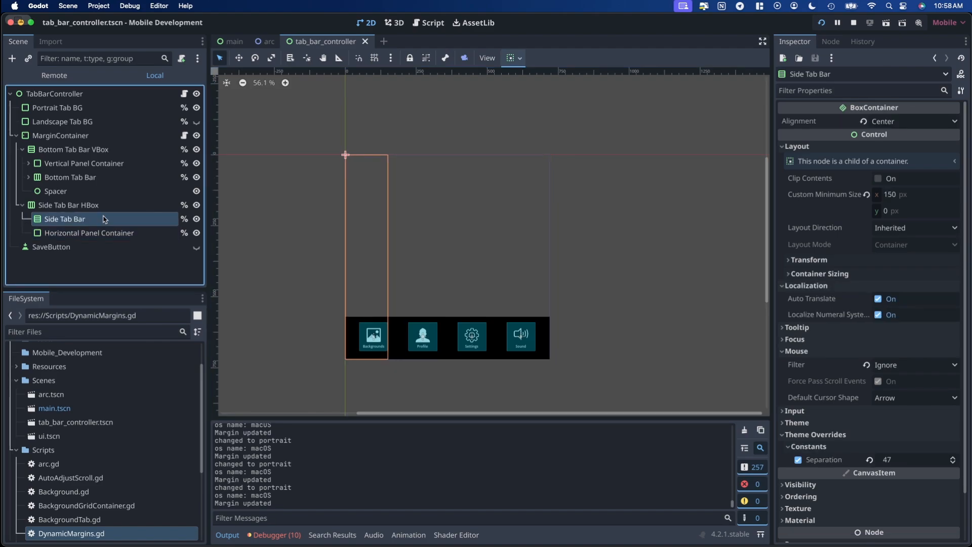
{"action": "mouse_move", "coordinate": [73, 149]}
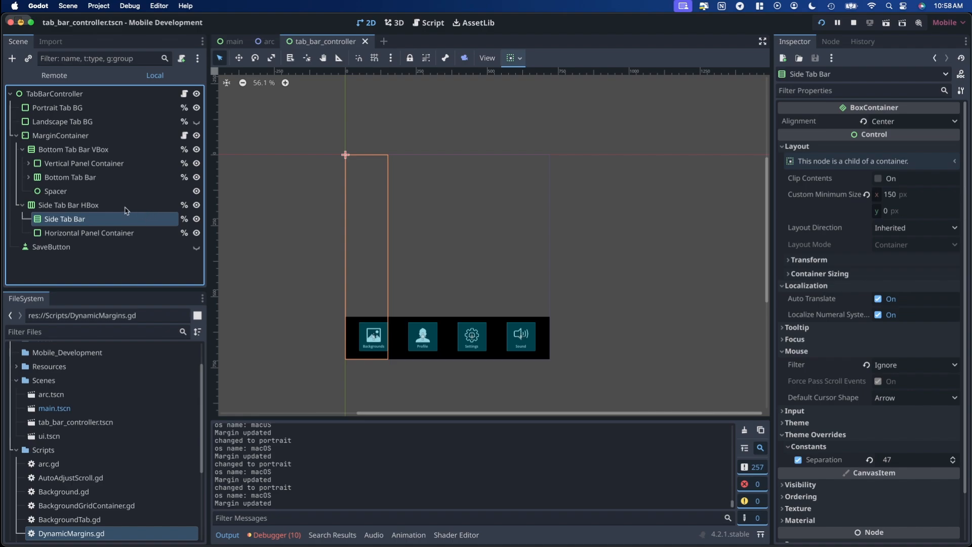
{"action": "mouse_move", "coordinate": [704, 240]}
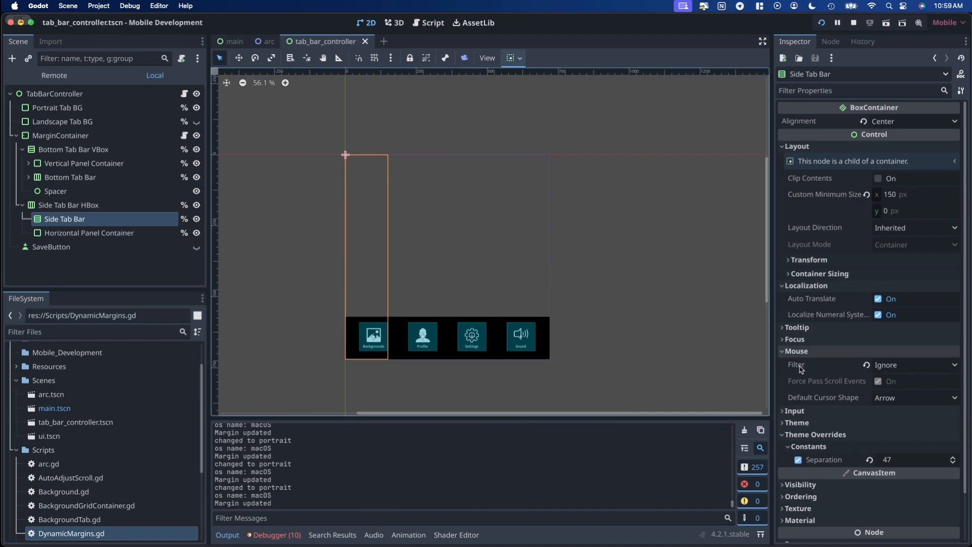
{"action": "mouse_move", "coordinate": [881, 369]}
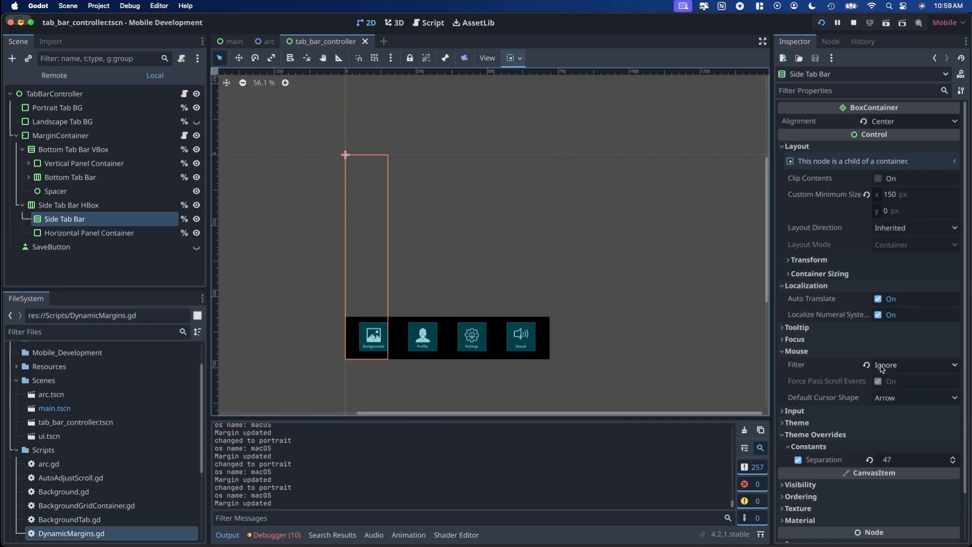
{"action": "left_click", "coordinate": [912, 364]}
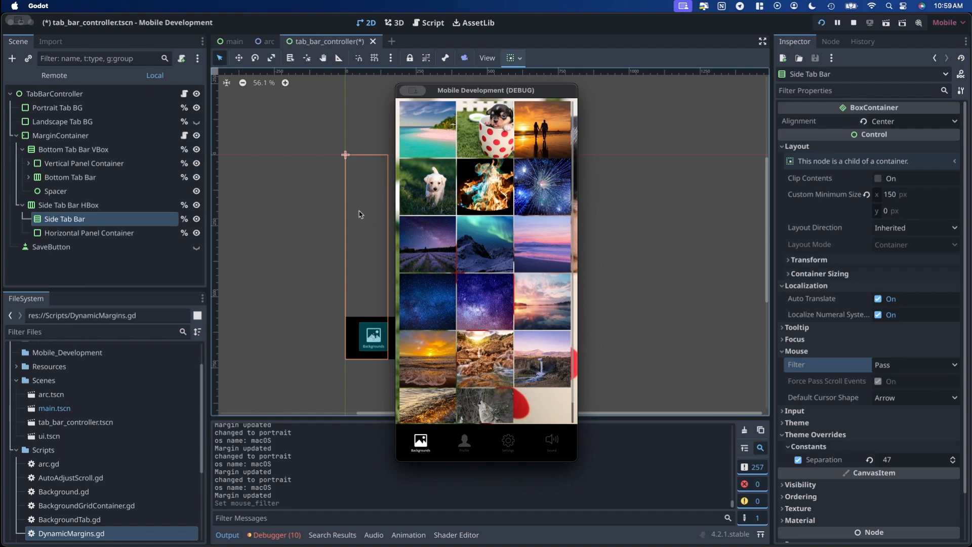
{"action": "mouse_move", "coordinate": [428, 166]}
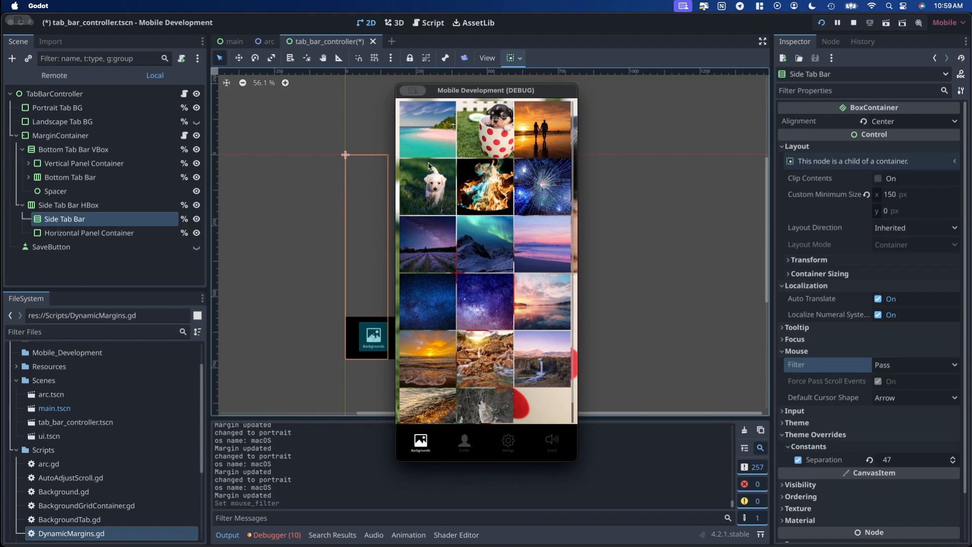
{"action": "mouse_move", "coordinate": [435, 287]}
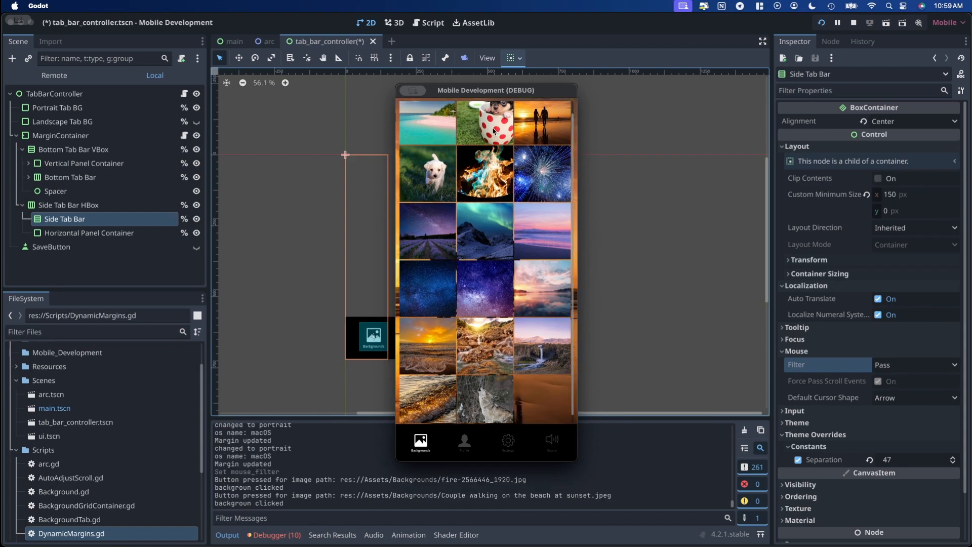
{"action": "left_click", "coordinate": [428, 174]}
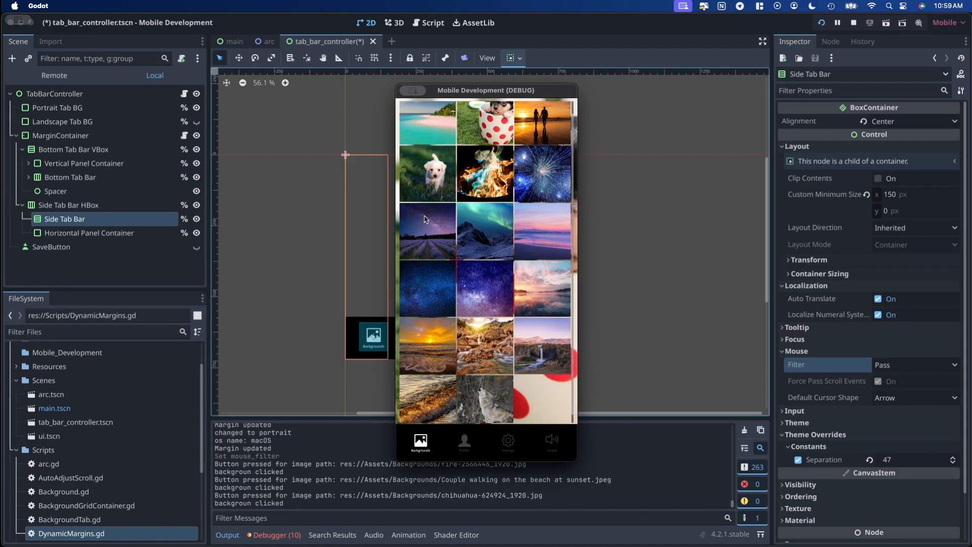
{"action": "mouse_move", "coordinate": [892, 367]}
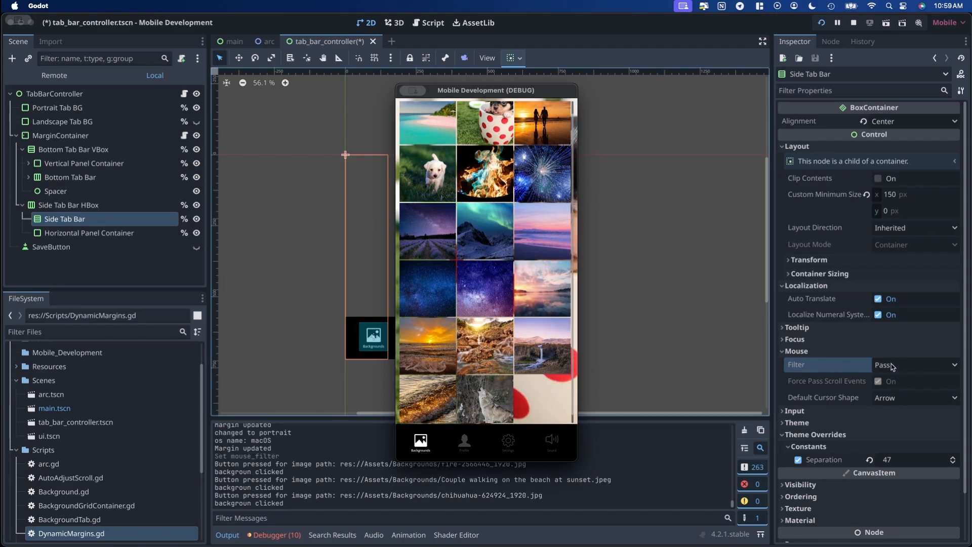
{"action": "left_click", "coordinate": [890, 365]}
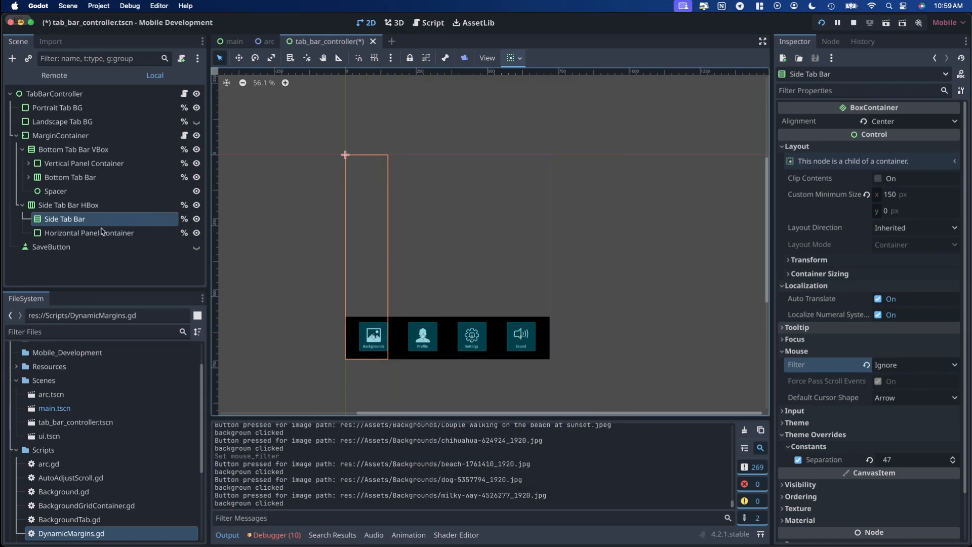
{"action": "left_click", "coordinate": [89, 233]}
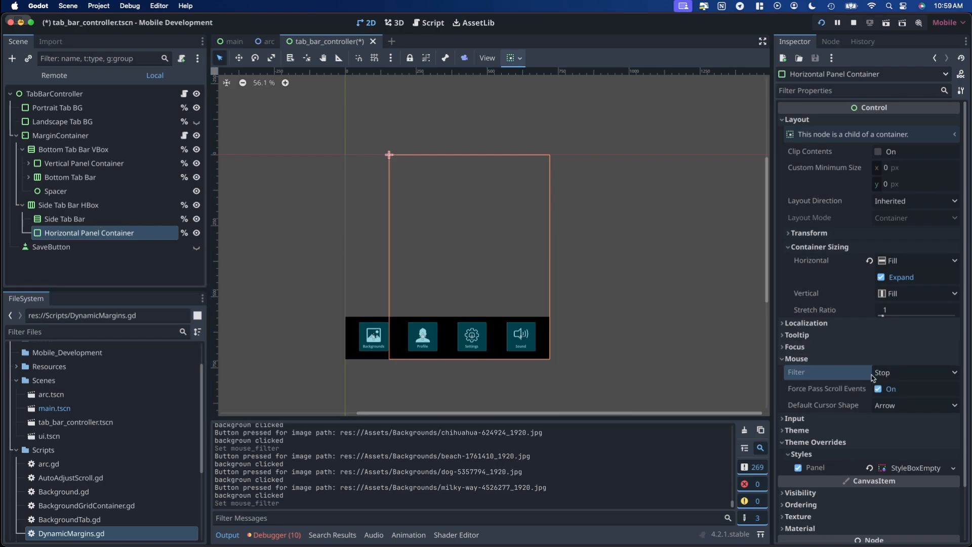
{"action": "mouse_move", "coordinate": [784, 360]}
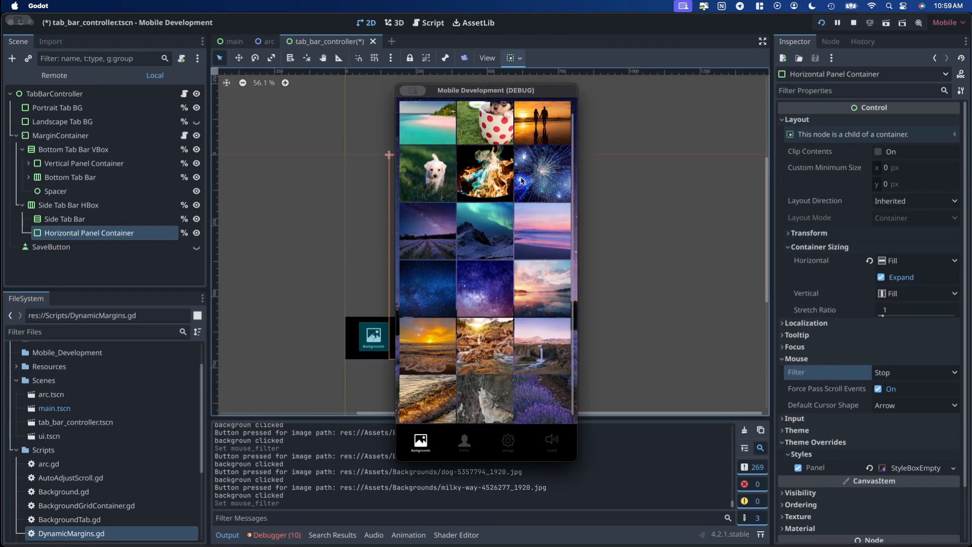
{"action": "mouse_move", "coordinate": [524, 122]}
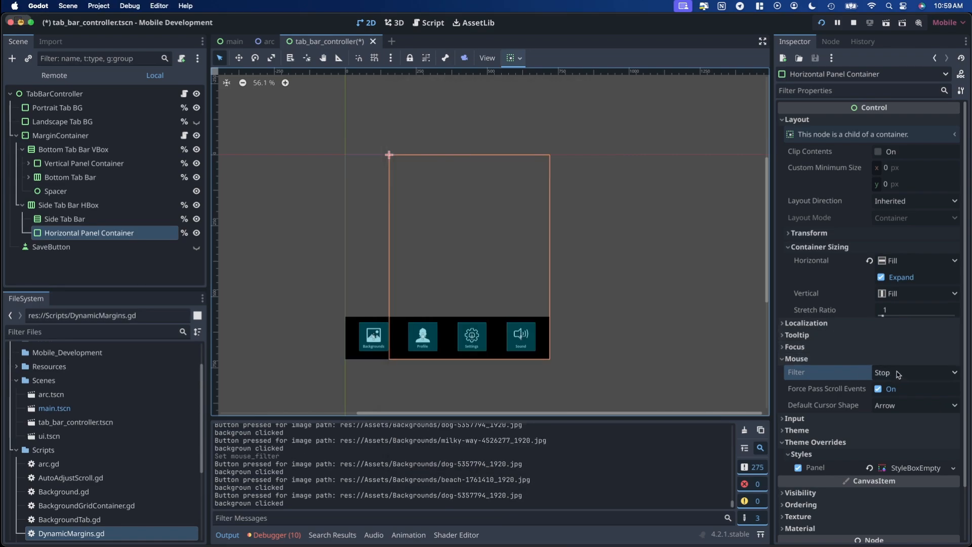
{"action": "left_click", "coordinate": [912, 373]}
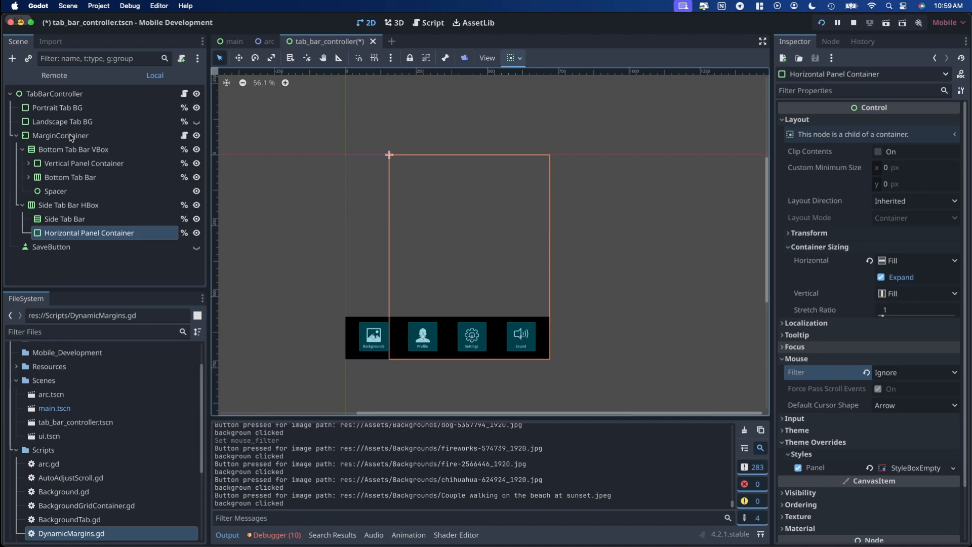
- Select MarginContainer to view its Full Rect anchors and DynamicMargins script
{"action": "left_click", "coordinate": [60, 135]}
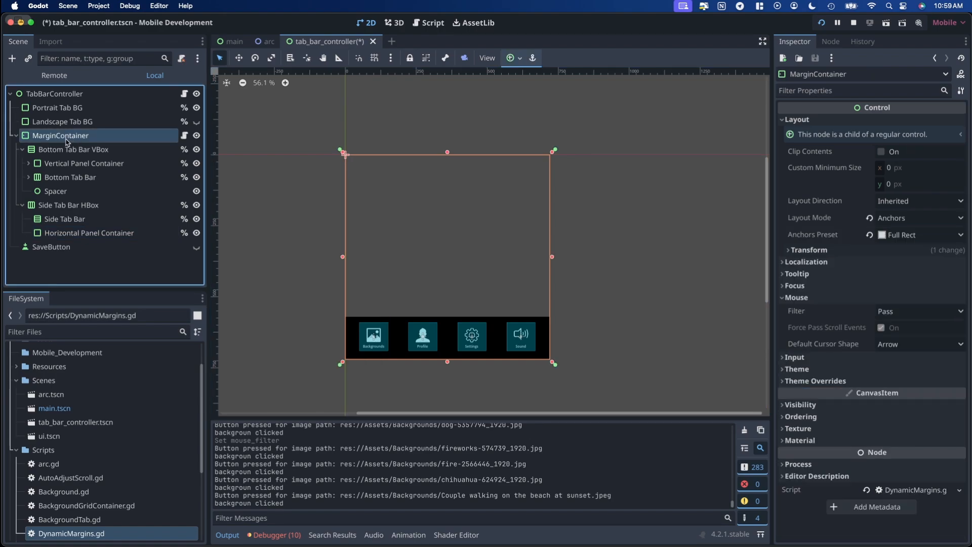
{"action": "mouse_move", "coordinate": [60, 135]}
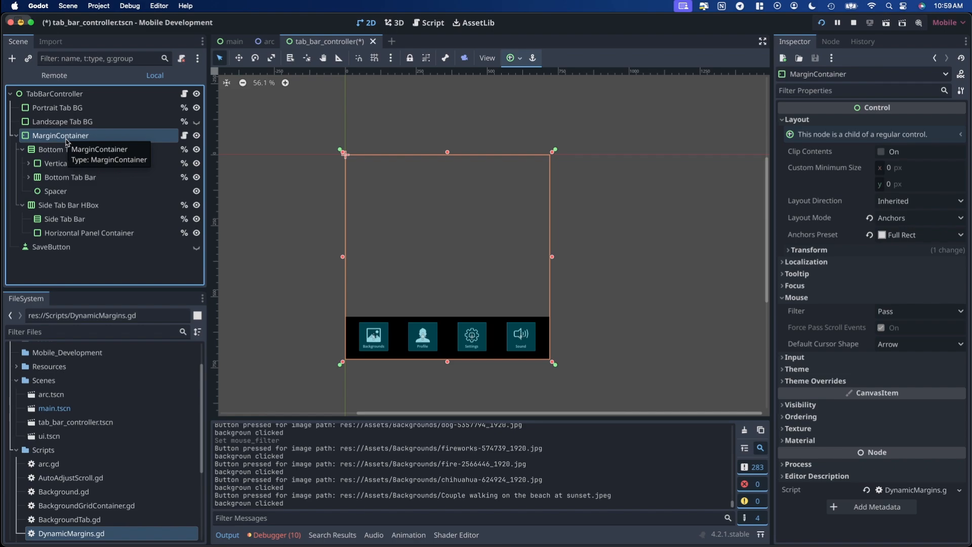
{"action": "mouse_move", "coordinate": [271, 153]}
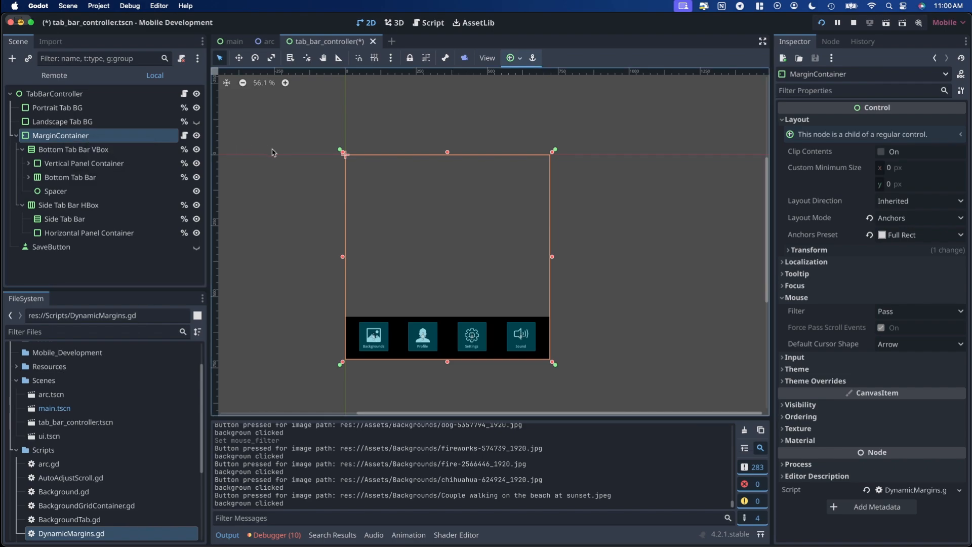
{"action": "mouse_move", "coordinate": [76, 112]}
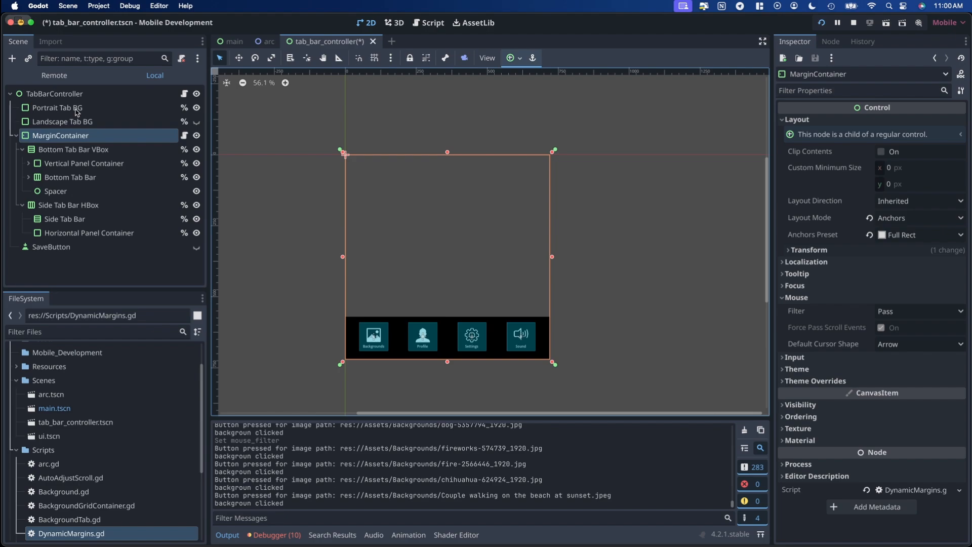
- Inspect Portrait Tab BG's bottom-wide anchors and black panel BG color without changing it
{"action": "left_click", "coordinate": [57, 107]}
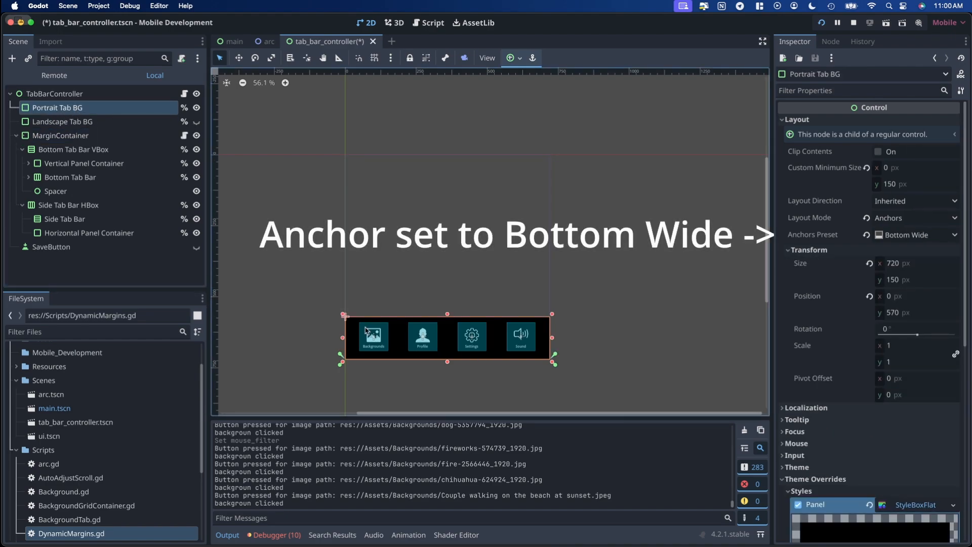
{"action": "mouse_move", "coordinate": [512, 353]}
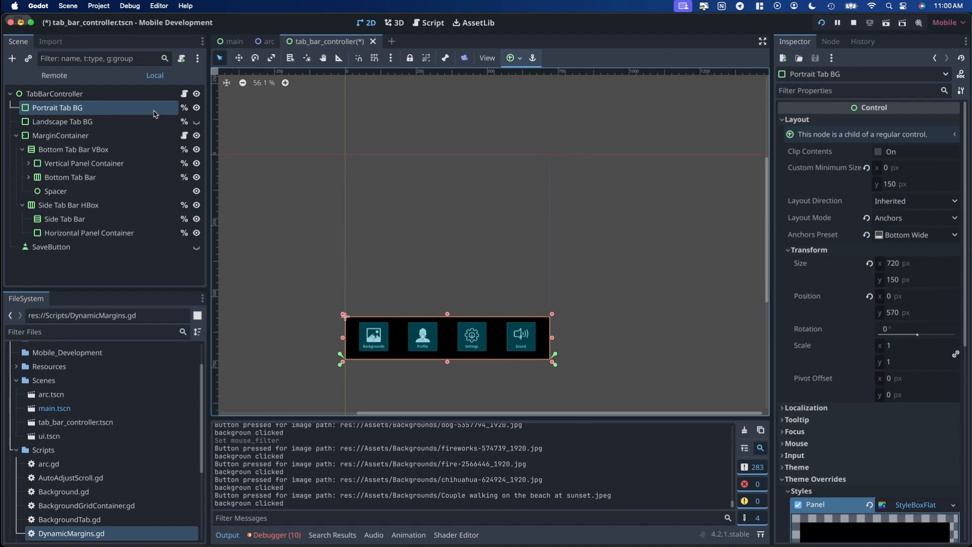
{"action": "scroll", "scroll_direction": "down", "scroll_amount": 3}
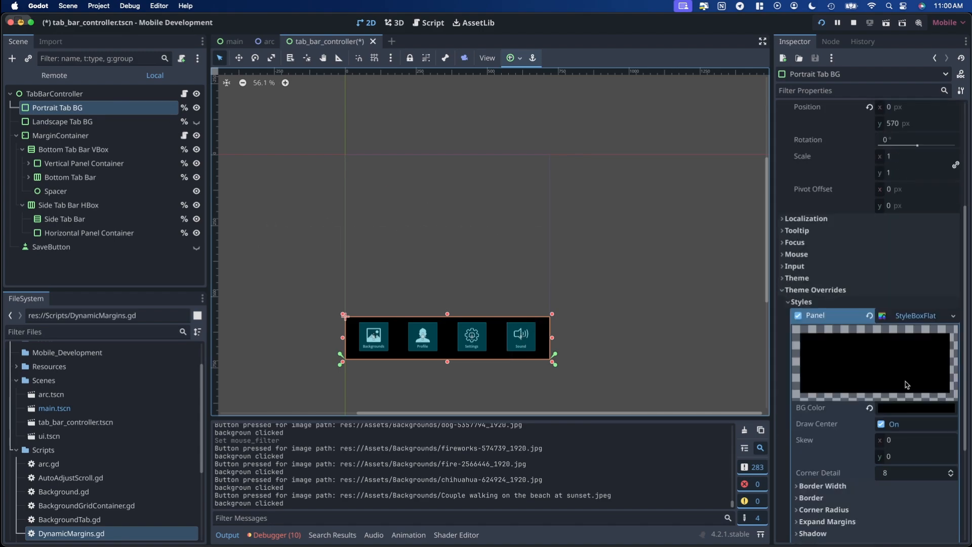
{"action": "mouse_move", "coordinate": [609, 219]}
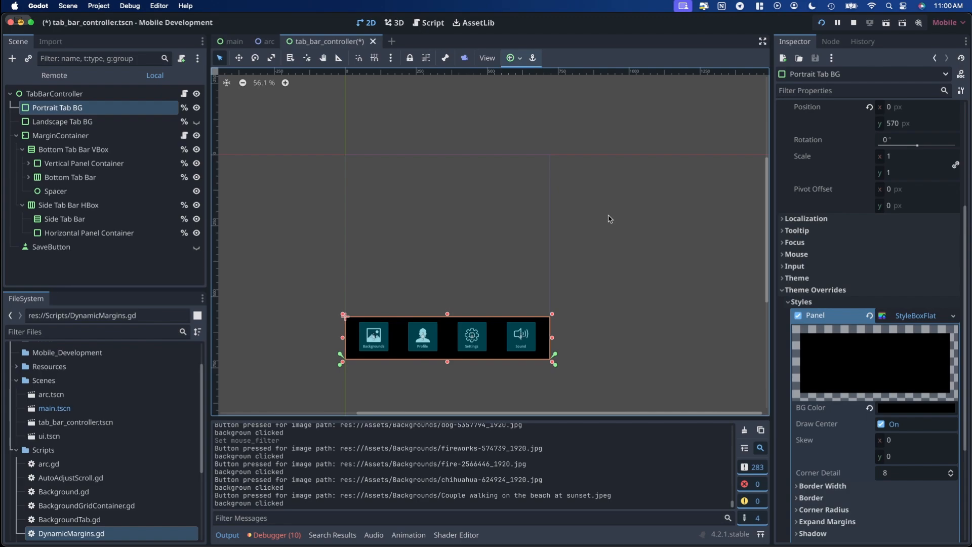
{"action": "scroll", "scroll_direction": "down", "scroll_amount": 3}
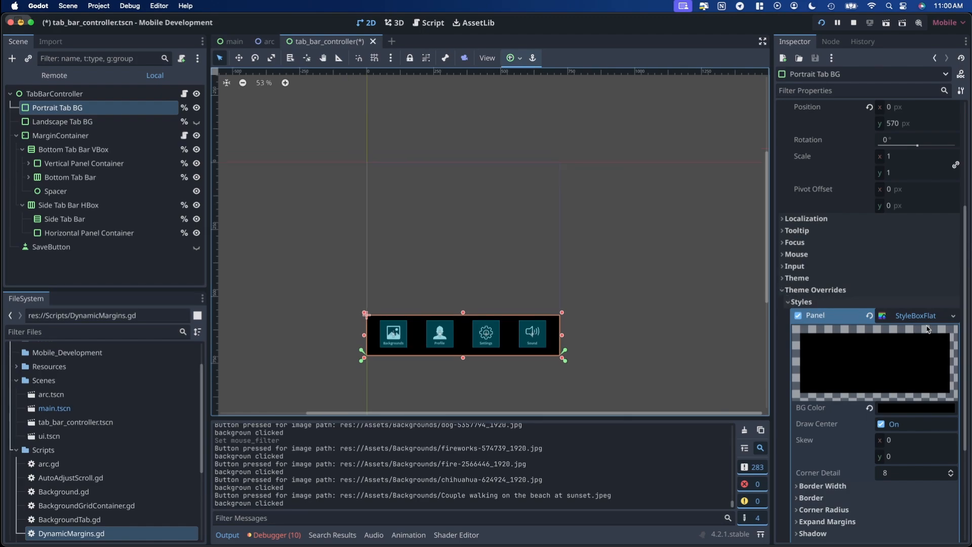
{"action": "mouse_move", "coordinate": [912, 325]}
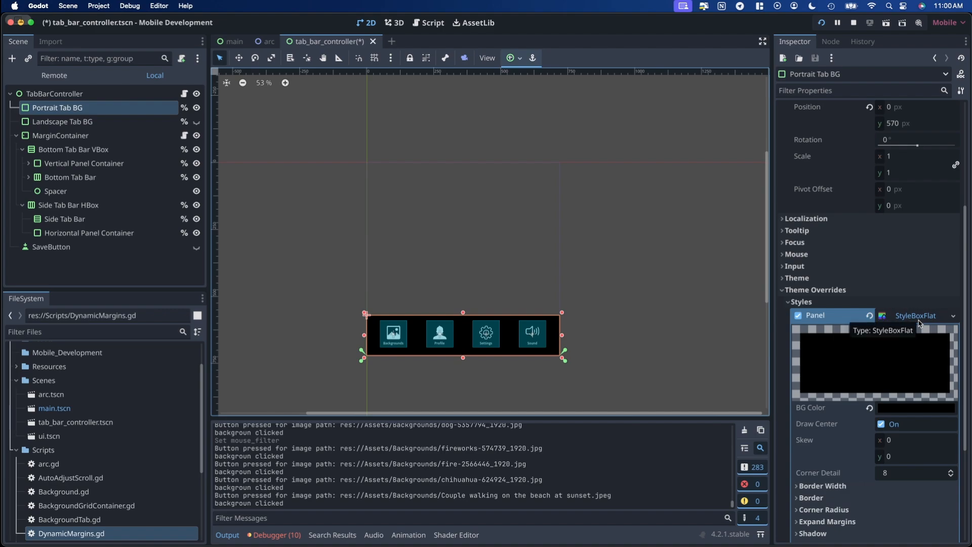
{"action": "mouse_move", "coordinate": [934, 412]}
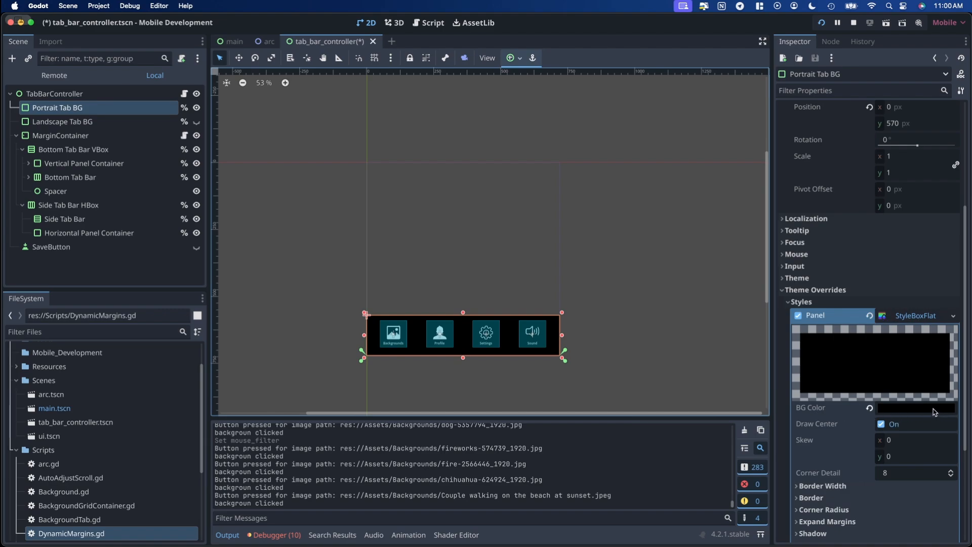
{"action": "left_click", "coordinate": [917, 407]}
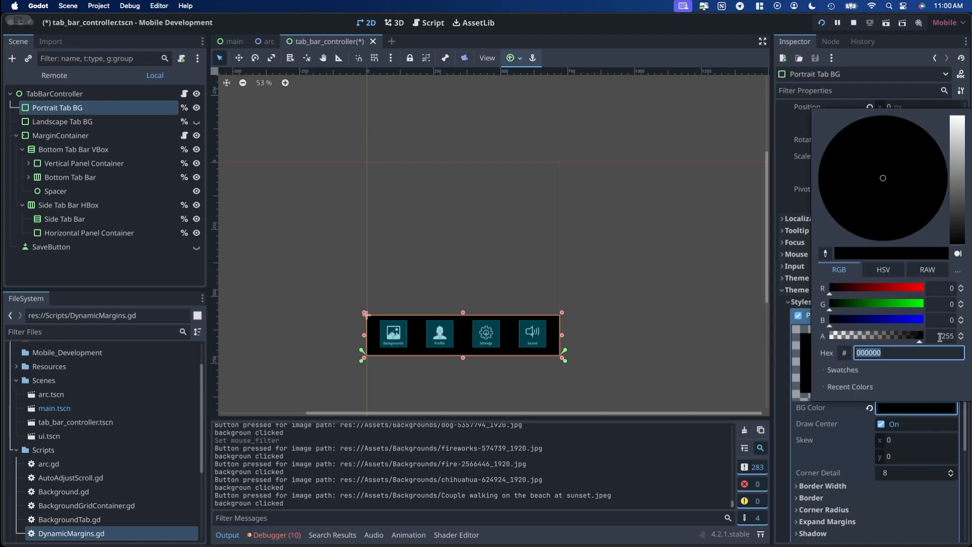
{"action": "left_click", "coordinate": [720, 376]}
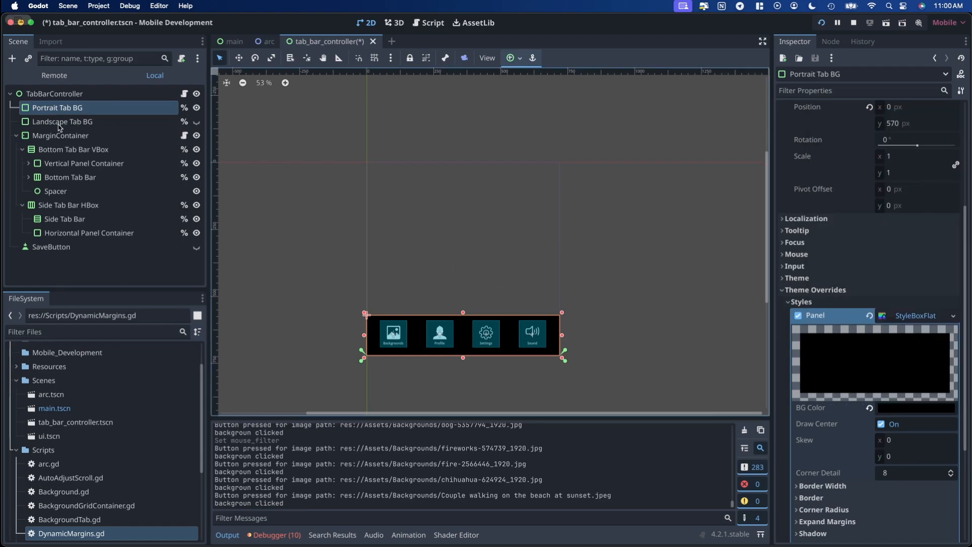
- Inspect Landscape Tab BG, Side Tab Bar and Horizontal Panel Container, then open TabBarController.gd
{"action": "left_click", "coordinate": [62, 121]}
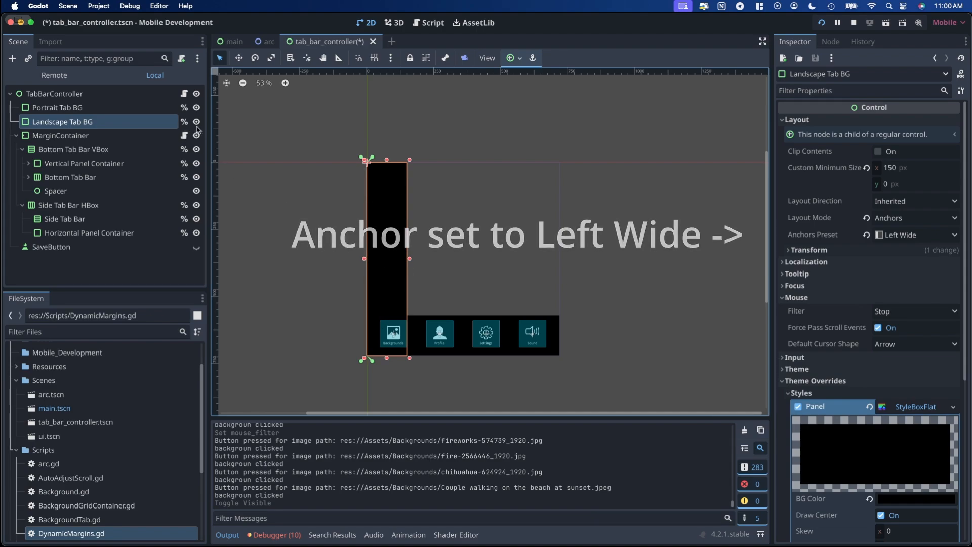
{"action": "left_click", "coordinate": [196, 122]}
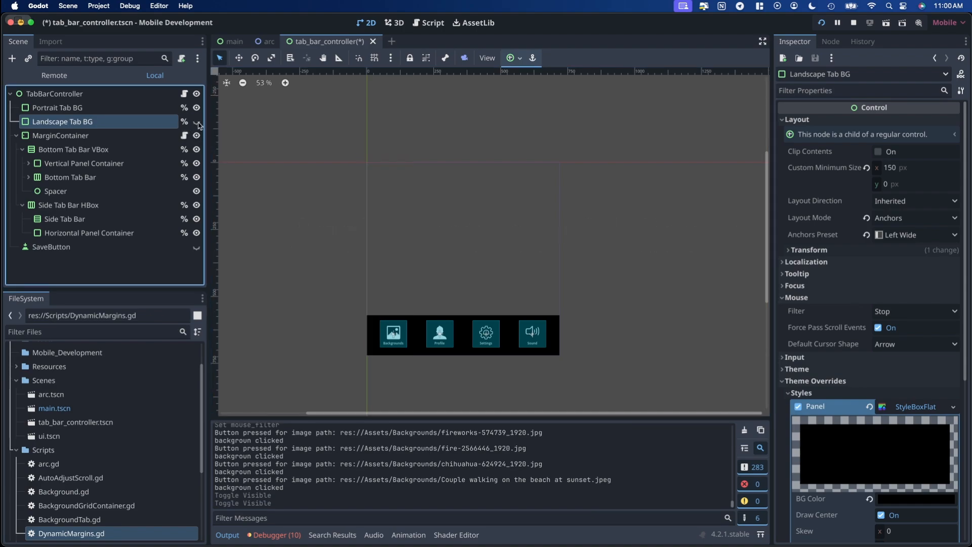
{"action": "left_click", "coordinate": [196, 121]}
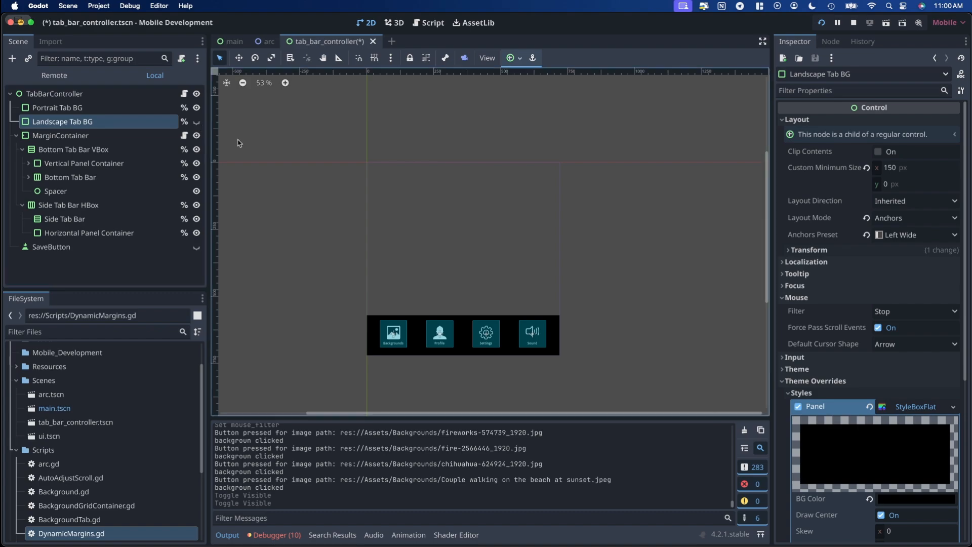
{"action": "mouse_move", "coordinate": [881, 173]}
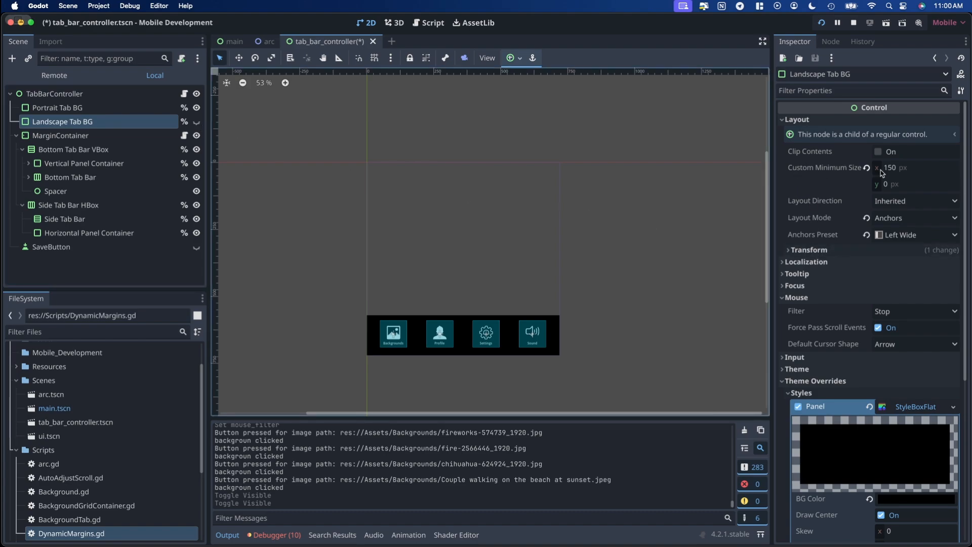
{"action": "left_click", "coordinate": [65, 218]}
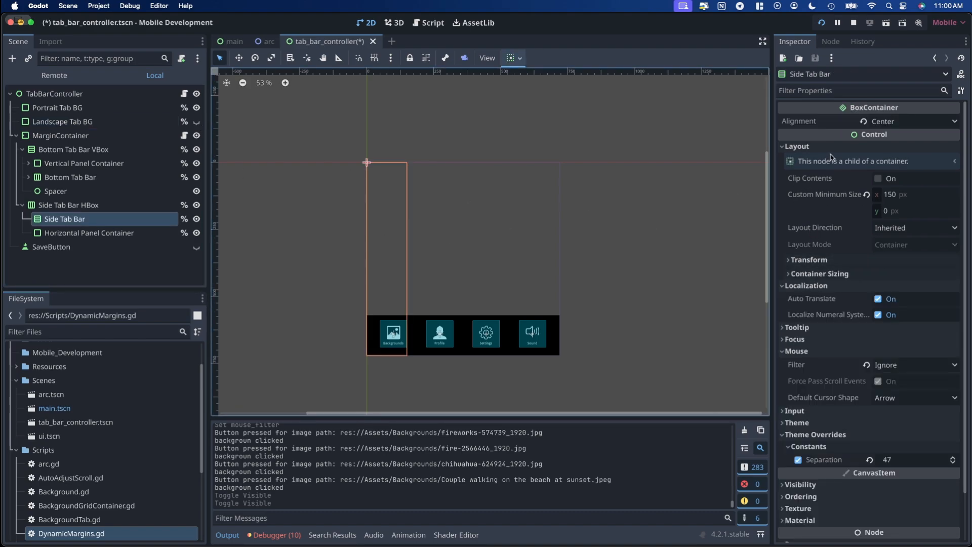
{"action": "mouse_move", "coordinate": [163, 234]}
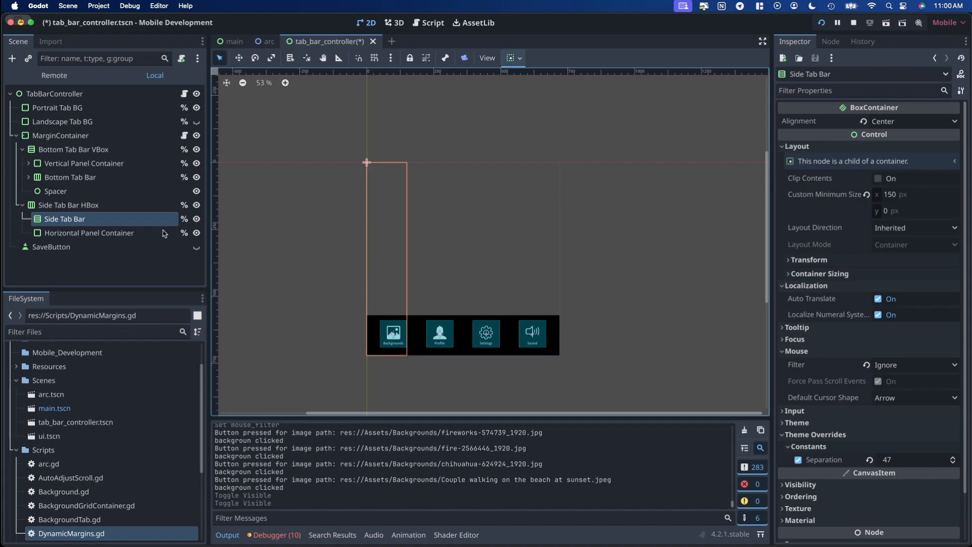
{"action": "left_click", "coordinate": [62, 122]}
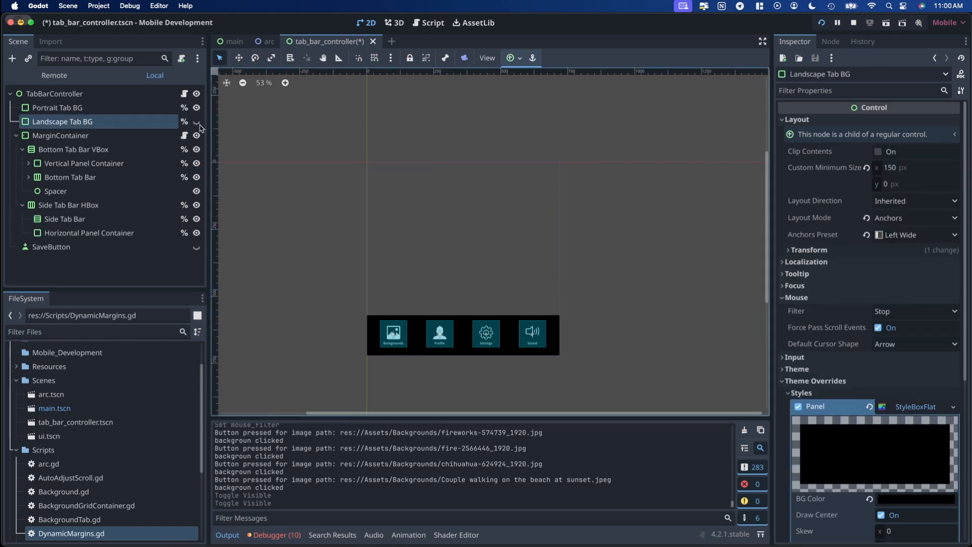
{"action": "left_click", "coordinate": [197, 122]}
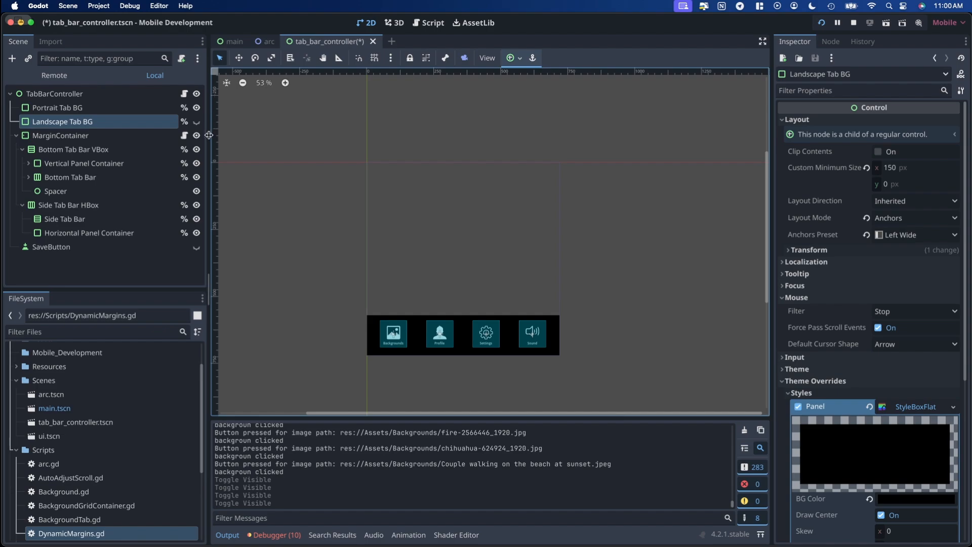
{"action": "mouse_move", "coordinate": [381, 211]}
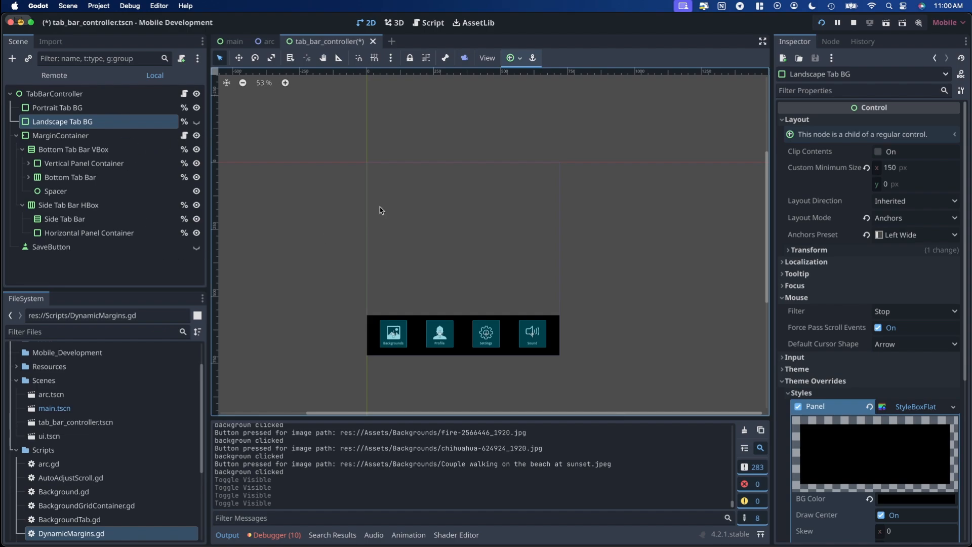
{"action": "left_click", "coordinate": [432, 23]}
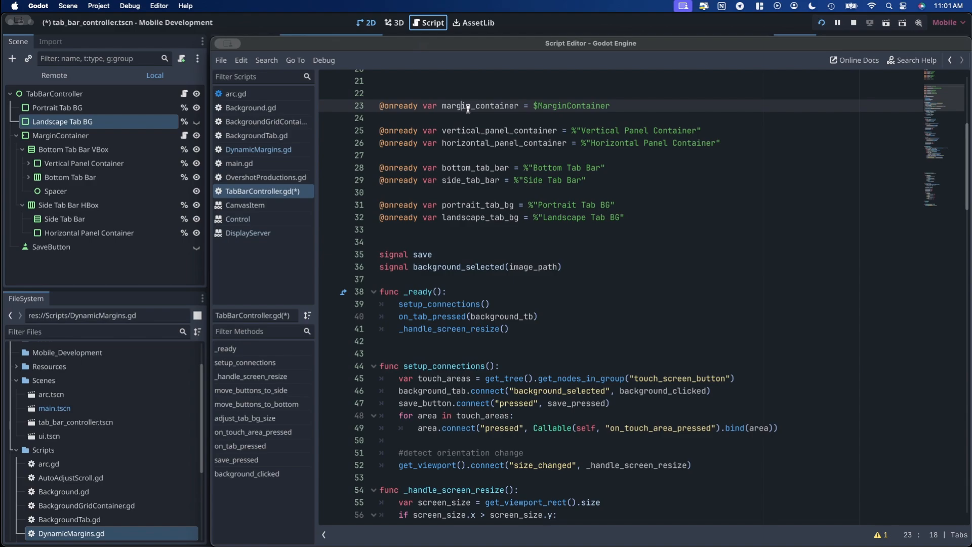
- Select margin_container on line 23, then return to the 2D scene view
{"action": "double_click", "coordinate": [479, 106]}
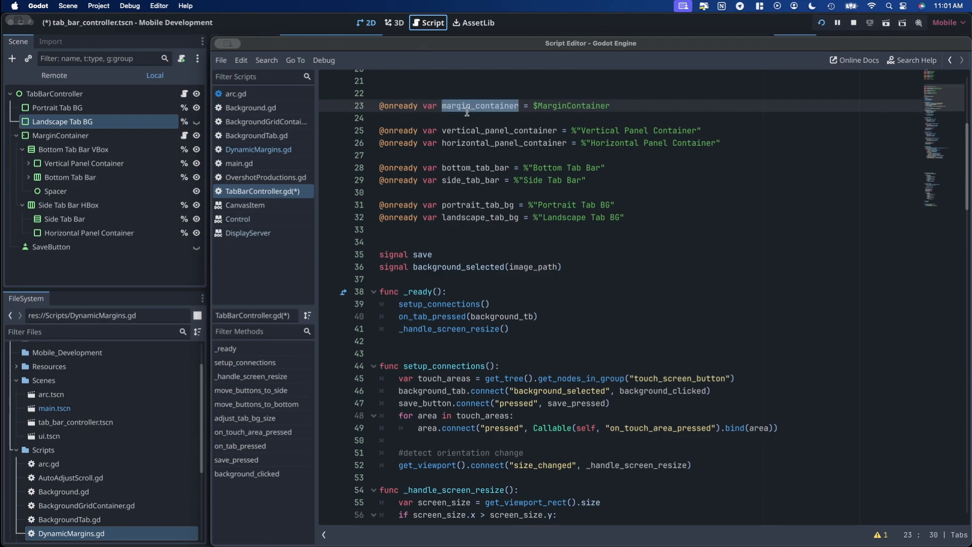
{"action": "mouse_move", "coordinate": [411, 127]}
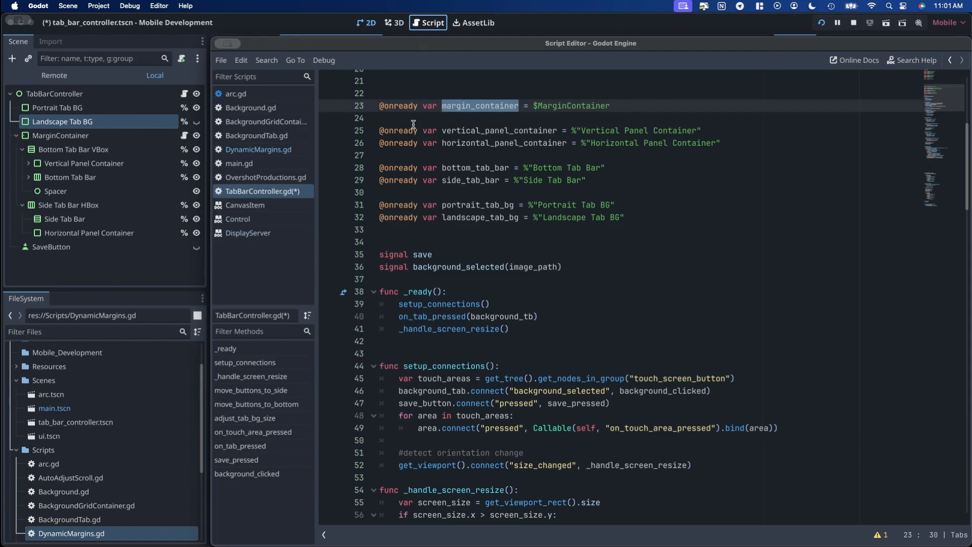
{"action": "mouse_move", "coordinate": [480, 119]}
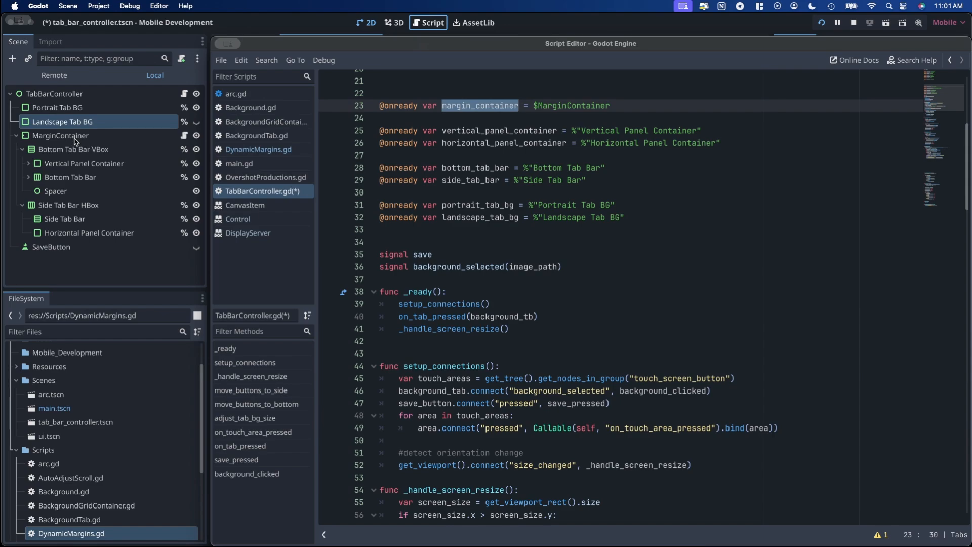
{"action": "left_click", "coordinate": [326, 41]}
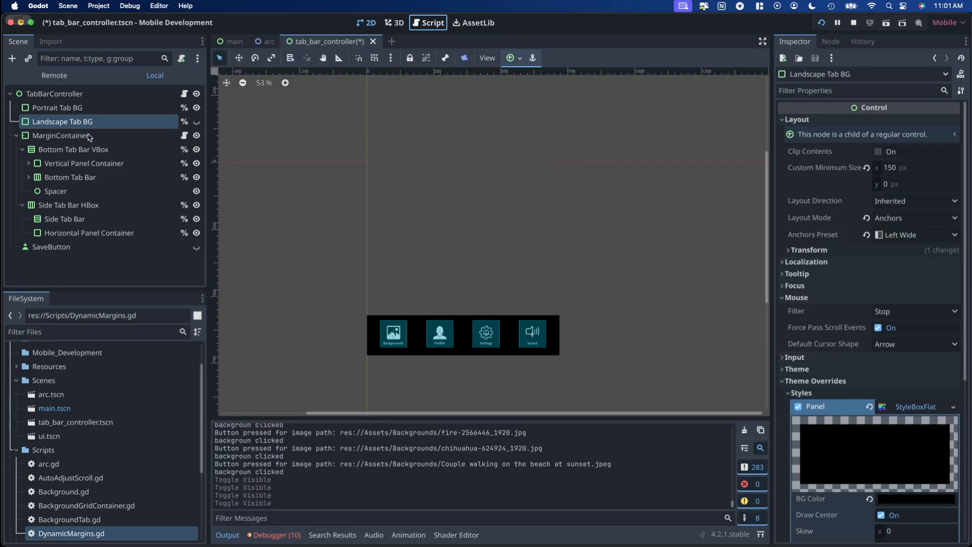
- Mark MarginContainer as Access as Unique Name and return to the TabBarController script
{"action": "left_click", "coordinate": [60, 135]}
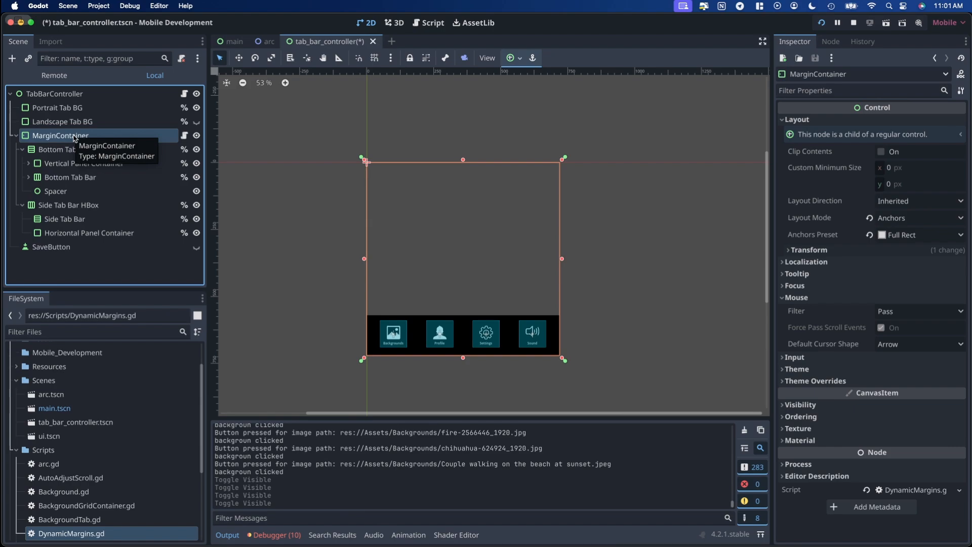
{"action": "right_click", "coordinate": [60, 136]}
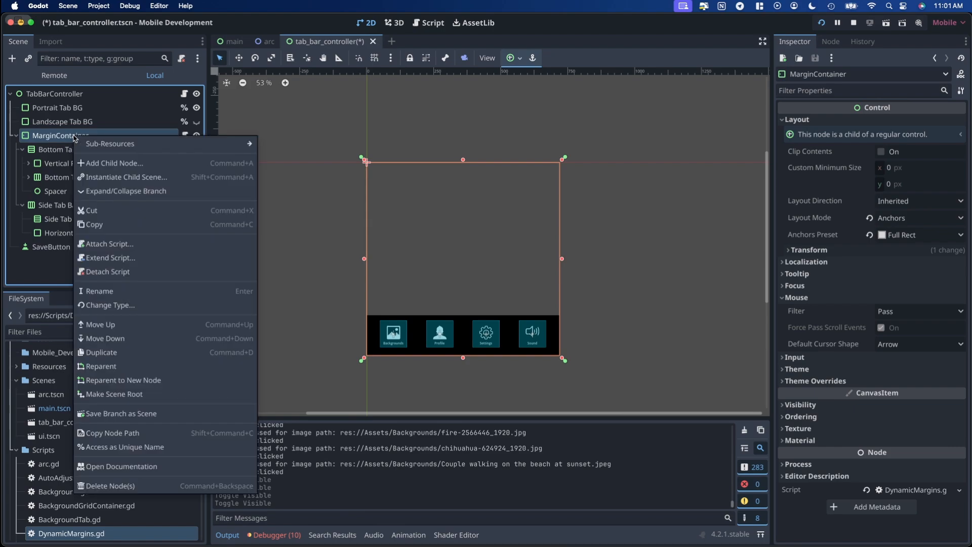
{"action": "mouse_move", "coordinate": [200, 446]}
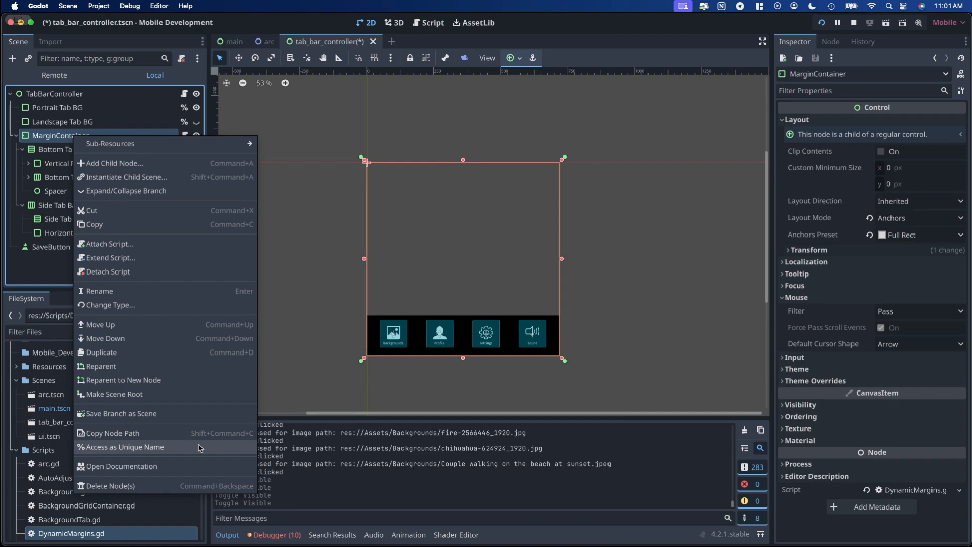
{"action": "left_click", "coordinate": [124, 447]}
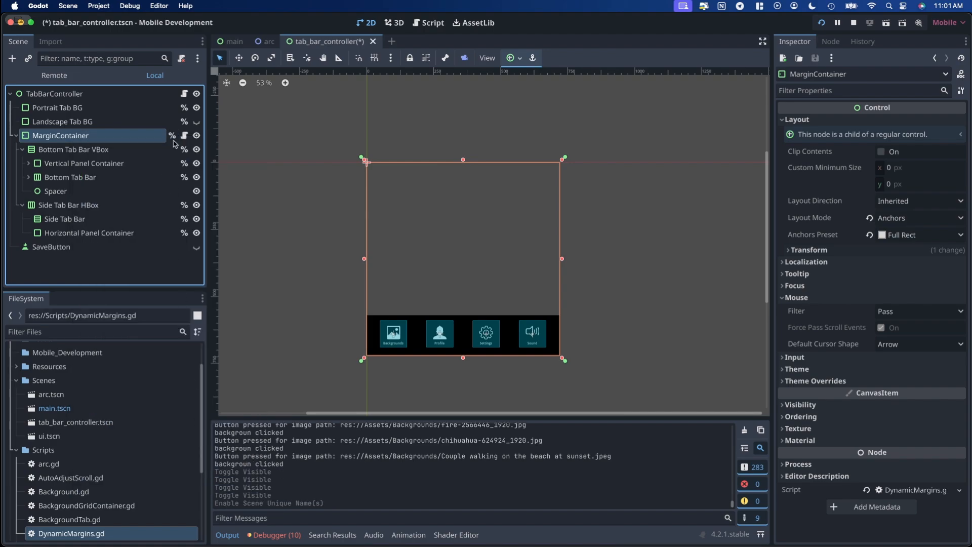
{"action": "left_click", "coordinate": [428, 23]}
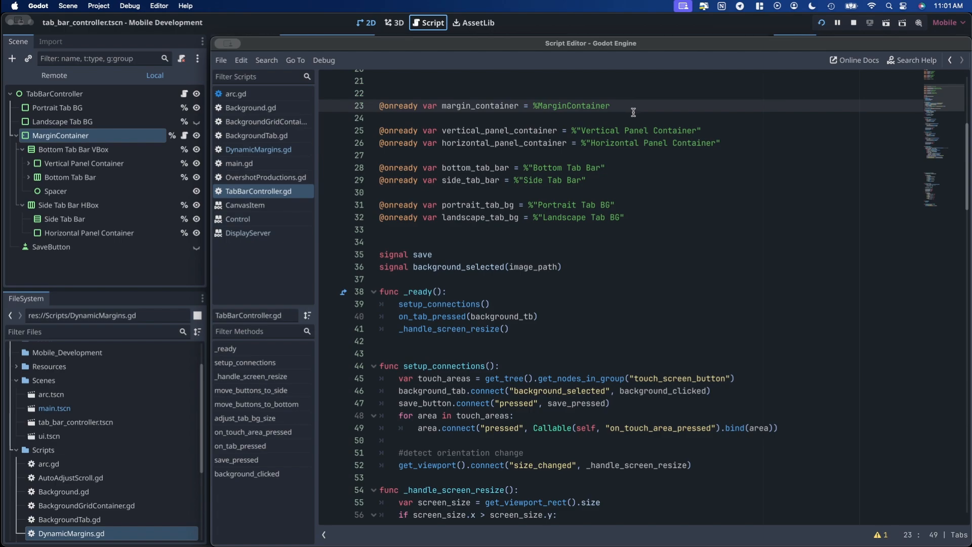
{"action": "mouse_move", "coordinate": [255, 135]}
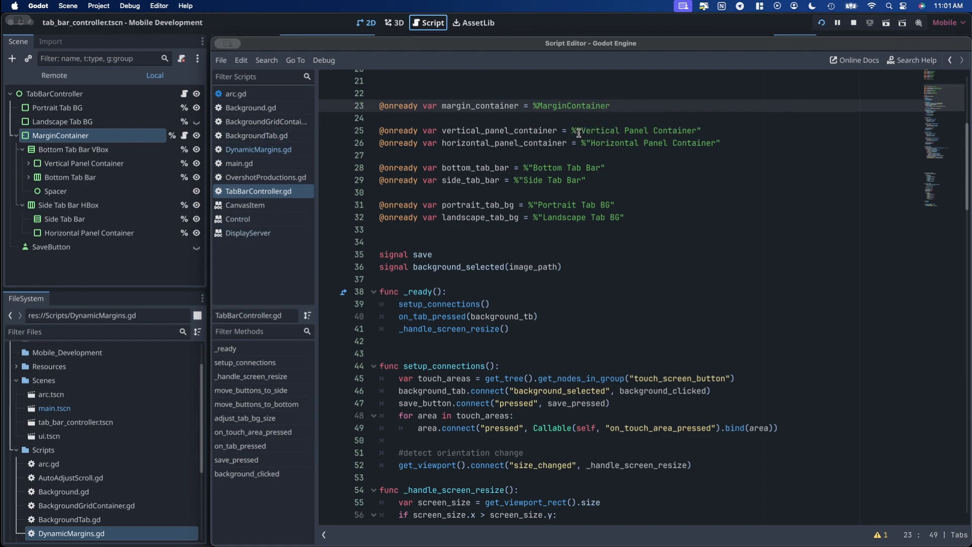
{"action": "mouse_move", "coordinate": [613, 143]}
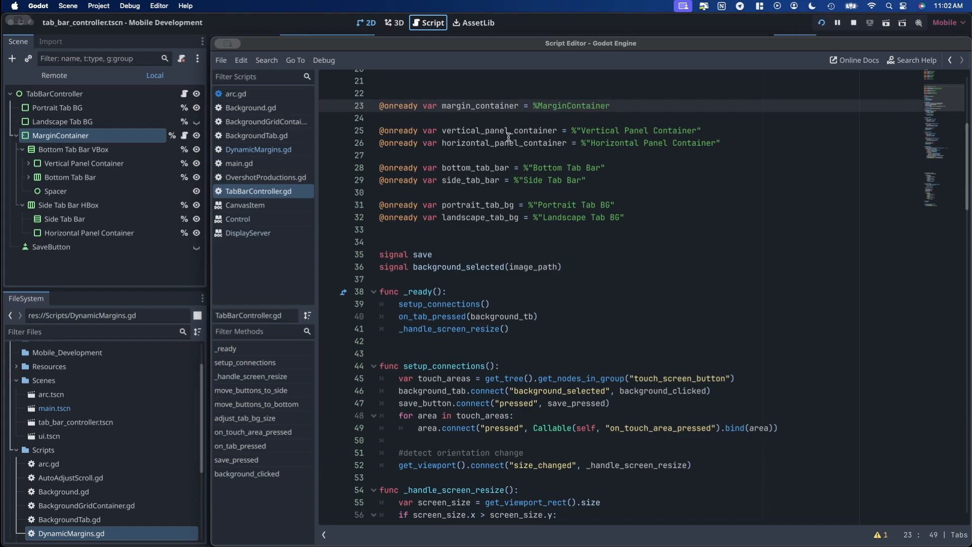
{"action": "mouse_move", "coordinate": [456, 132]}
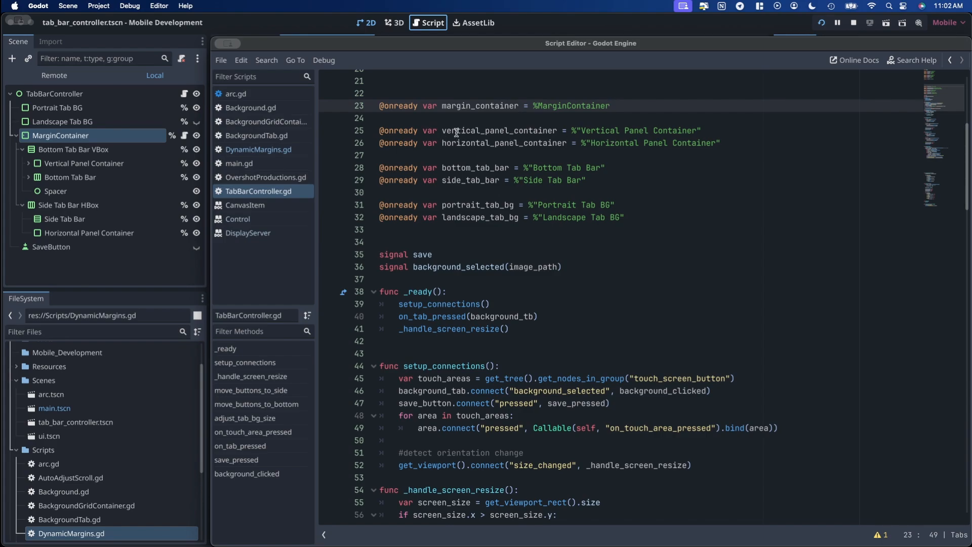
- Look over the vertical_panel_container variable on line 25, then return to the scene's 2D view
{"action": "double_click", "coordinate": [500, 131]}
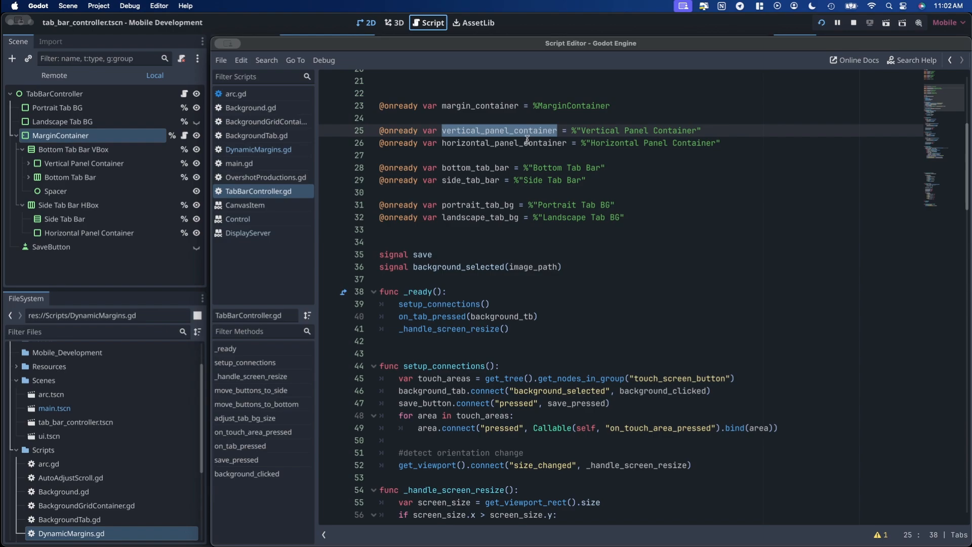
{"action": "left_click", "coordinate": [505, 143]}
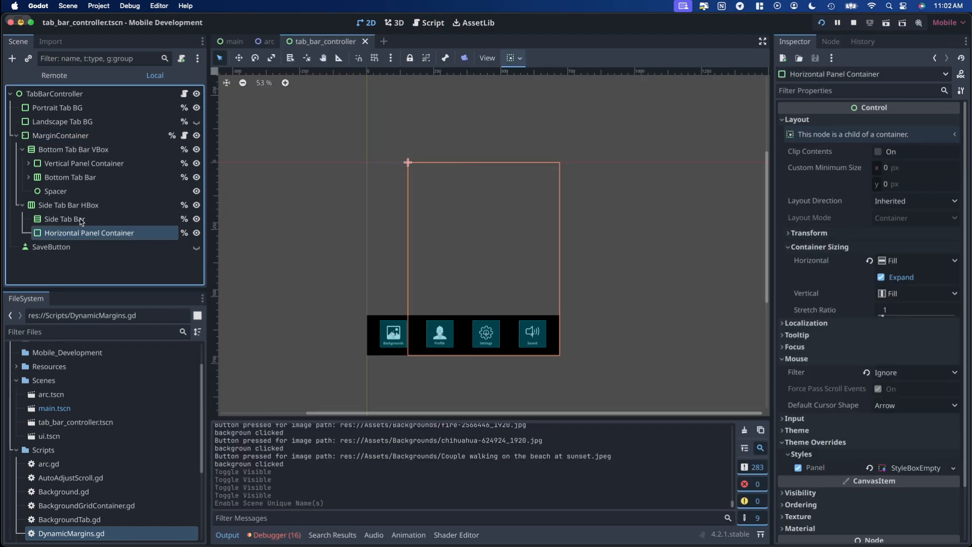
- Inspect Vertical Panel Container (720×590, vertical fill expand), then return to the TabBarController script
{"action": "left_click", "coordinate": [83, 163]}
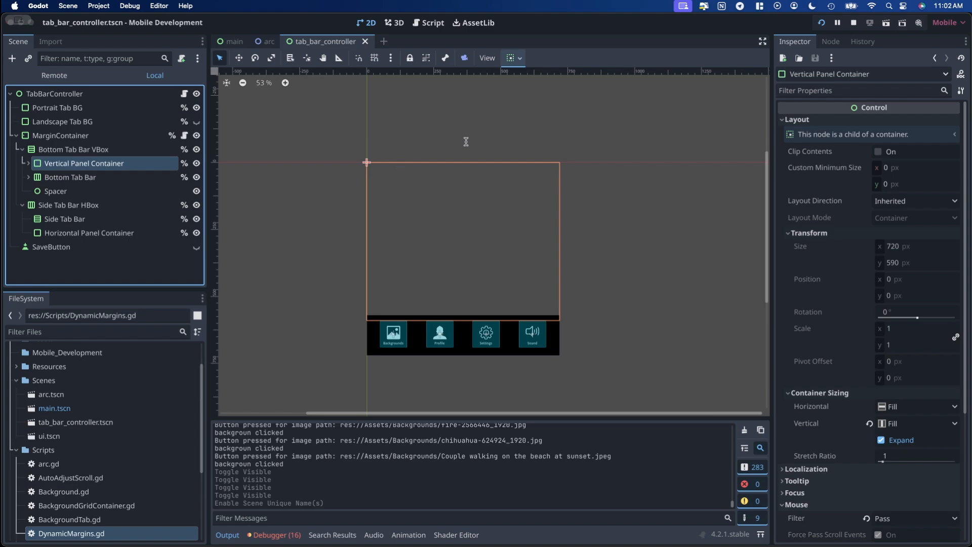
{"action": "mouse_move", "coordinate": [455, 171]}
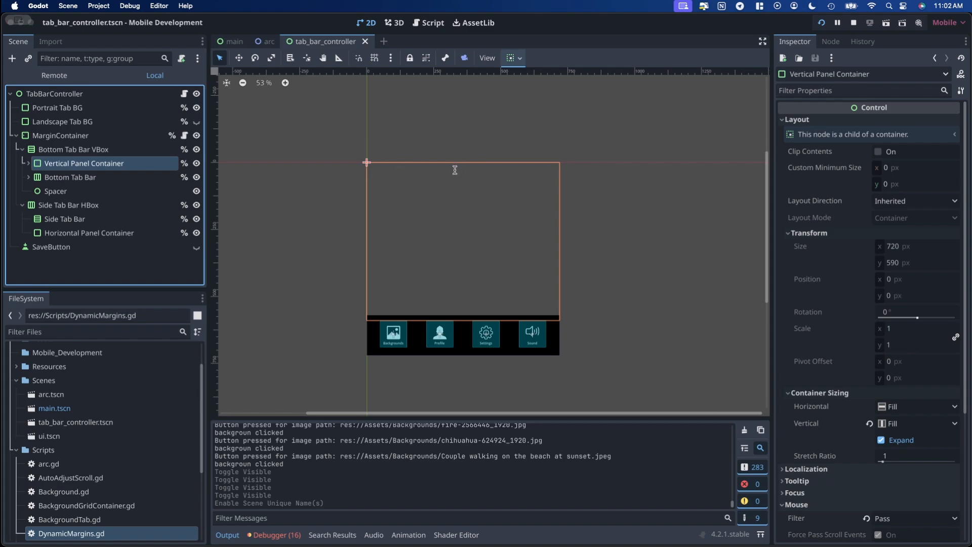
{"action": "mouse_move", "coordinate": [464, 186]}
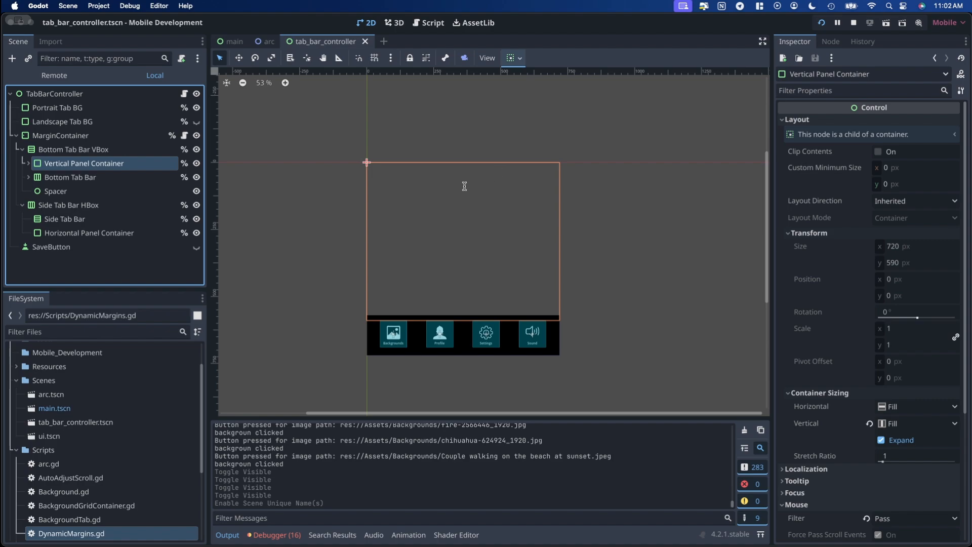
{"action": "left_click", "coordinate": [428, 23]}
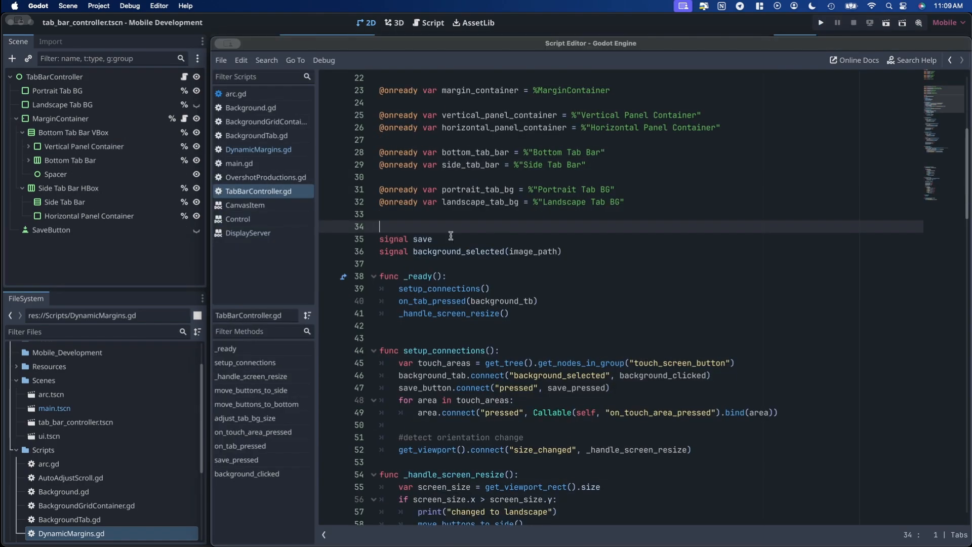
{"action": "scroll", "scroll_direction": "down", "scroll_amount": 3}
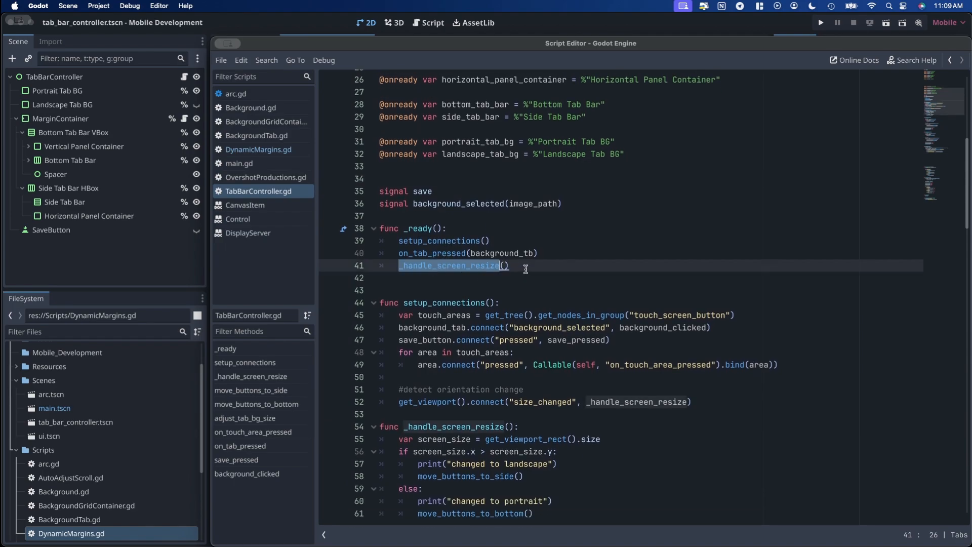
{"action": "scroll", "scroll_direction": "down", "scroll_amount": 3}
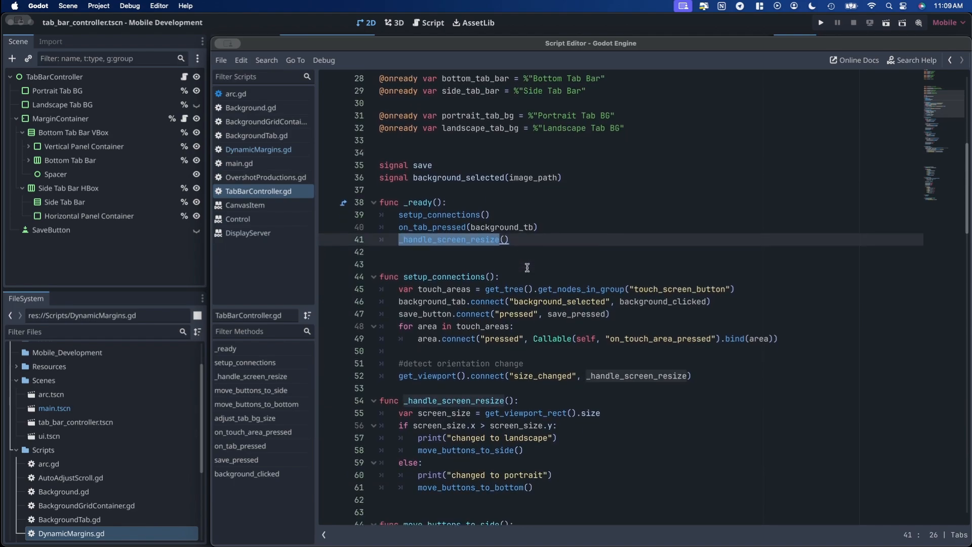
{"action": "scroll", "scroll_direction": "up", "scroll_amount": 3}
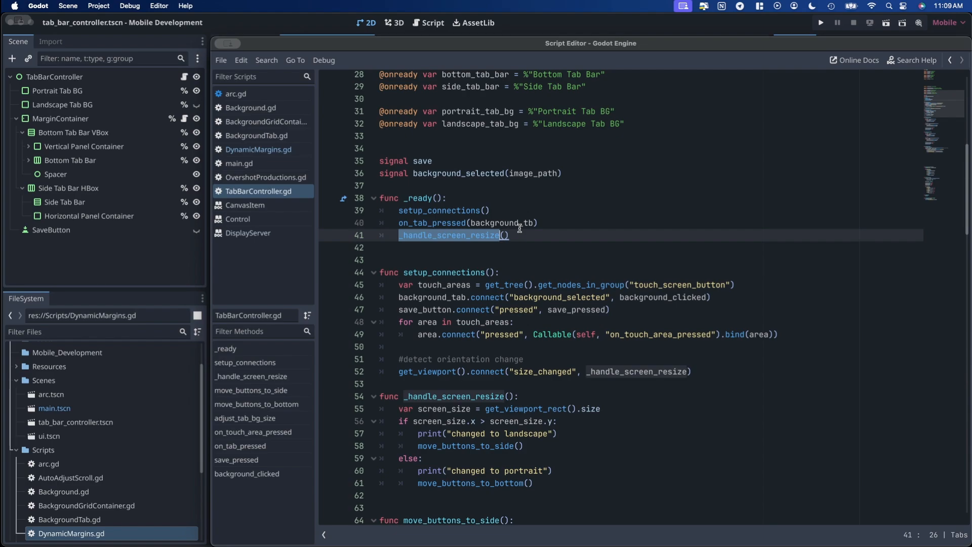
{"action": "scroll", "scroll_direction": "down", "scroll_amount": 3}
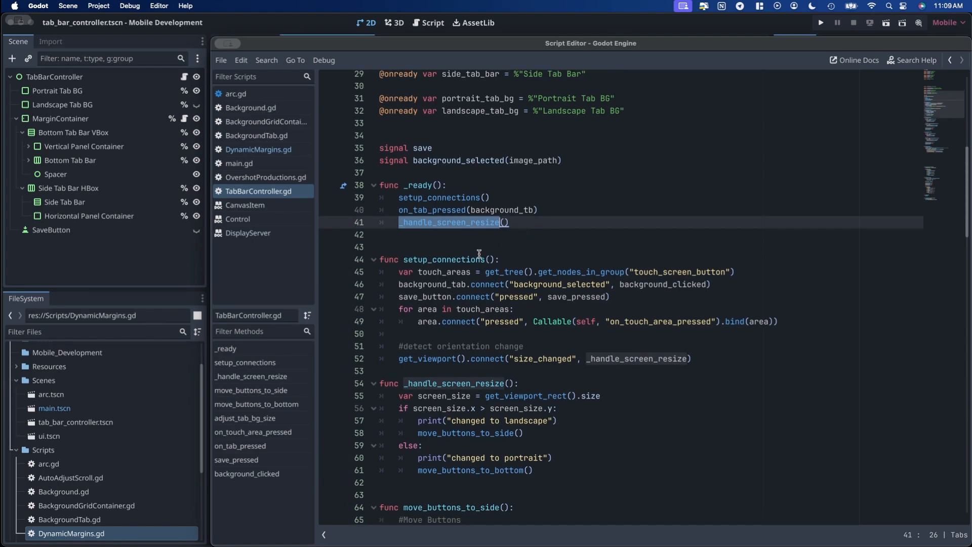
{"action": "mouse_move", "coordinate": [395, 362]}
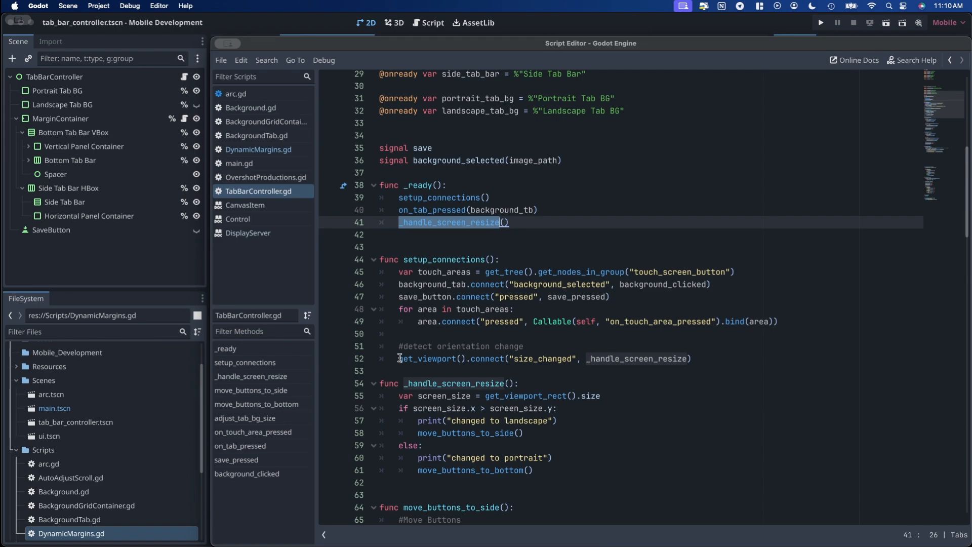
{"action": "mouse_move", "coordinate": [607, 353]}
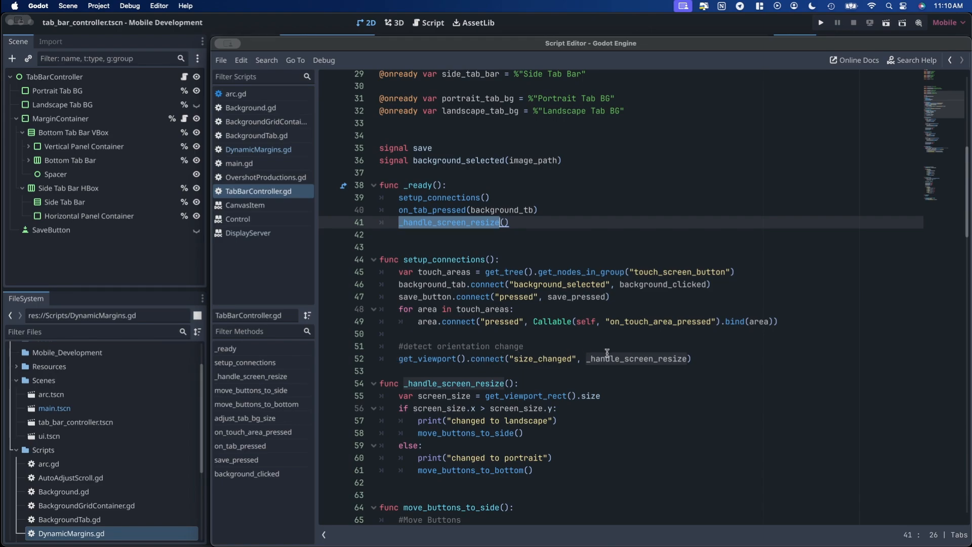
{"action": "double_click", "coordinate": [637, 359]}
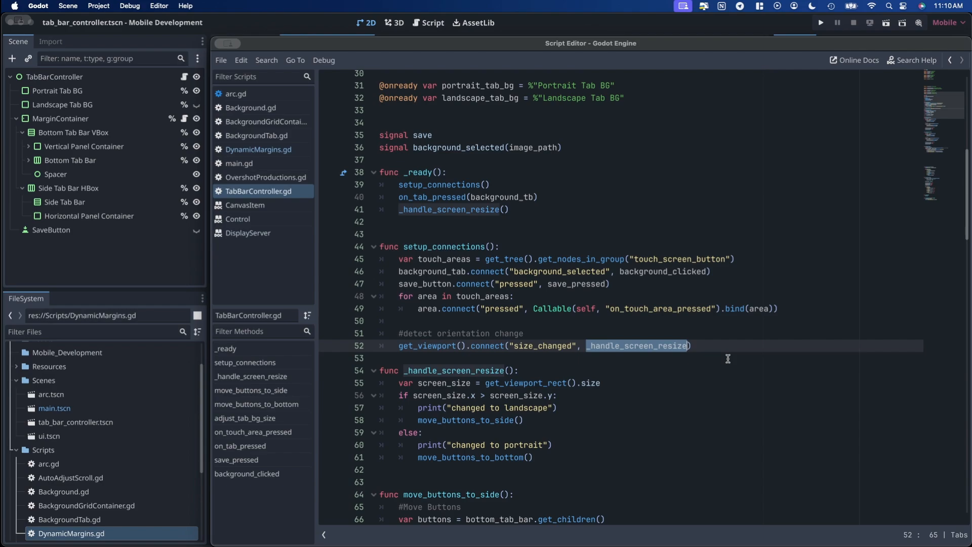
{"action": "mouse_move", "coordinate": [444, 373]}
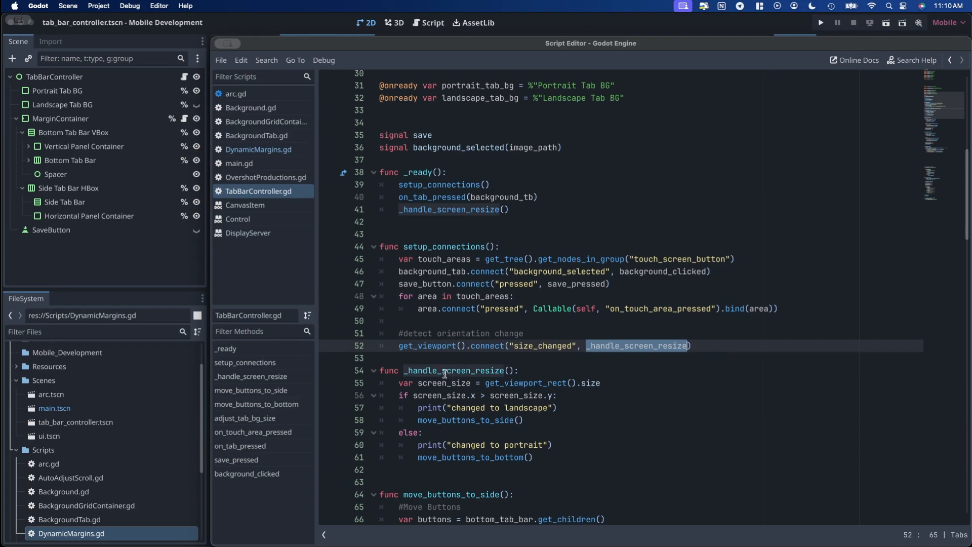
{"action": "scroll", "scroll_direction": "down", "scroll_amount": 3}
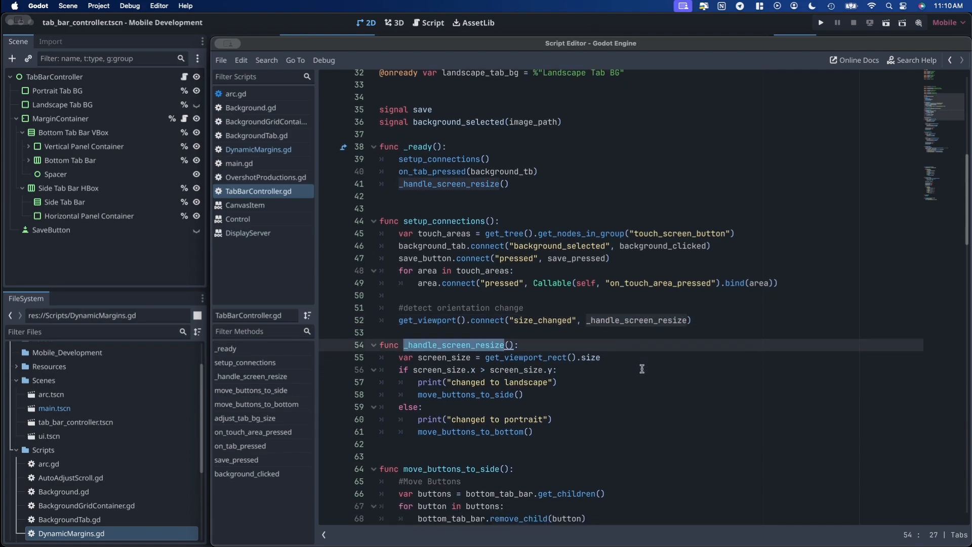
{"action": "mouse_move", "coordinate": [450, 357]}
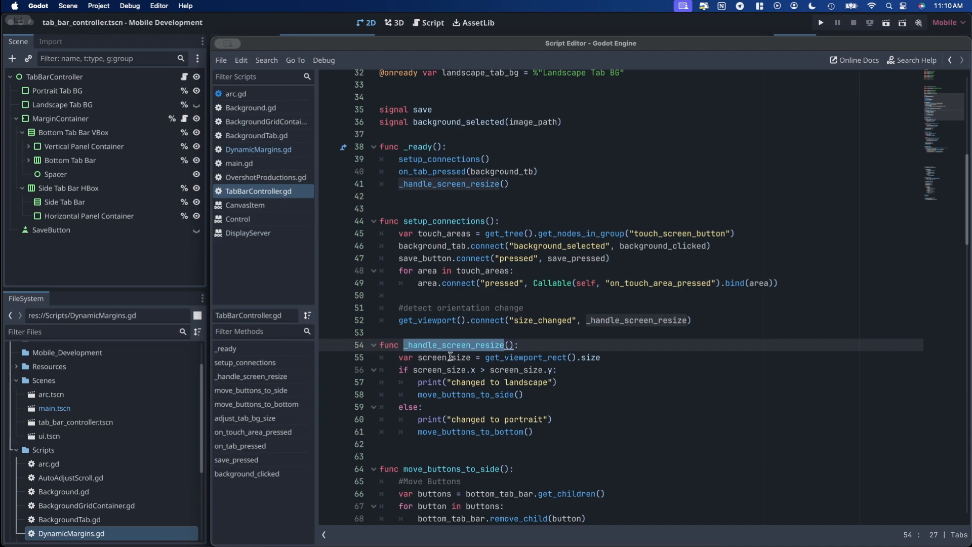
{"action": "mouse_move", "coordinate": [620, 358]}
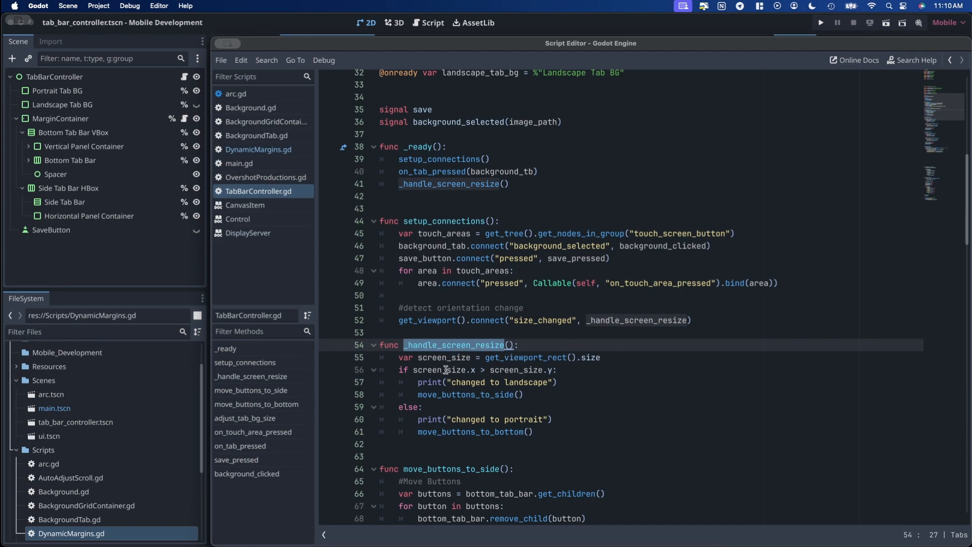
{"action": "mouse_move", "coordinate": [556, 361]}
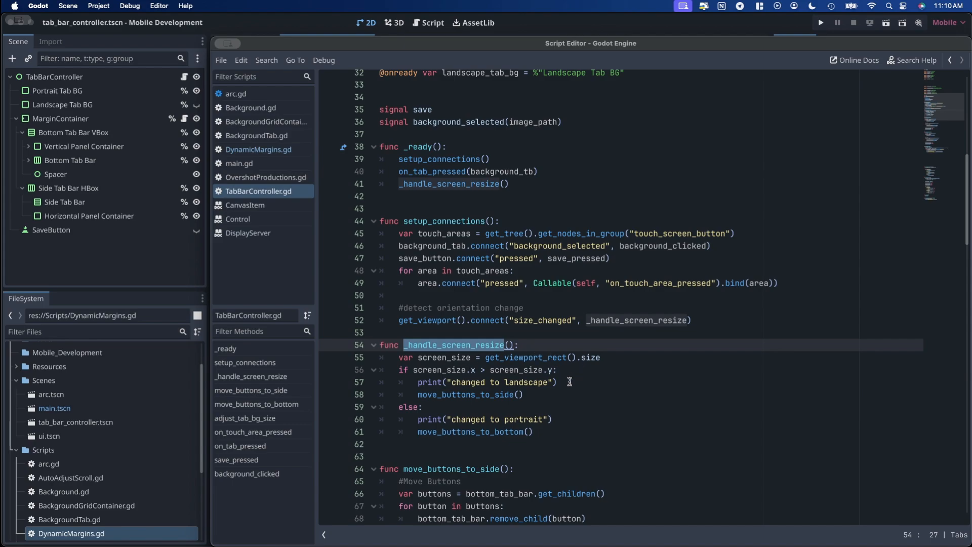
{"action": "left_click", "coordinate": [457, 394]}
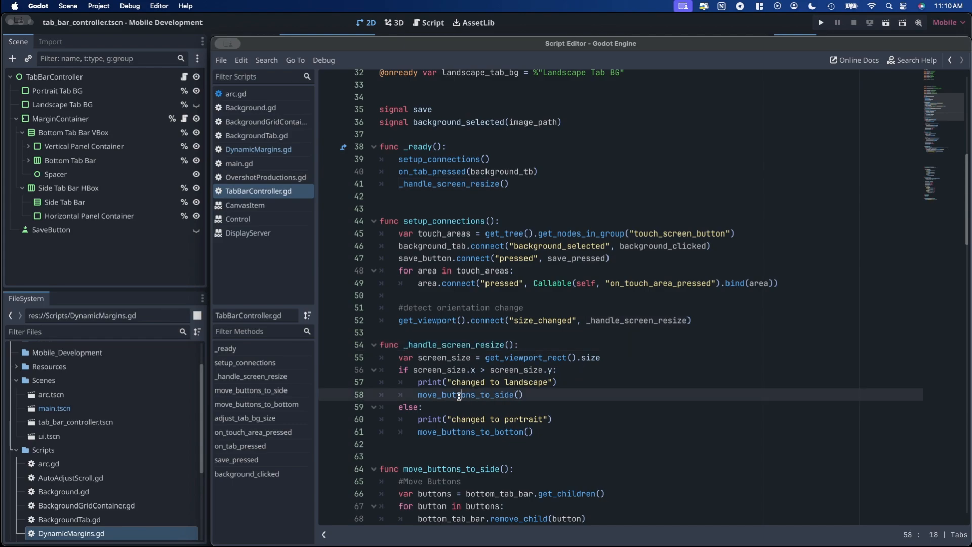
{"action": "double_click", "coordinate": [468, 395]}
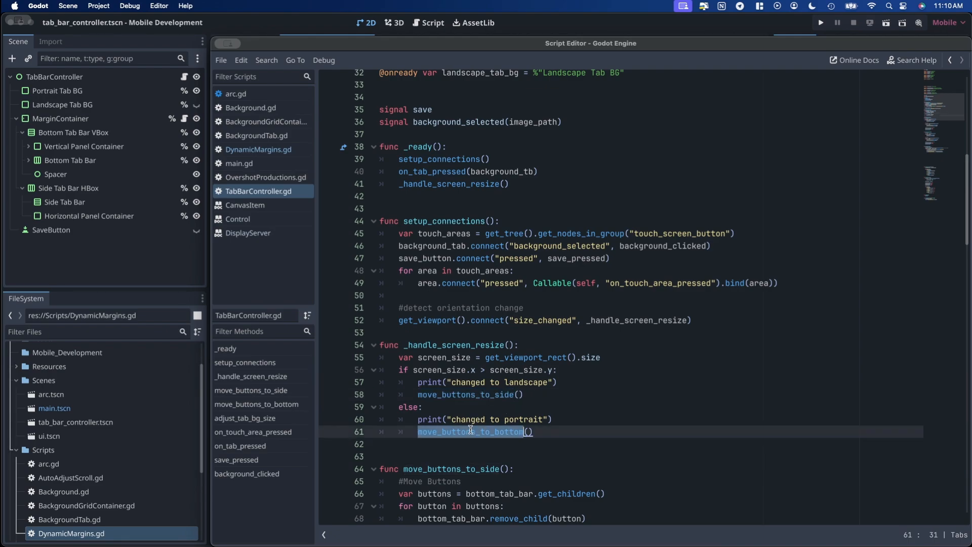
{"action": "scroll", "scroll_direction": "down", "scroll_amount": 3}
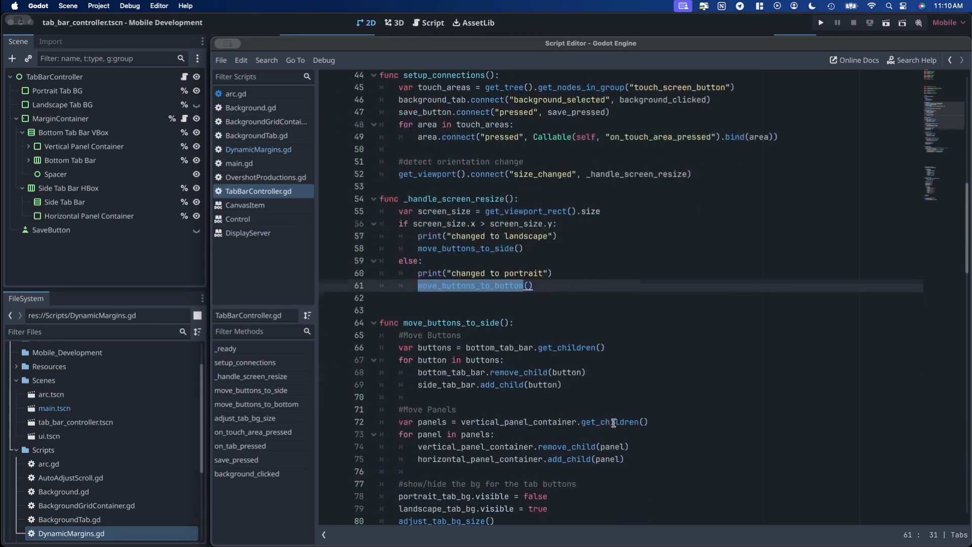
{"action": "scroll", "scroll_direction": "down", "scroll_amount": 3}
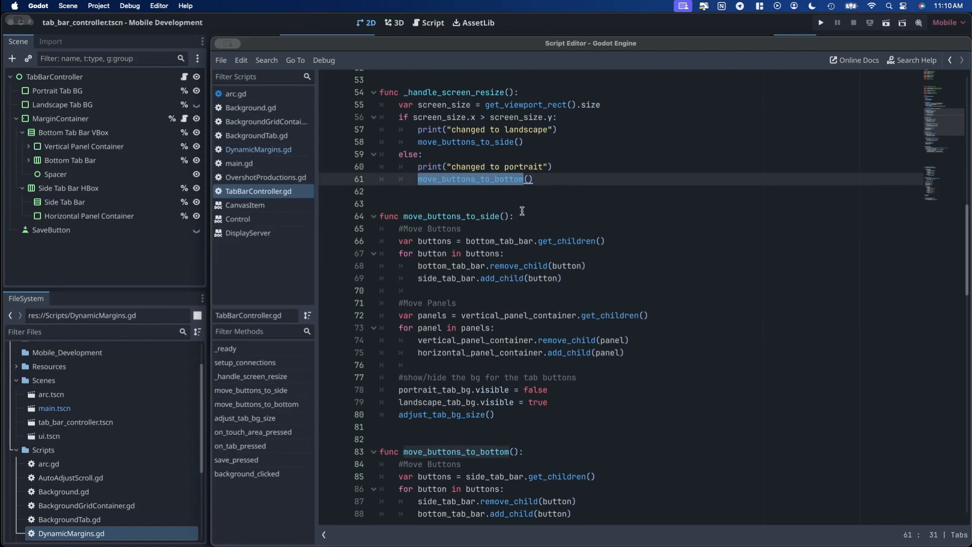
{"action": "scroll", "scroll_direction": "up", "scroll_amount": 3}
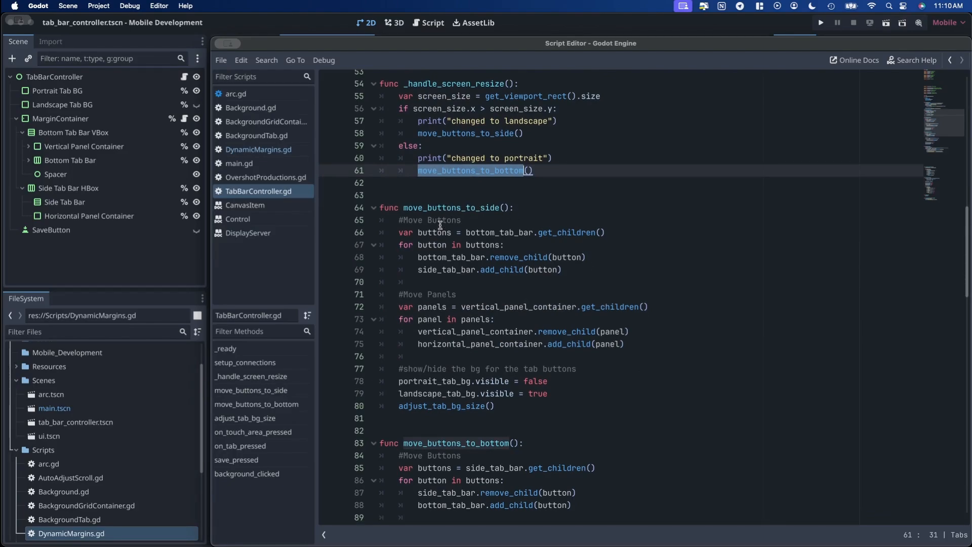
{"action": "mouse_move", "coordinate": [498, 235]}
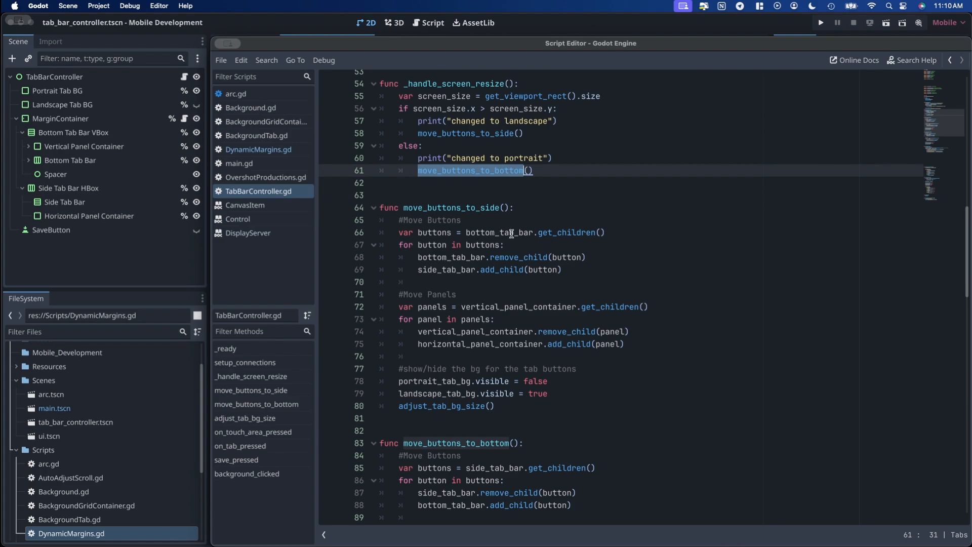
{"action": "left_click", "coordinate": [552, 232]}
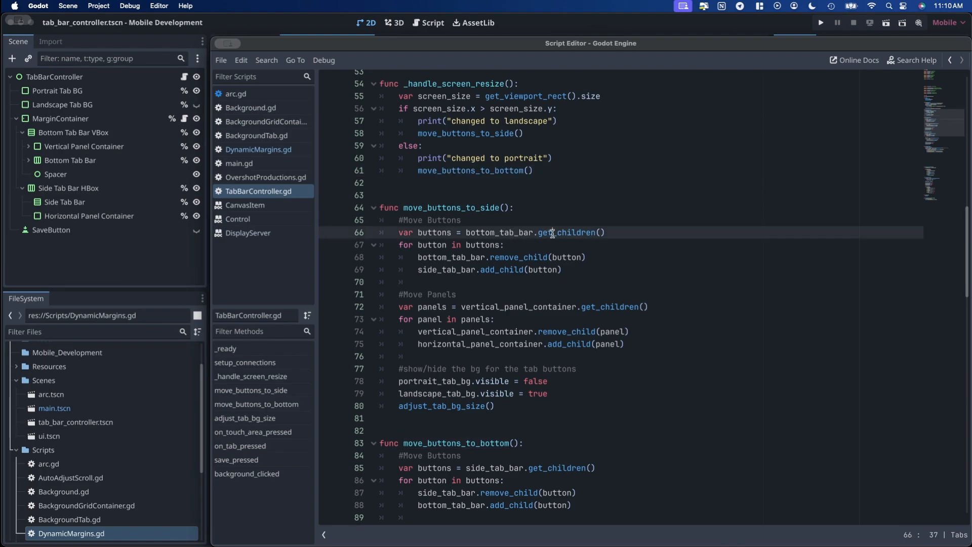
{"action": "double_click", "coordinate": [564, 232]}
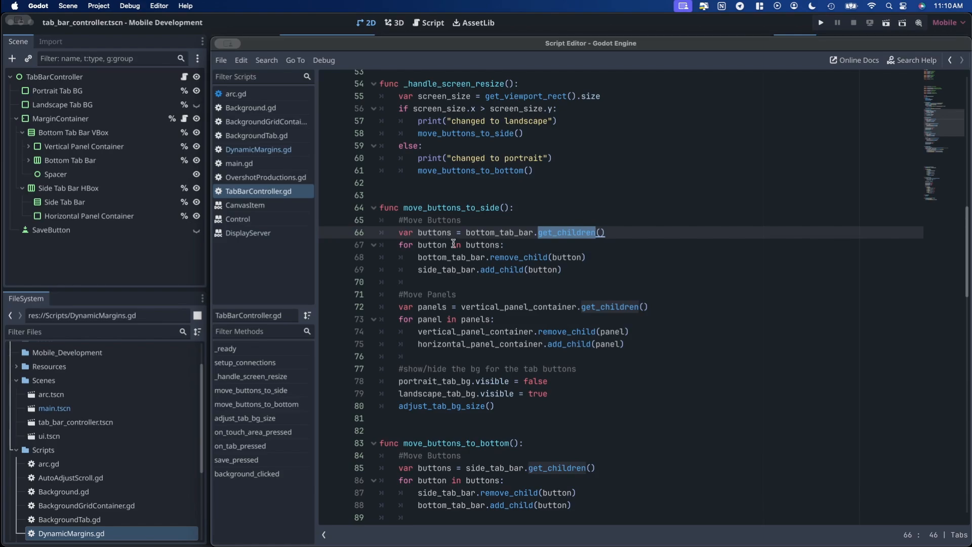
{"action": "double_click", "coordinate": [482, 245]}
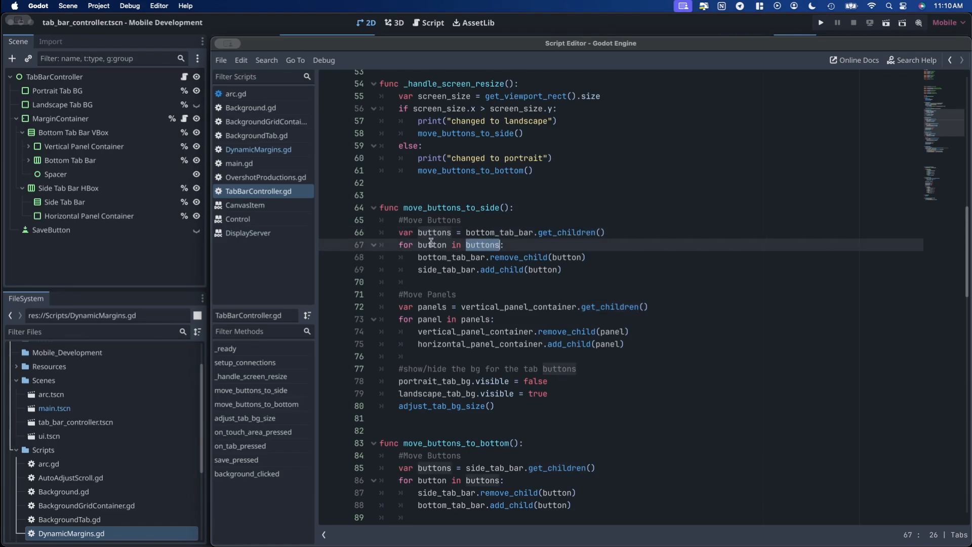
{"action": "double_click", "coordinate": [430, 244]}
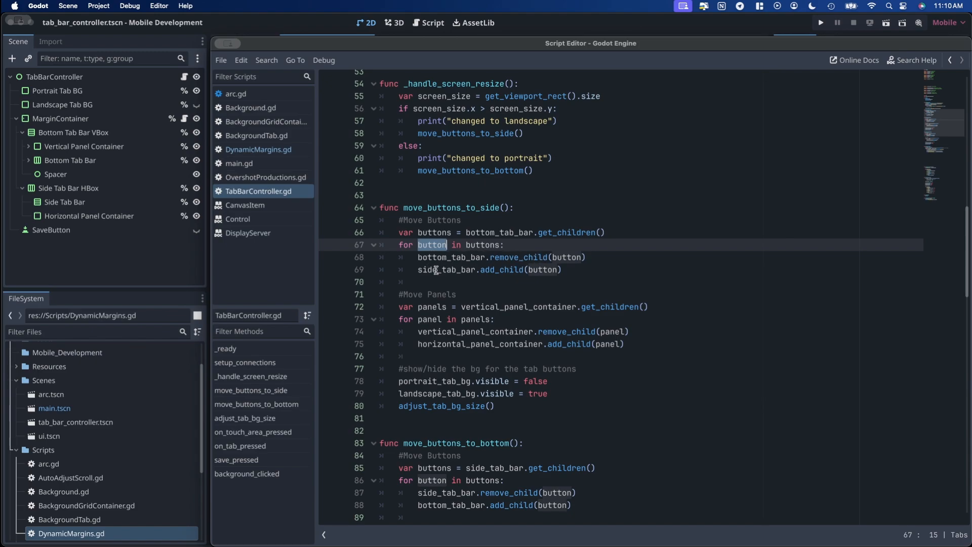
{"action": "mouse_move", "coordinate": [505, 269]}
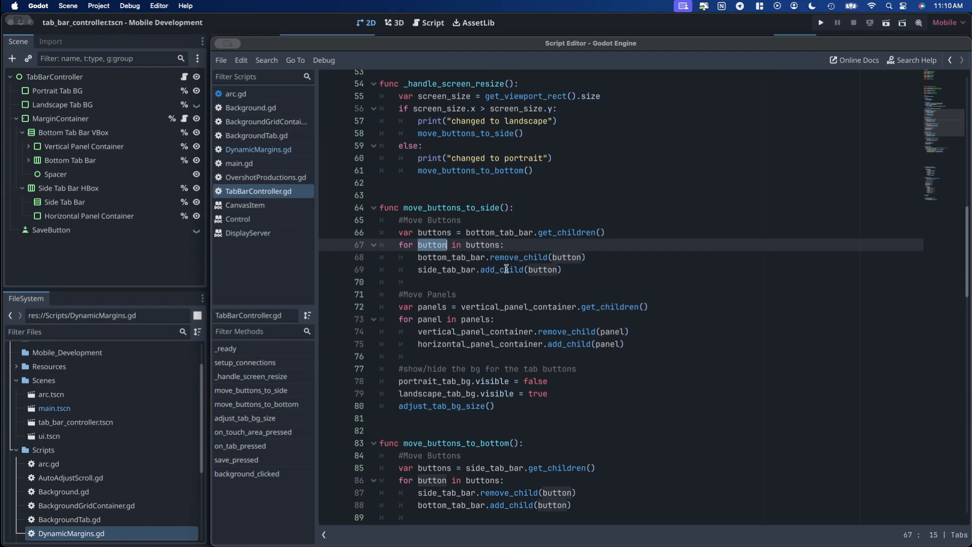
{"action": "mouse_move", "coordinate": [473, 294]}
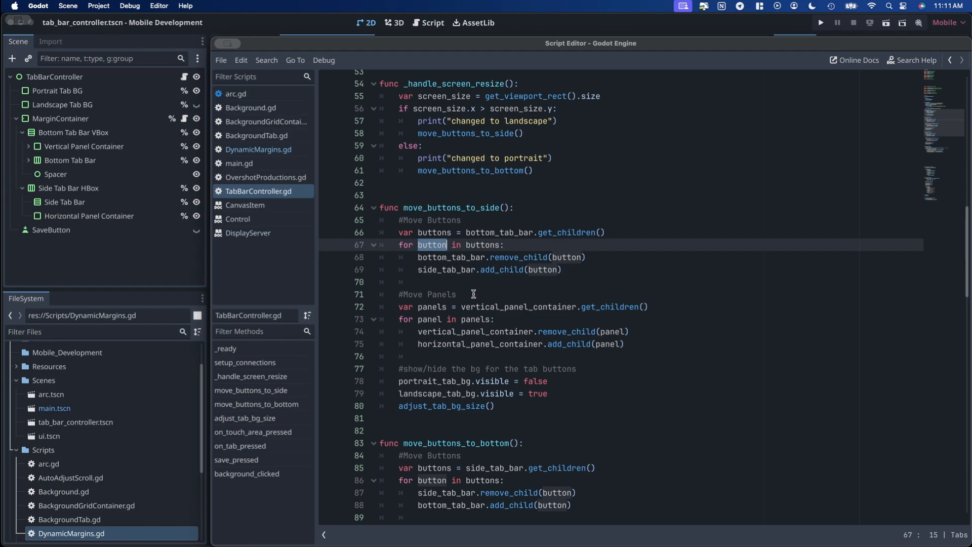
{"action": "scroll", "scroll_direction": "up", "scroll_amount": 3}
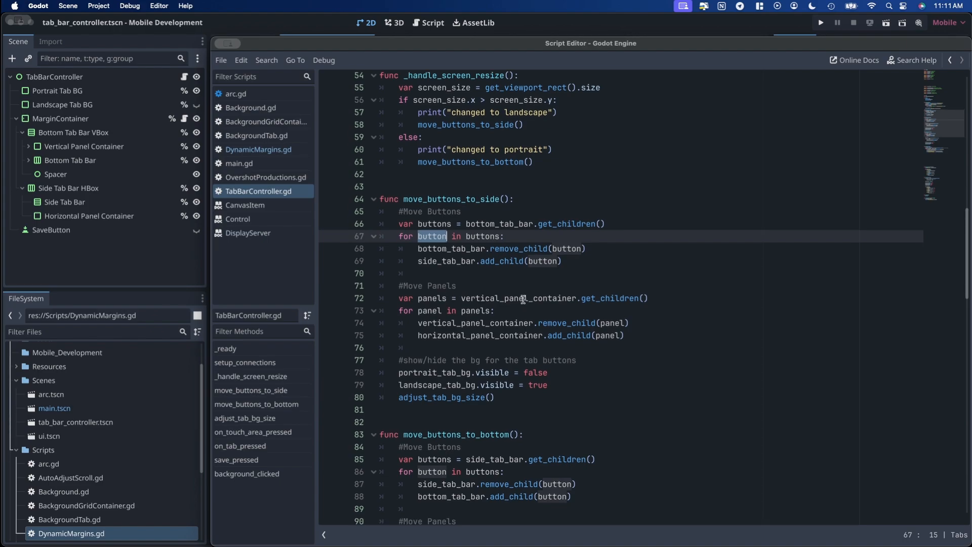
{"action": "double_click", "coordinate": [517, 285]}
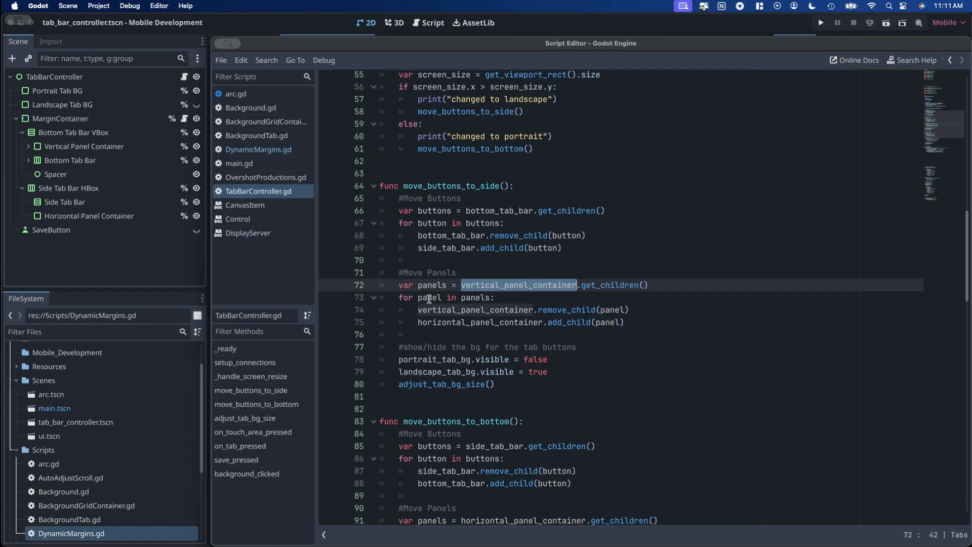
{"action": "mouse_move", "coordinate": [509, 311]}
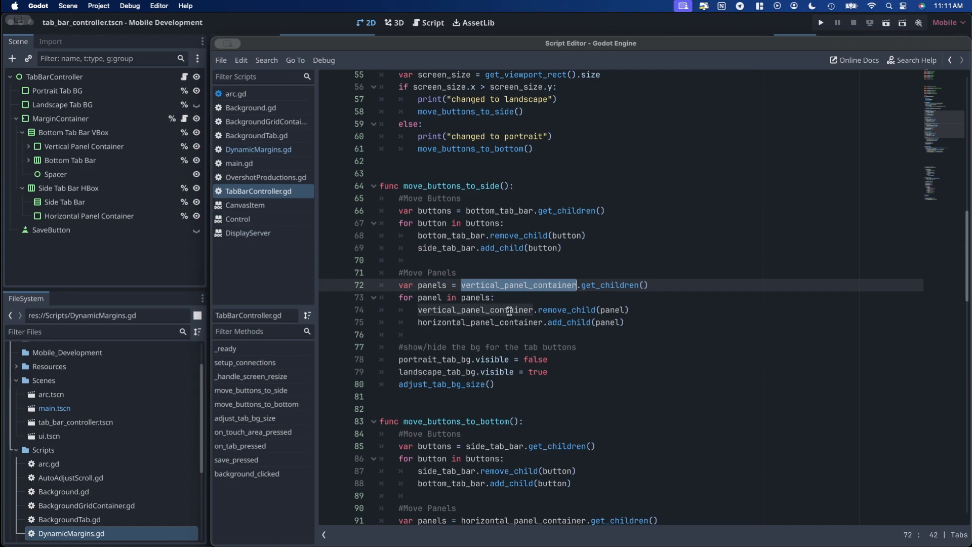
{"action": "mouse_move", "coordinate": [549, 326]}
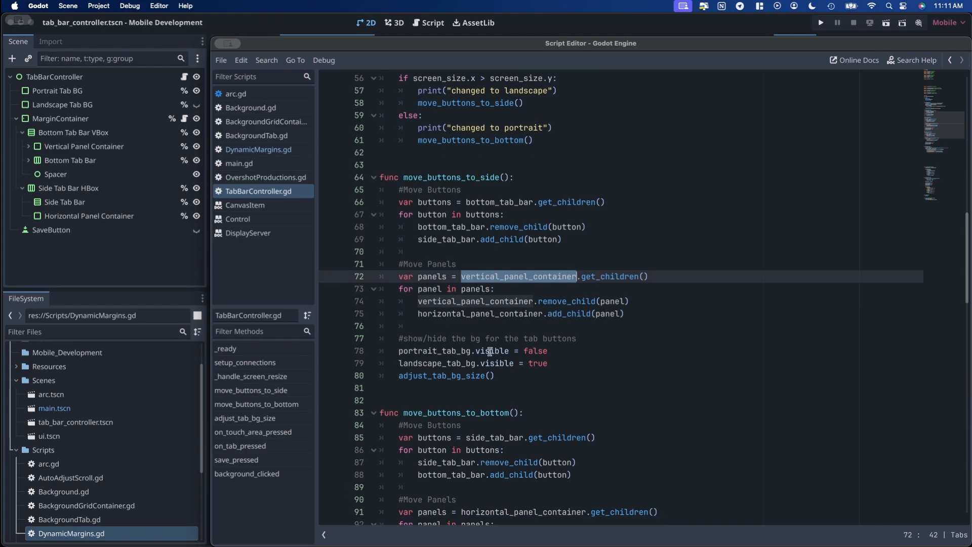
{"action": "mouse_move", "coordinate": [439, 326]}
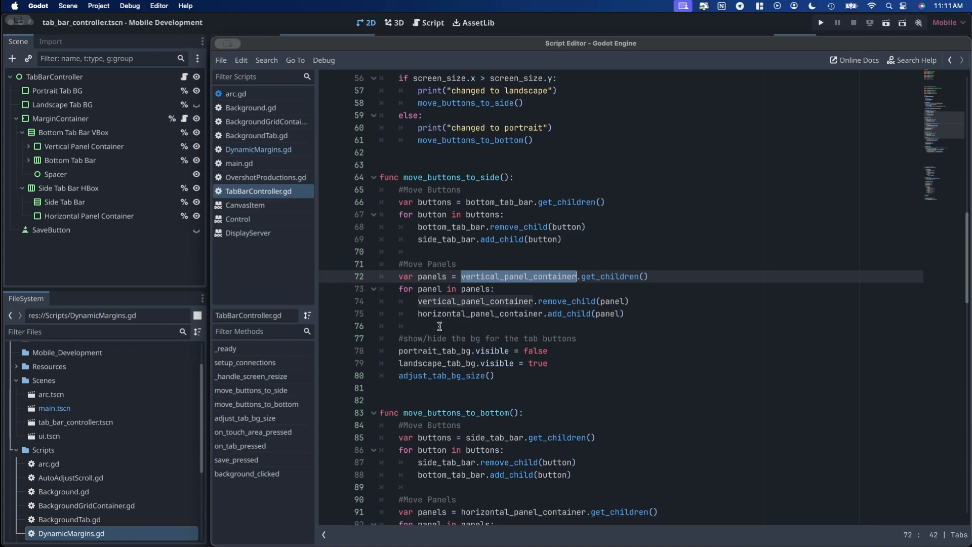
{"action": "mouse_move", "coordinate": [445, 352]}
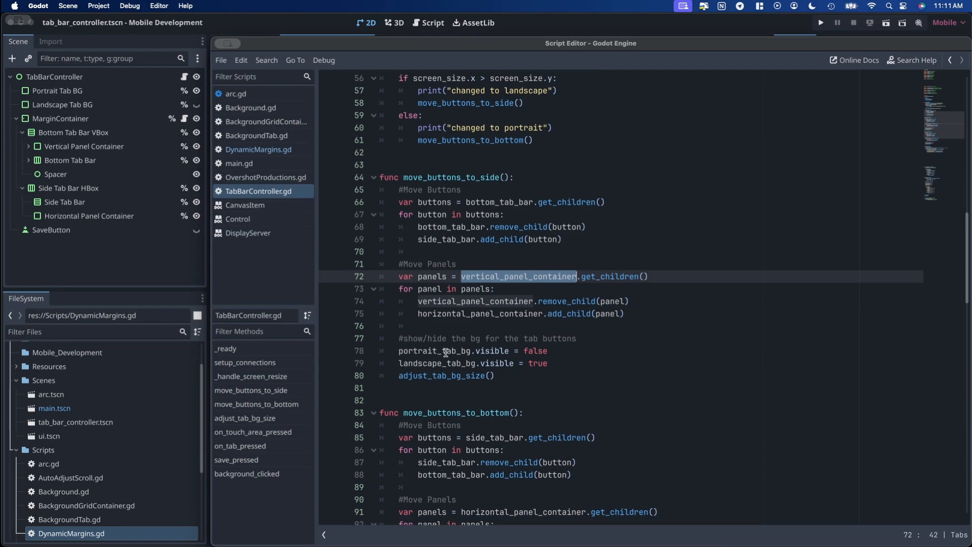
{"action": "mouse_move", "coordinate": [493, 352]}
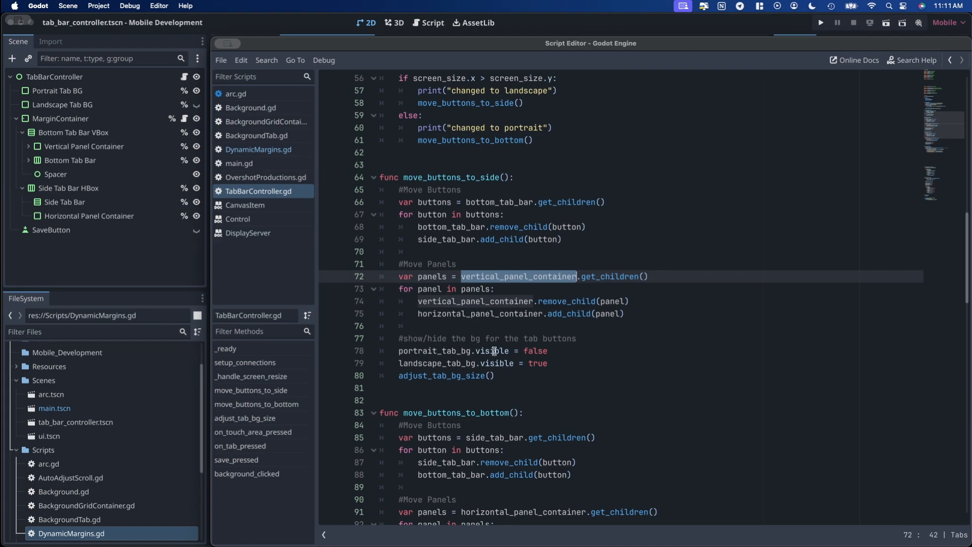
{"action": "mouse_move", "coordinate": [582, 353]}
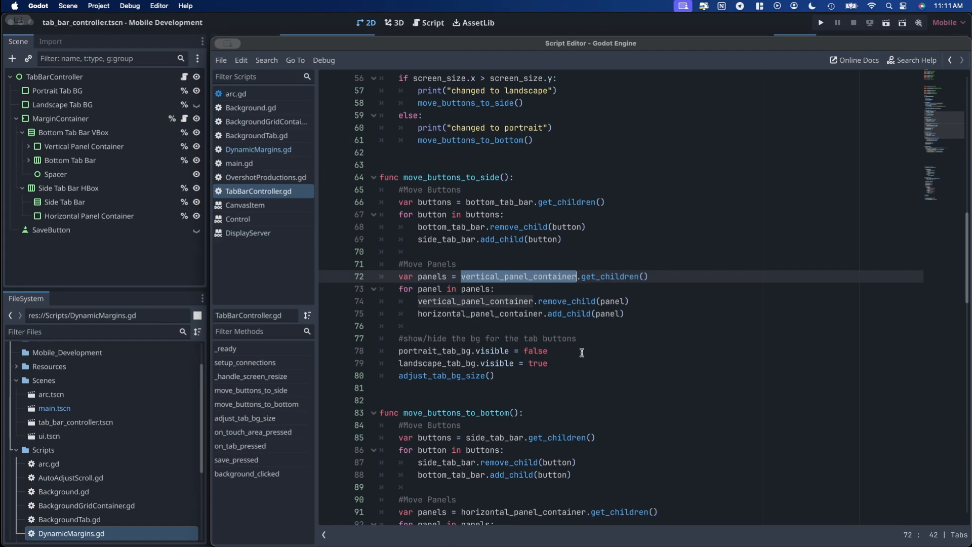
{"action": "scroll", "scroll_direction": "down", "scroll_amount": 3}
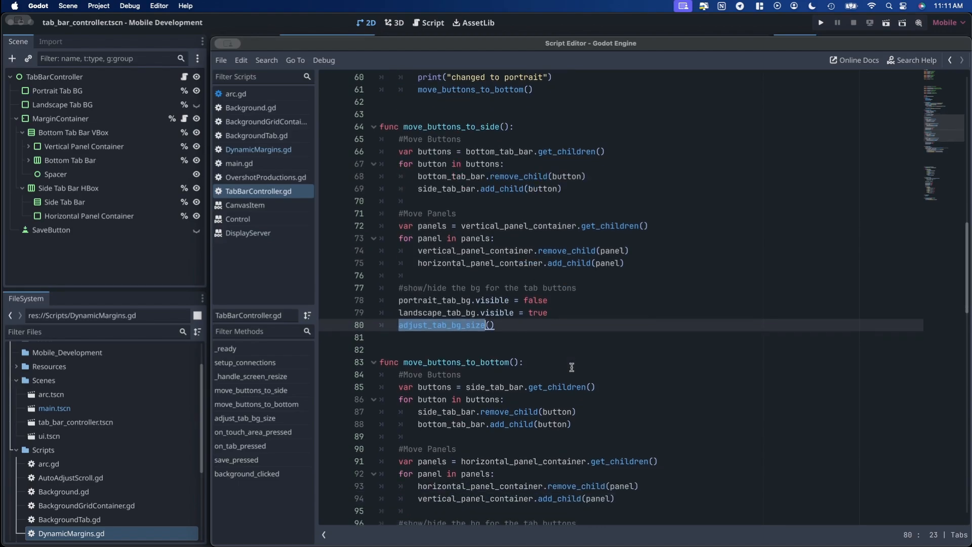
{"action": "scroll", "scroll_direction": "down", "scroll_amount": 3}
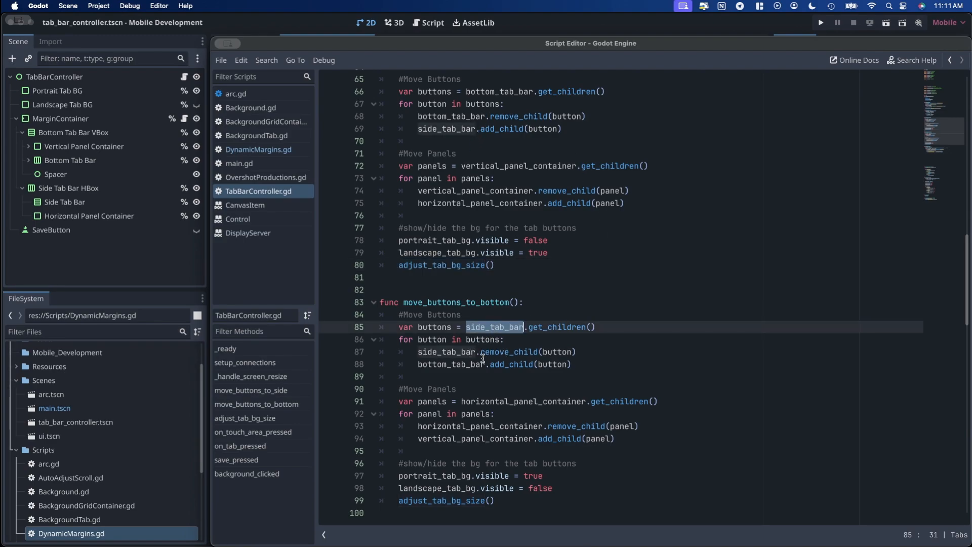
{"action": "scroll", "scroll_direction": "down", "scroll_amount": 3}
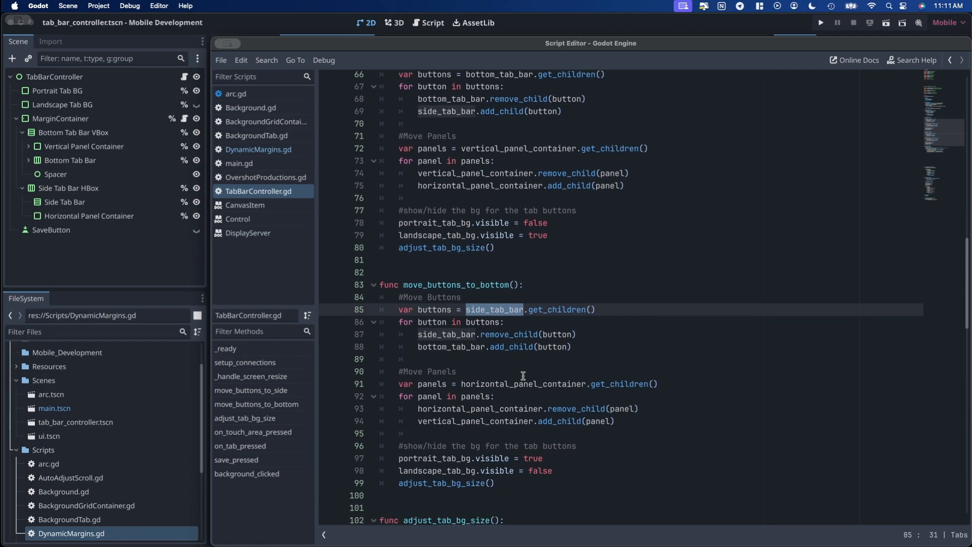
{"action": "scroll", "scroll_direction": "up", "scroll_amount": 3}
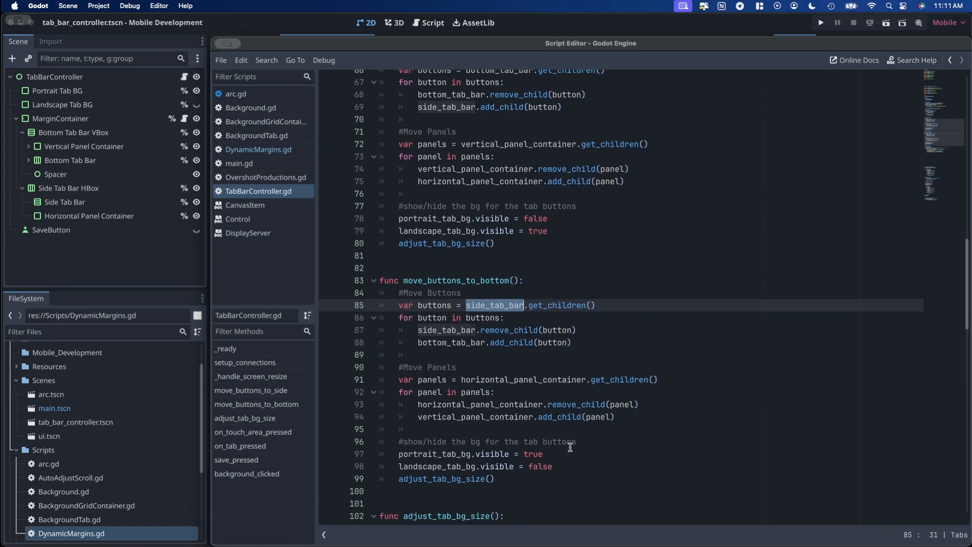
{"action": "mouse_move", "coordinate": [576, 462]}
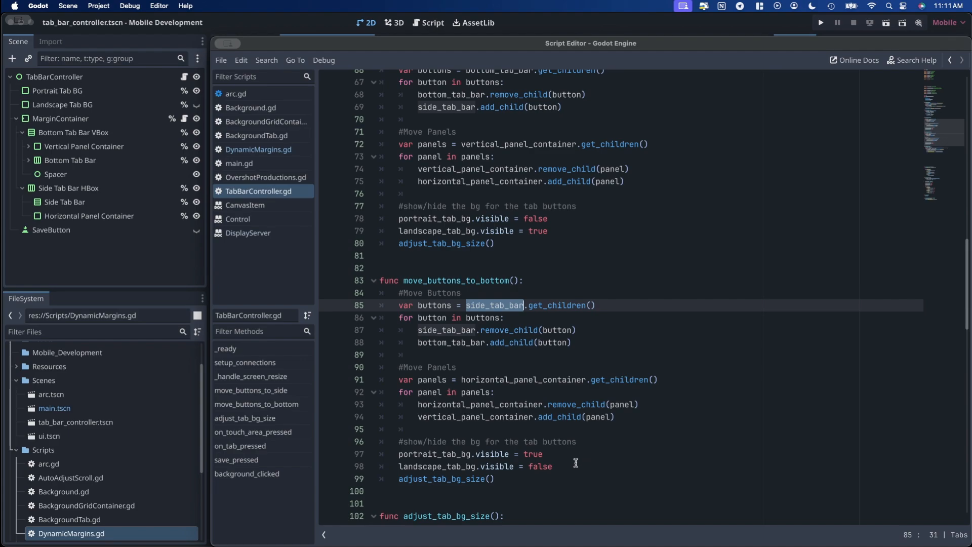
{"action": "scroll", "scroll_direction": "down", "scroll_amount": 3}
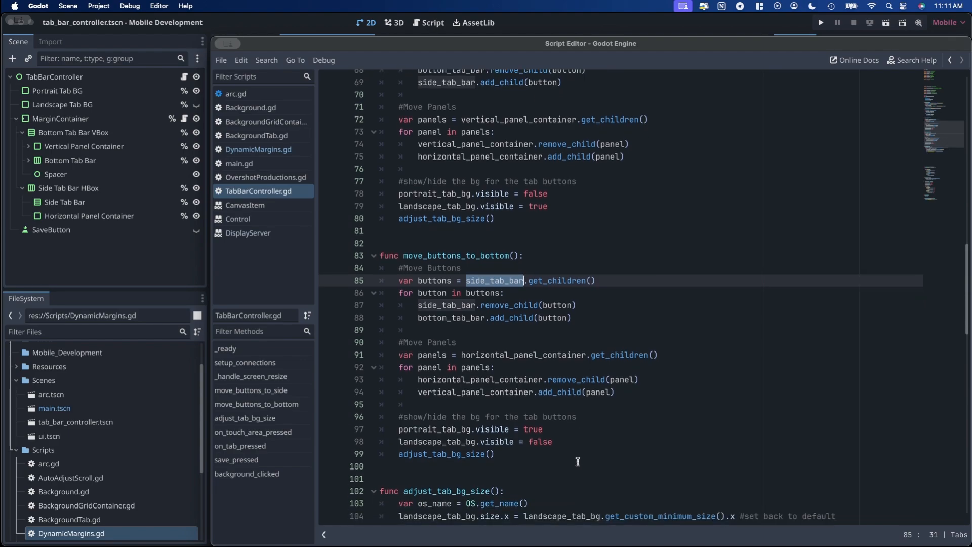
{"action": "scroll", "scroll_direction": "down", "scroll_amount": 3}
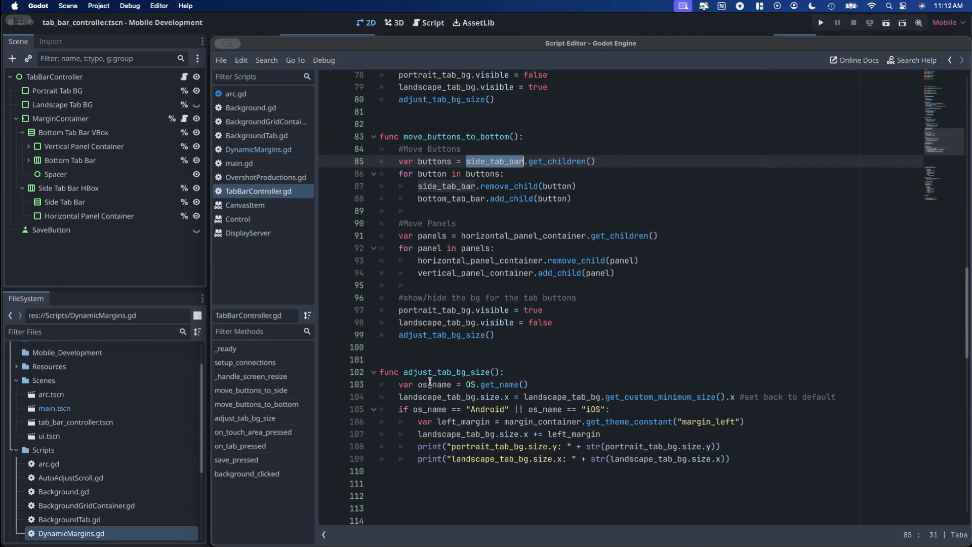
{"action": "double_click", "coordinate": [436, 384]}
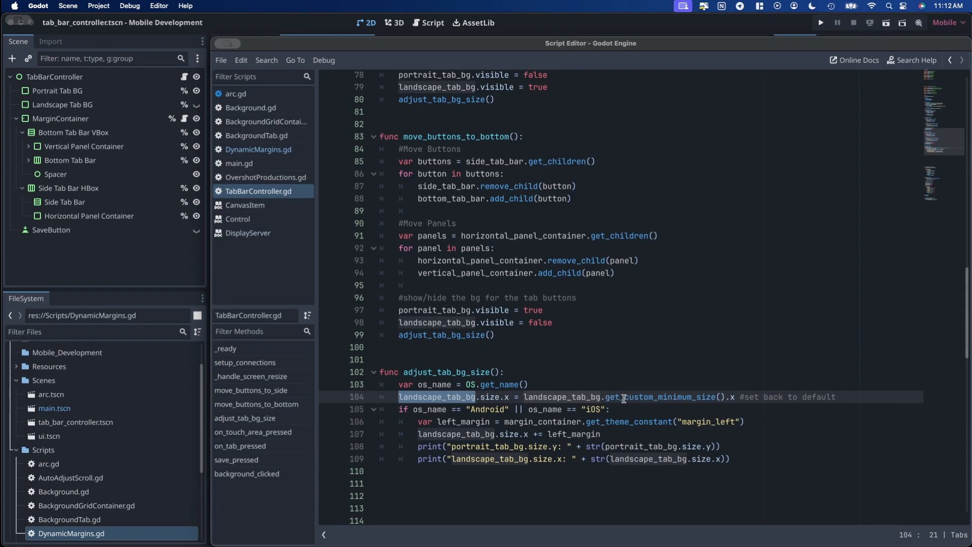
{"action": "mouse_move", "coordinate": [754, 402]}
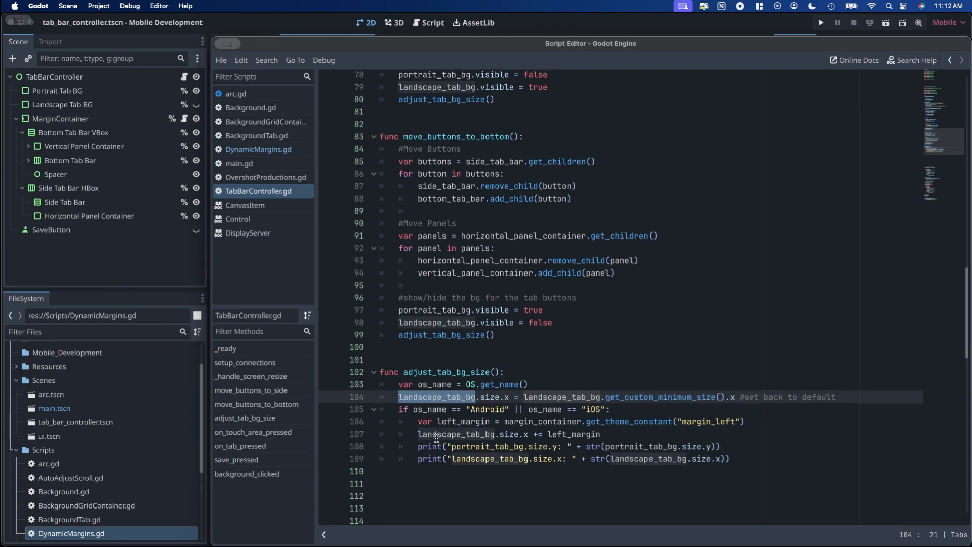
{"action": "double_click", "coordinate": [574, 434]}
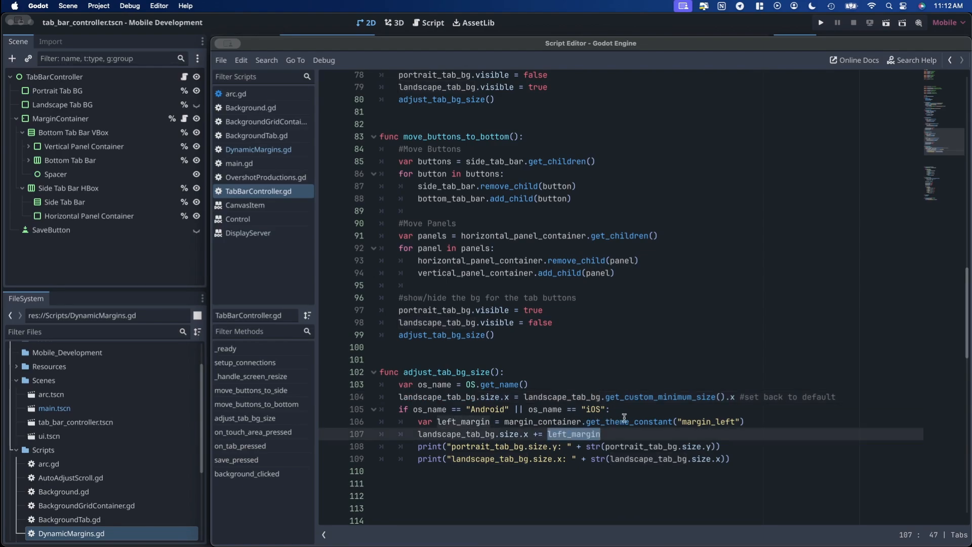
{"action": "mouse_move", "coordinate": [757, 423]}
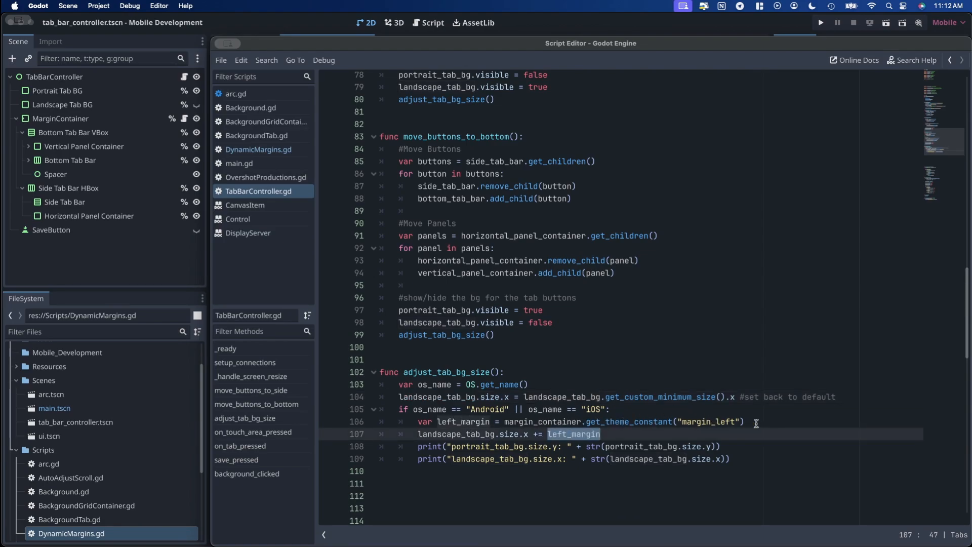
{"action": "double_click", "coordinate": [491, 398]}
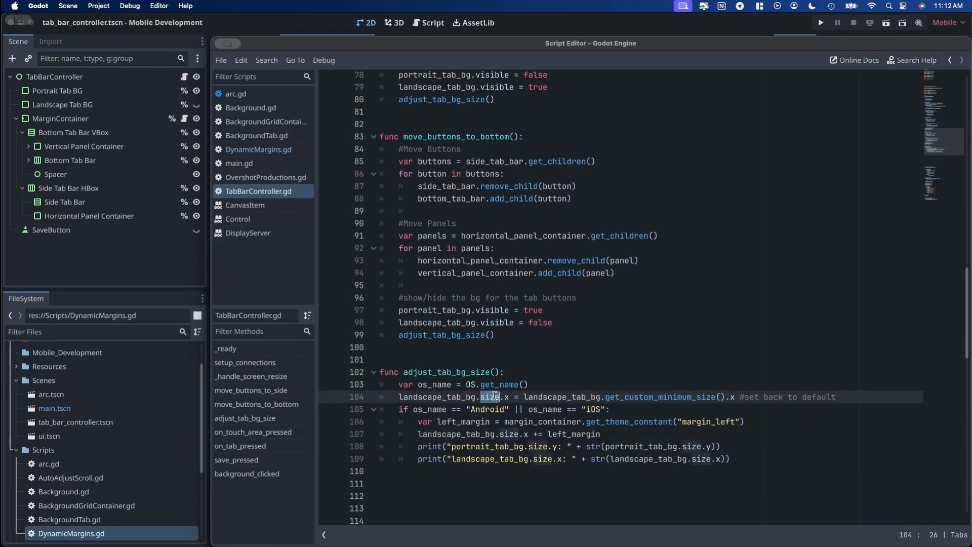
{"action": "left_click", "coordinate": [596, 434]}
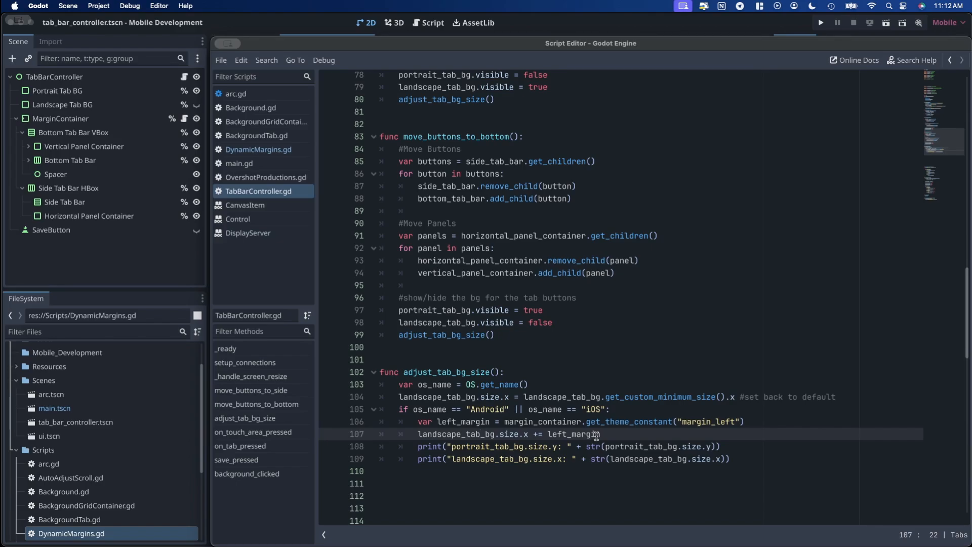
{"action": "left_click", "coordinate": [820, 22]}
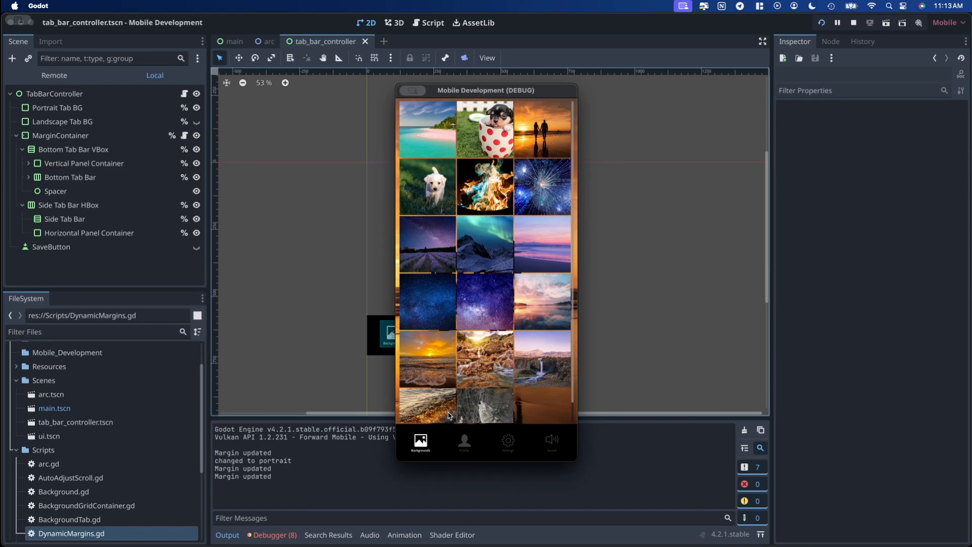
{"action": "mouse_move", "coordinate": [481, 94]}
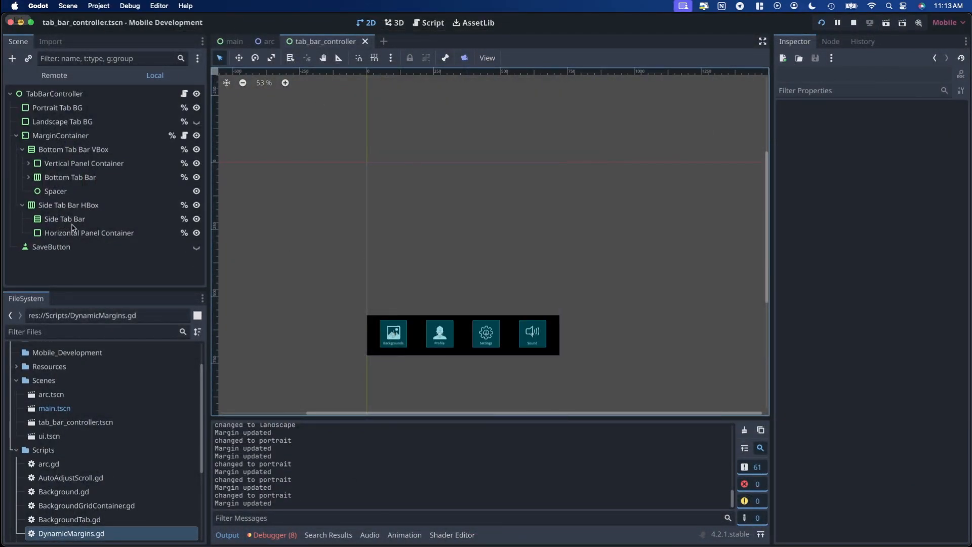
- Test Side Tab Bar placed after Horizontal Panel Container, then move it back first and rerun
{"action": "left_click", "coordinate": [64, 219]}
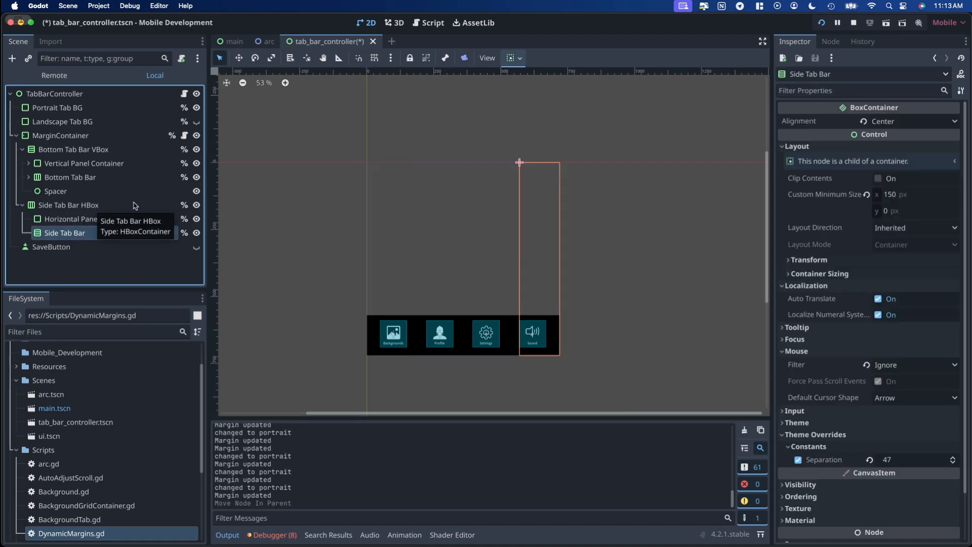
{"action": "left_click", "coordinate": [870, 23]}
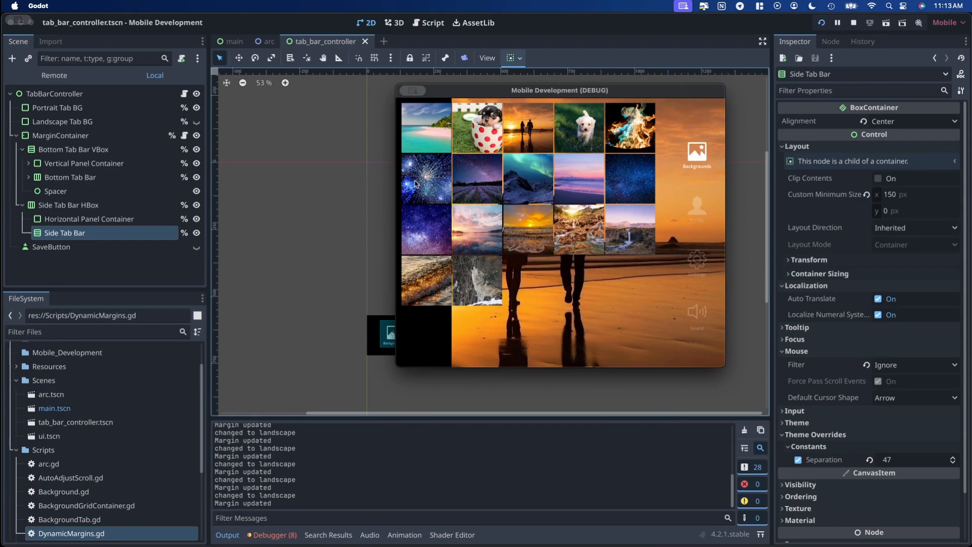
{"action": "mouse_move", "coordinate": [470, 224]}
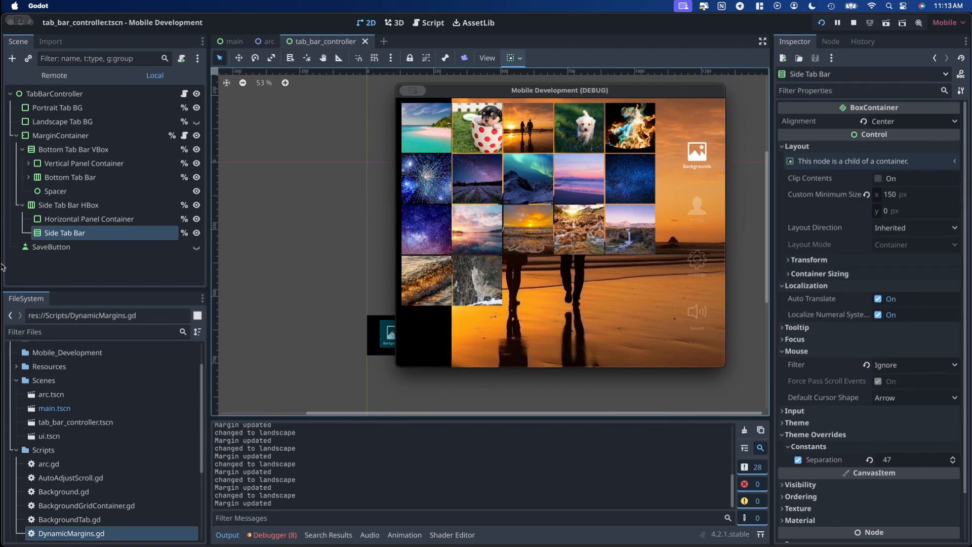
{"action": "mouse_move", "coordinate": [73, 214]}
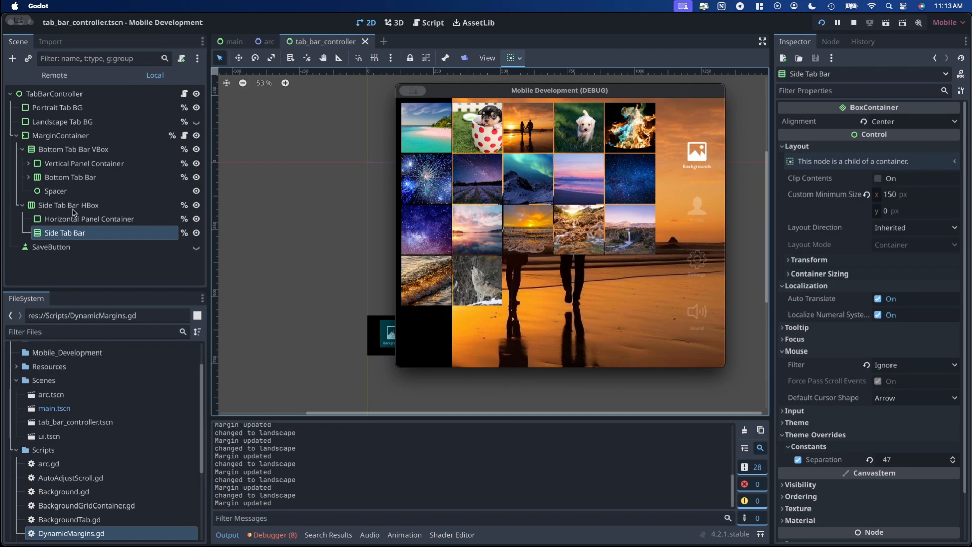
{"action": "mouse_move", "coordinate": [73, 212]}
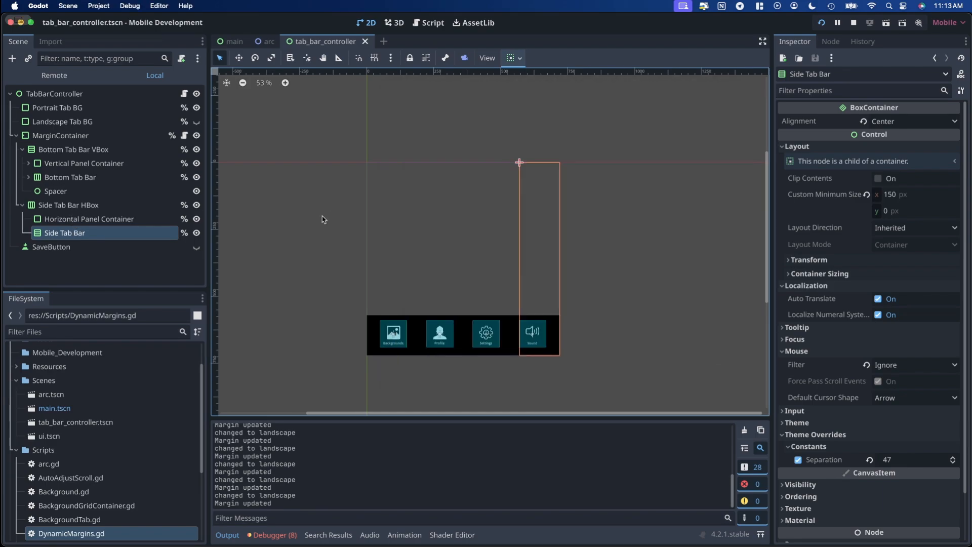
{"action": "left_click", "coordinate": [88, 218]}
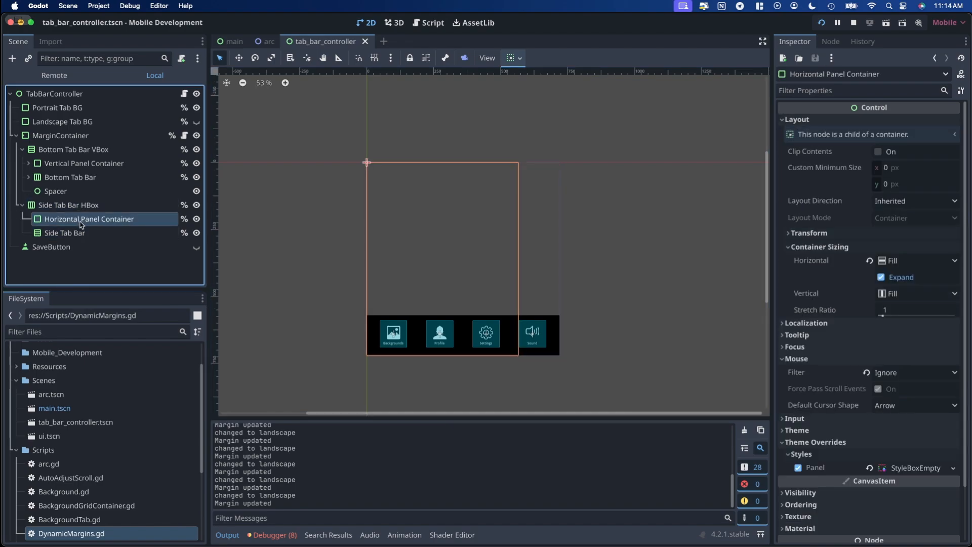
{"action": "left_click", "coordinate": [64, 233]}
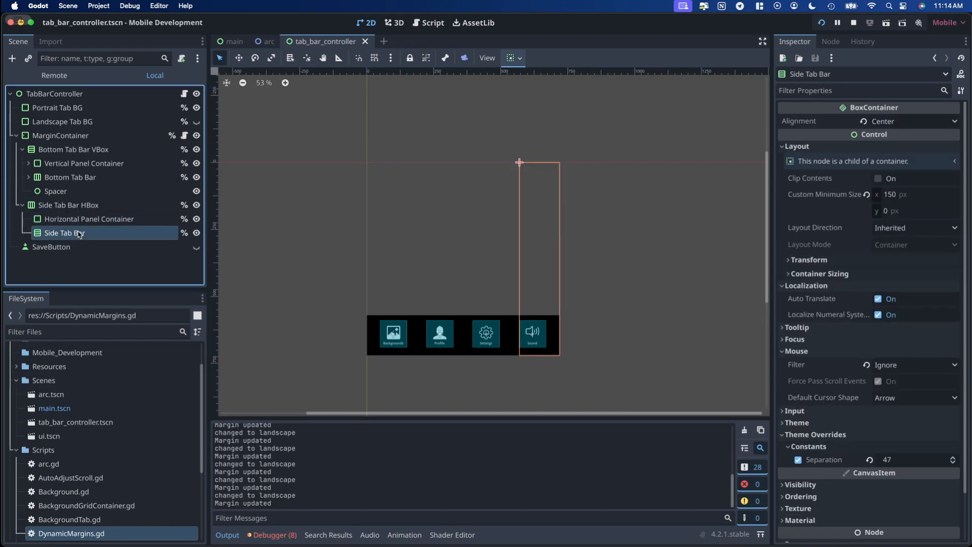
{"action": "left_click", "coordinate": [854, 22]}
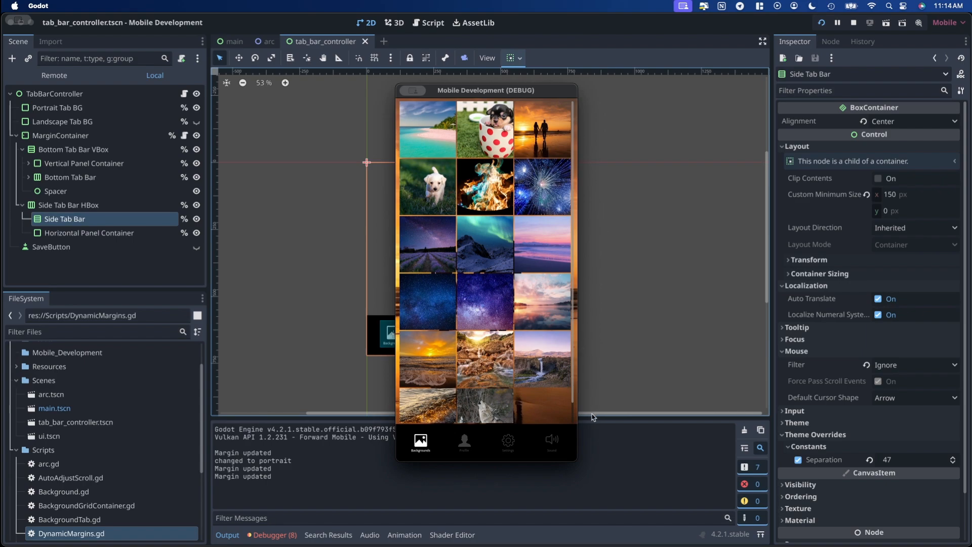
{"action": "mouse_move", "coordinate": [556, 416]}
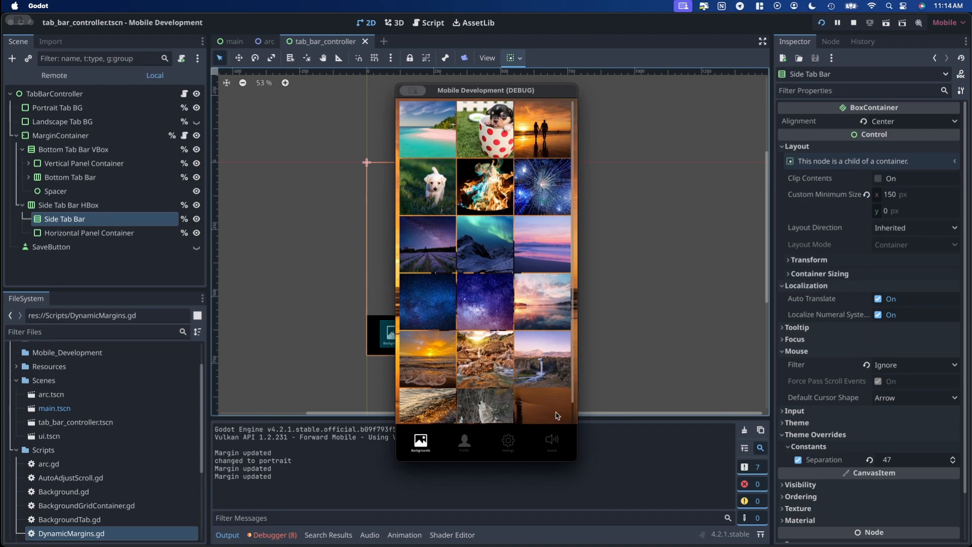
{"action": "mouse_move", "coordinate": [505, 86]}
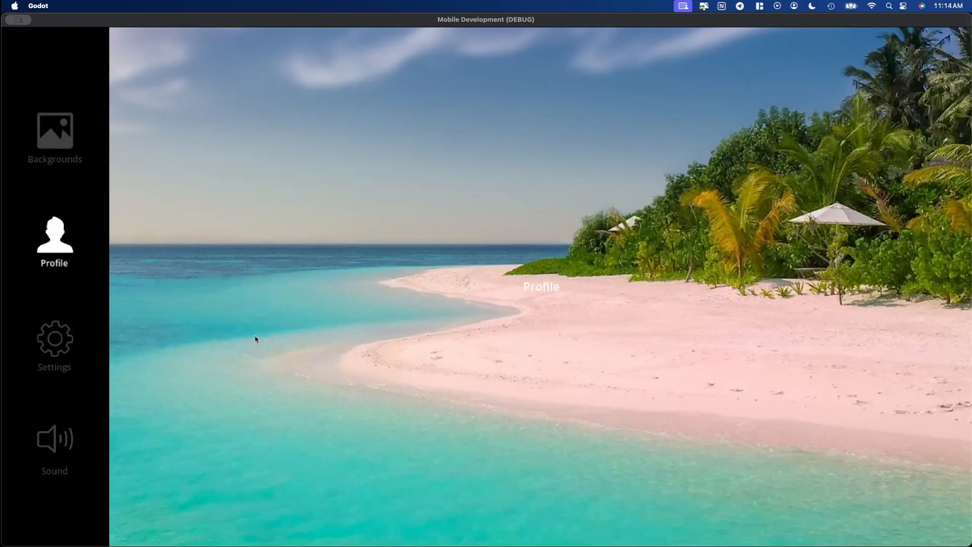
{"action": "mouse_move", "coordinate": [313, 40]}
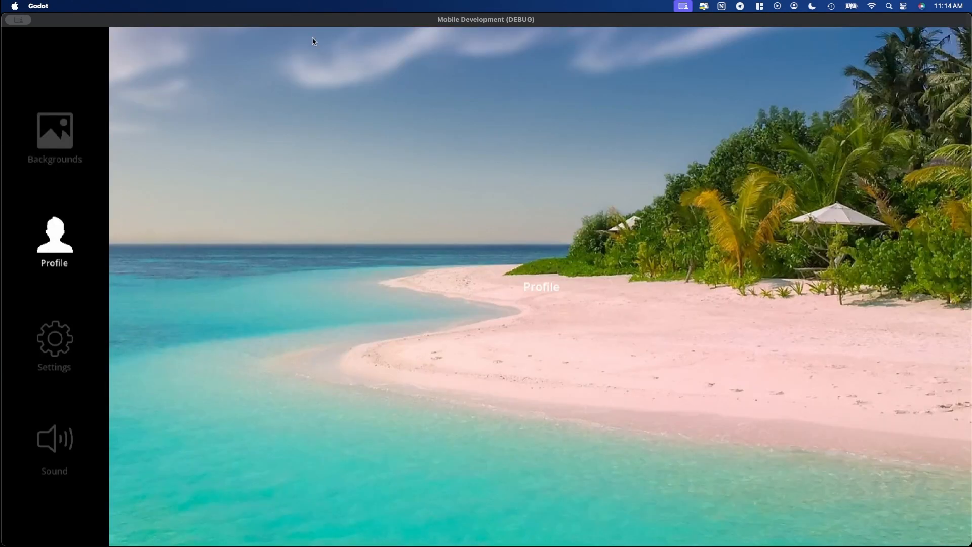